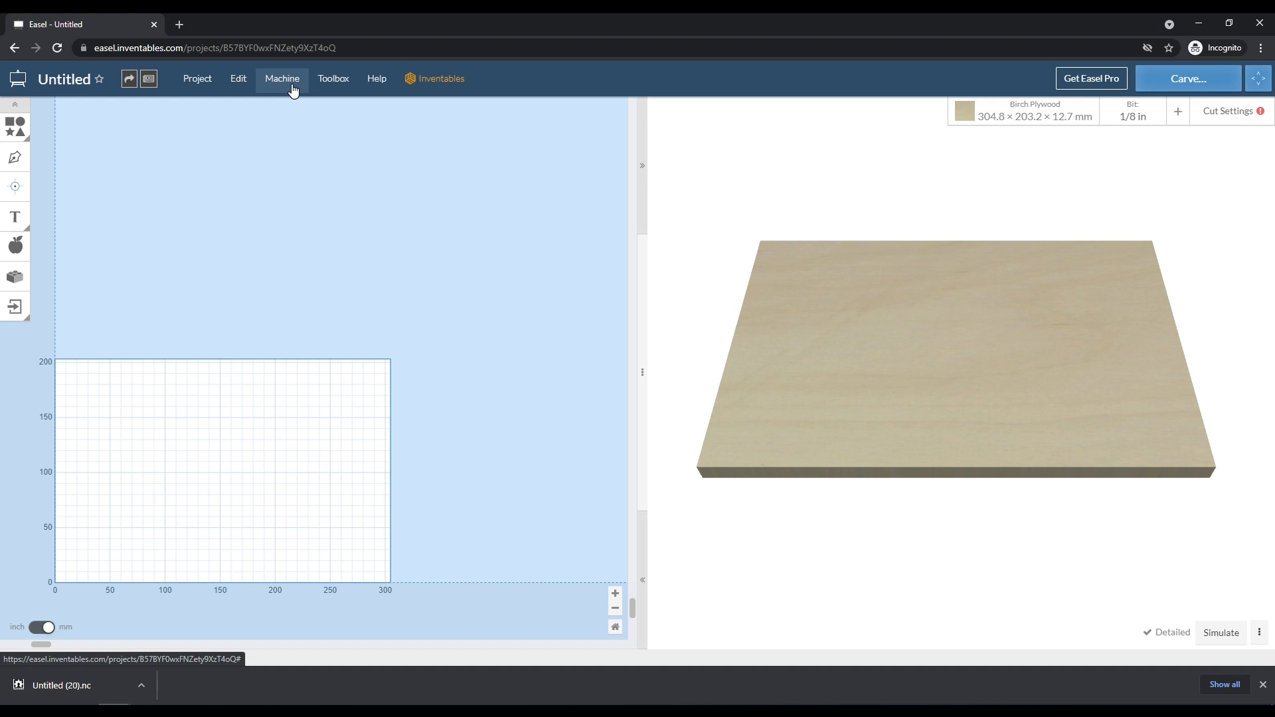
{"action": "mouse_move", "coordinate": [308, 92]}
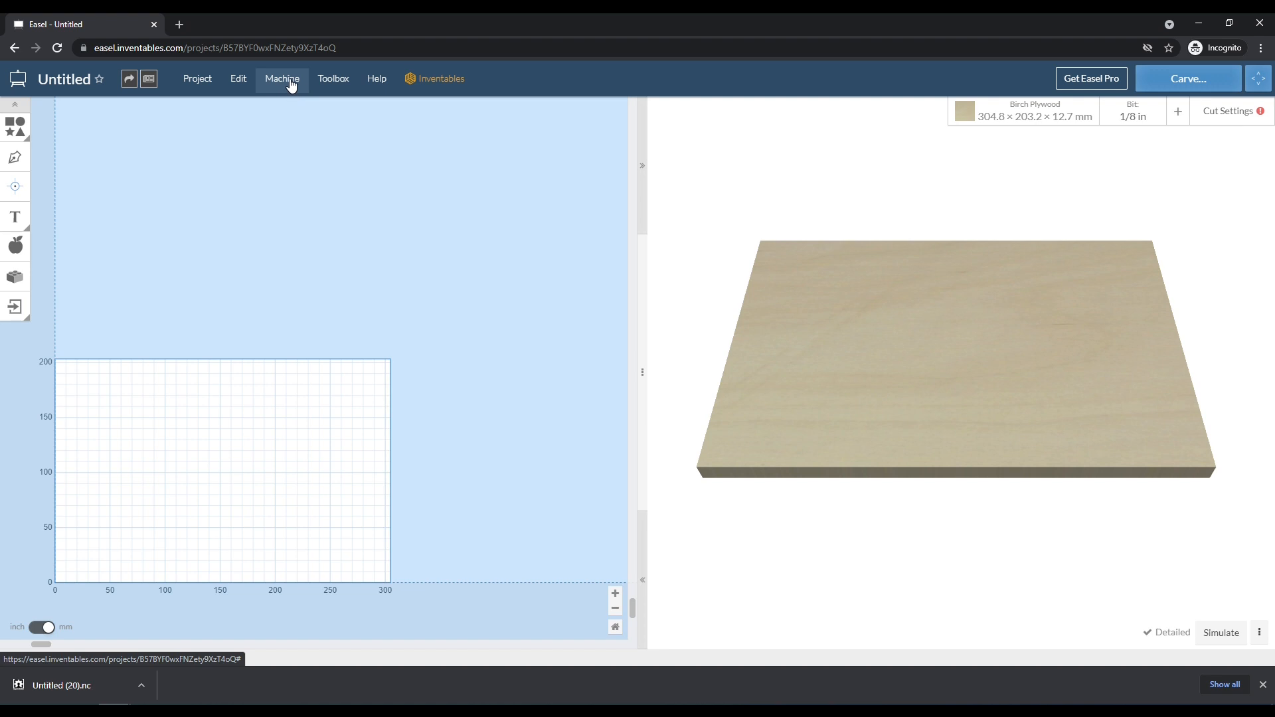
Open Easel's Machine menu to show general settings, new machine setup and drivers
{"action": "left_click", "coordinate": [281, 79]}
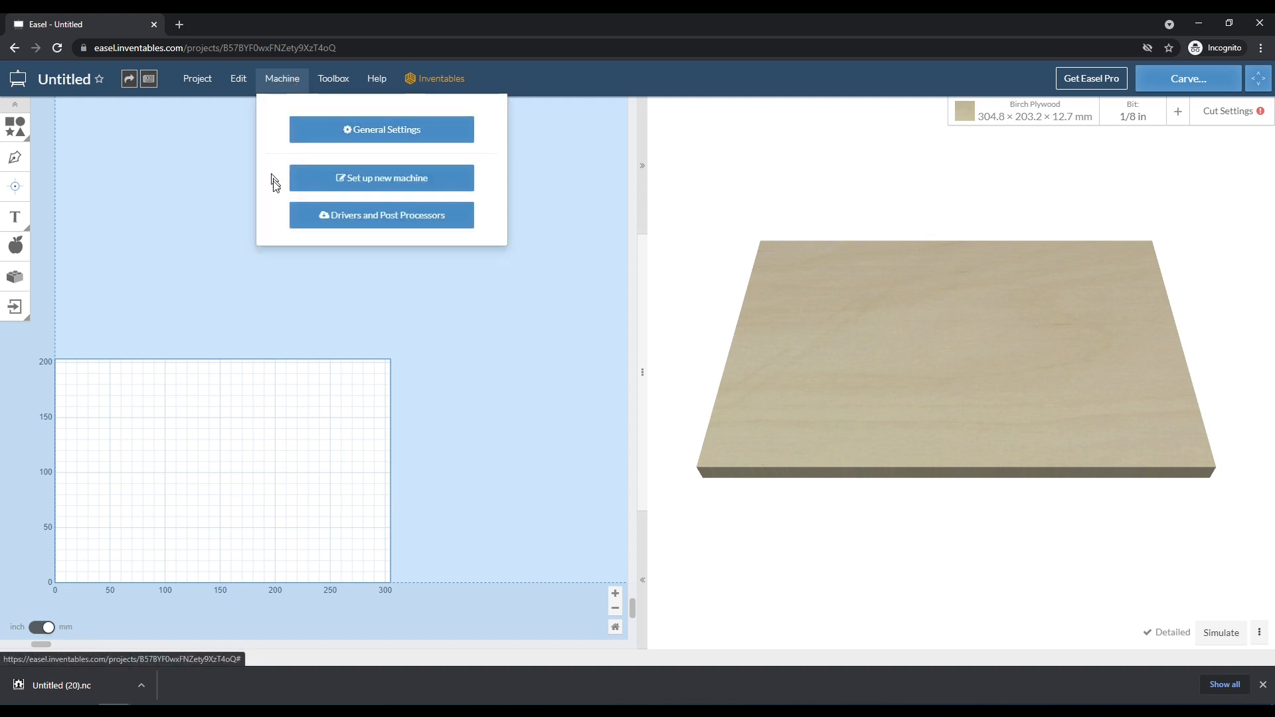
{"action": "mouse_move", "coordinate": [401, 202]}
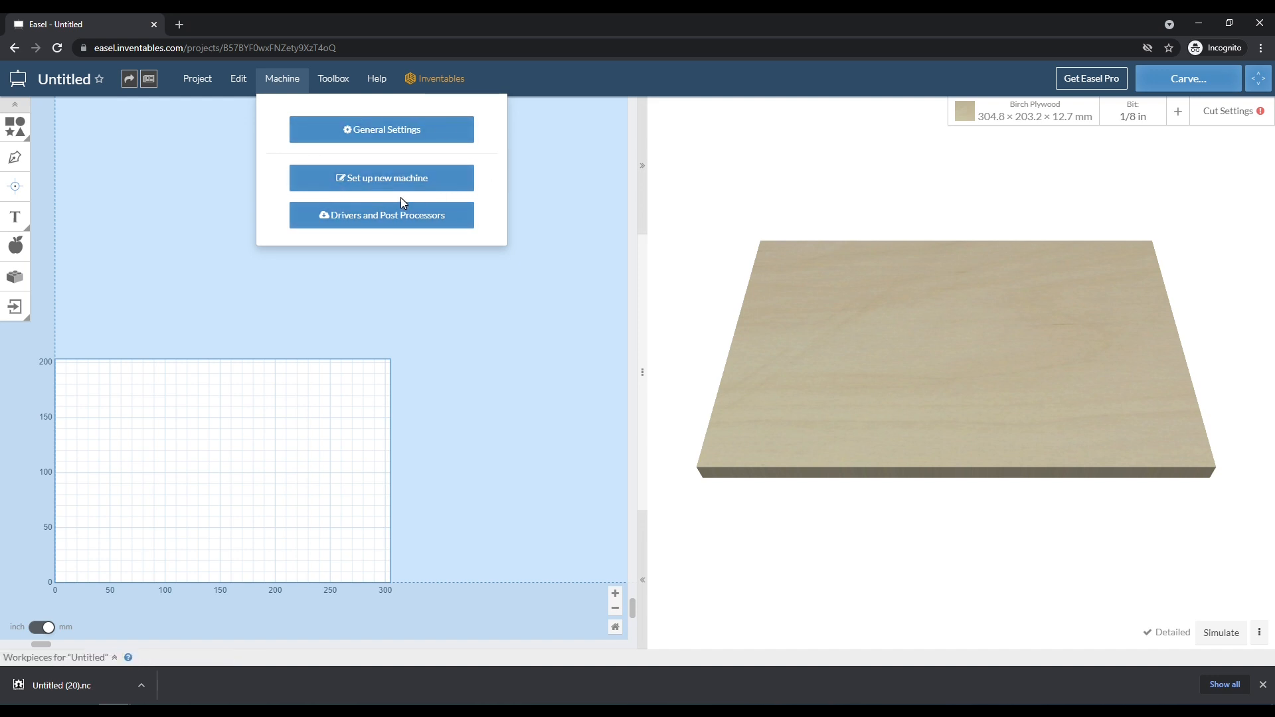
{"action": "mouse_move", "coordinate": [279, 139]}
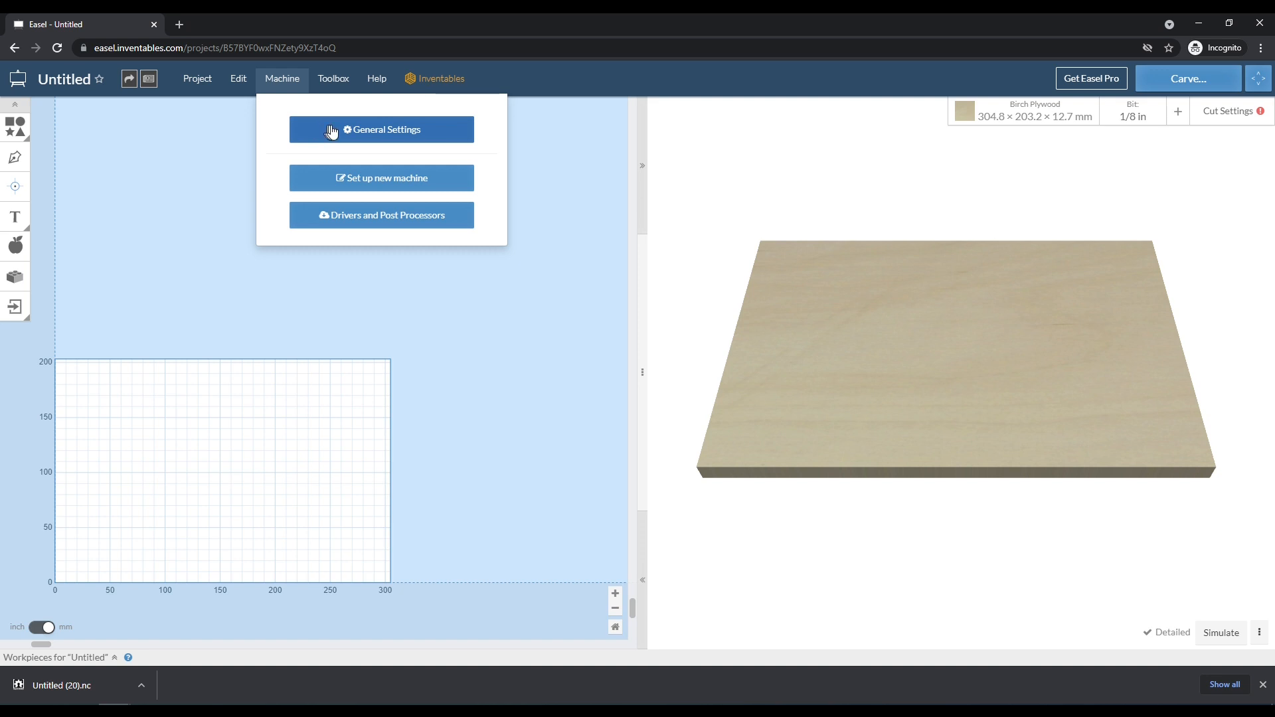
{"action": "left_click", "coordinate": [381, 130]}
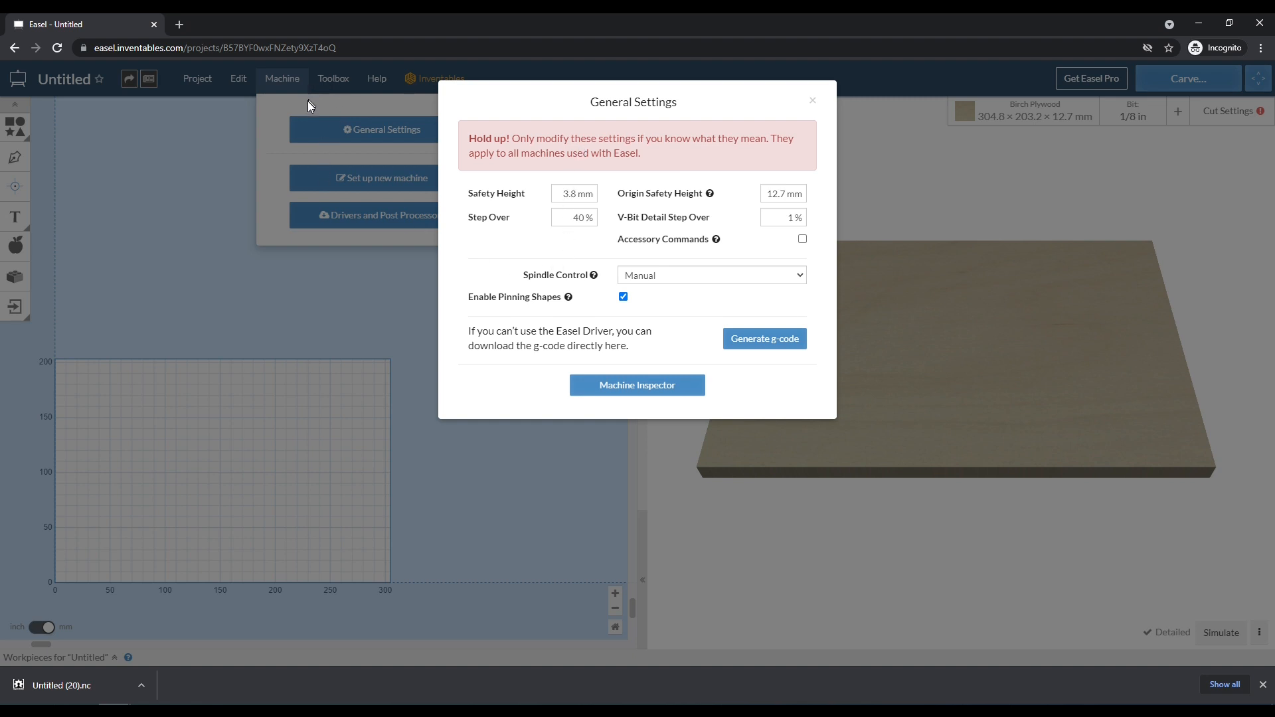
{"action": "mouse_move", "coordinate": [479, 213]}
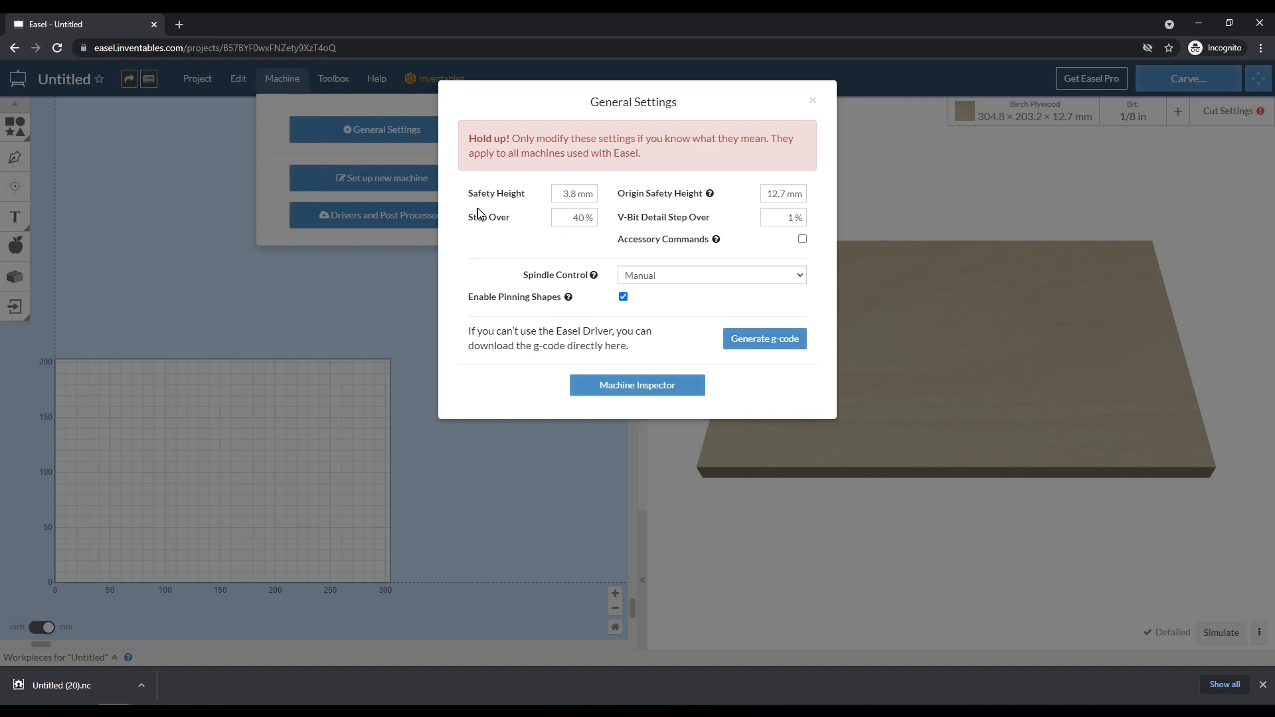
{"action": "mouse_move", "coordinate": [711, 272]}
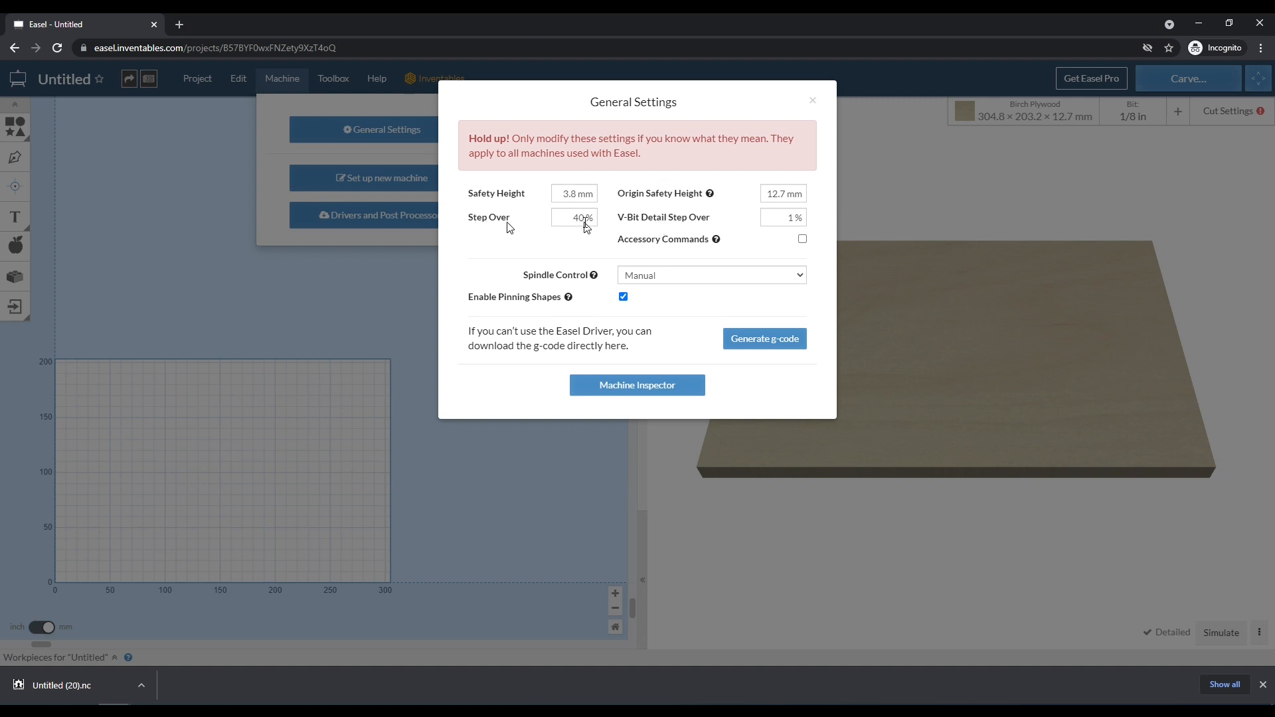
{"action": "left_click", "coordinate": [709, 275]}
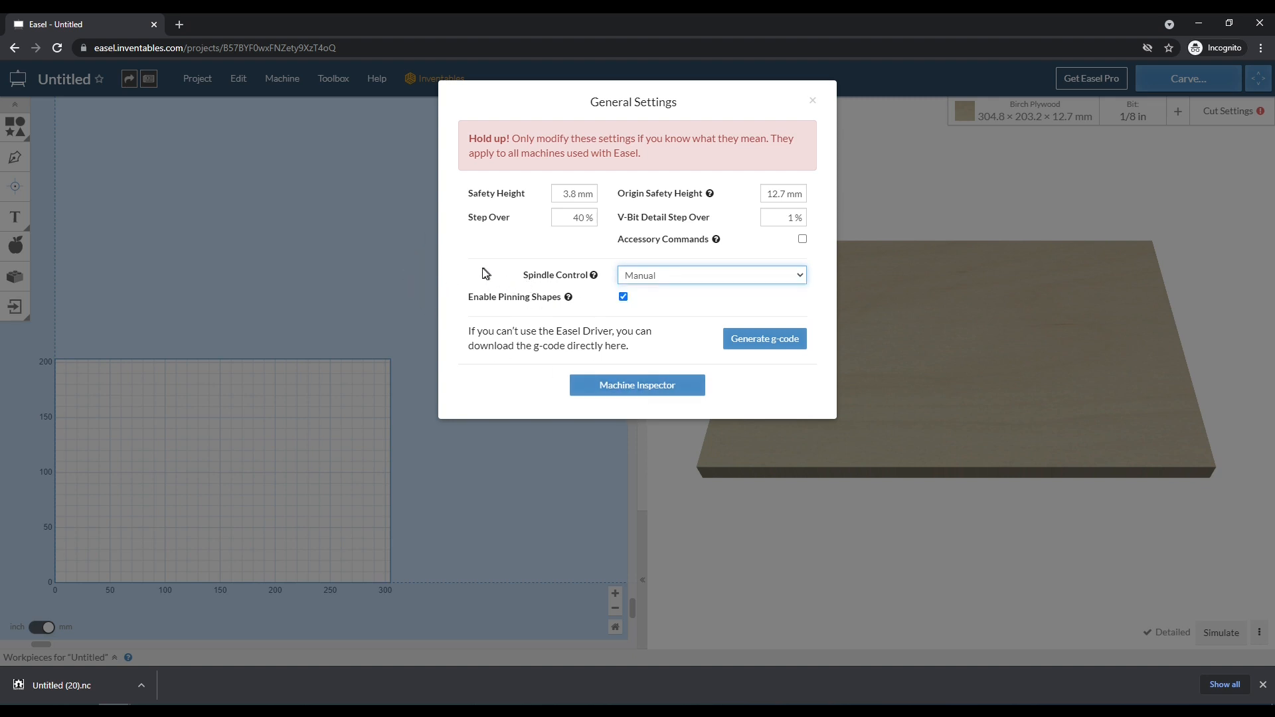
{"action": "mouse_move", "coordinate": [568, 297]}
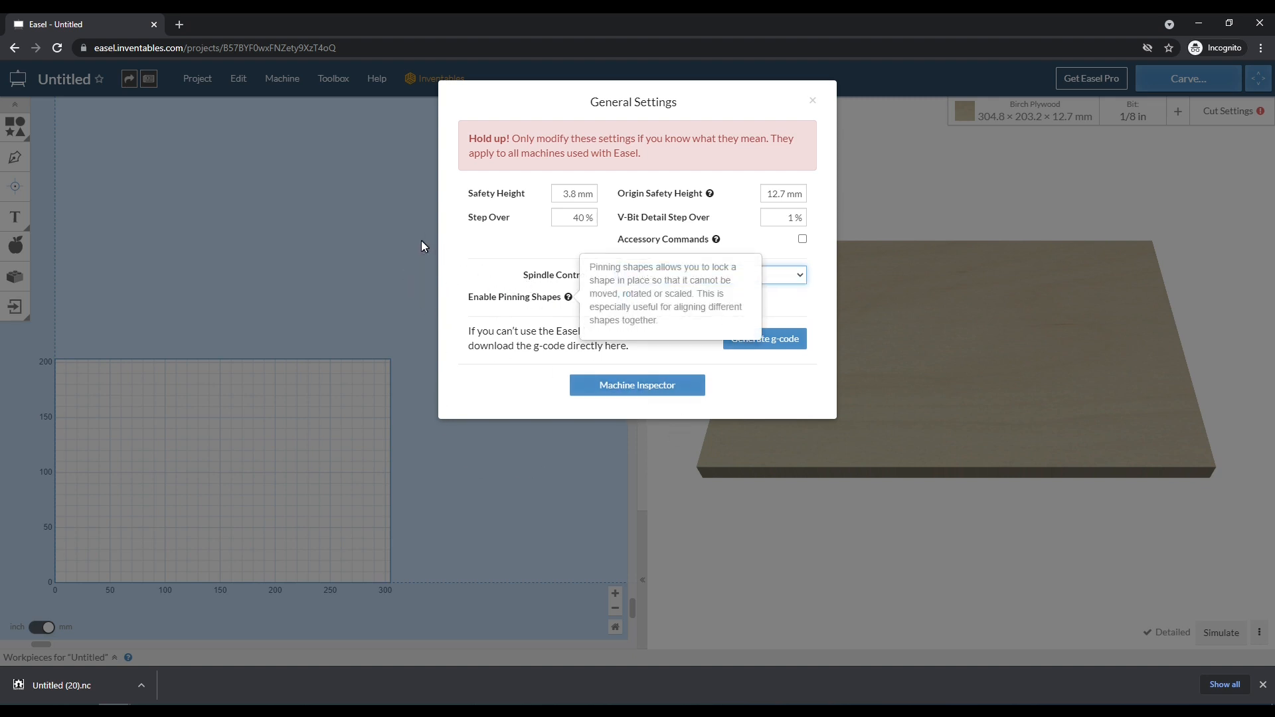
{"action": "left_click", "coordinate": [811, 101]}
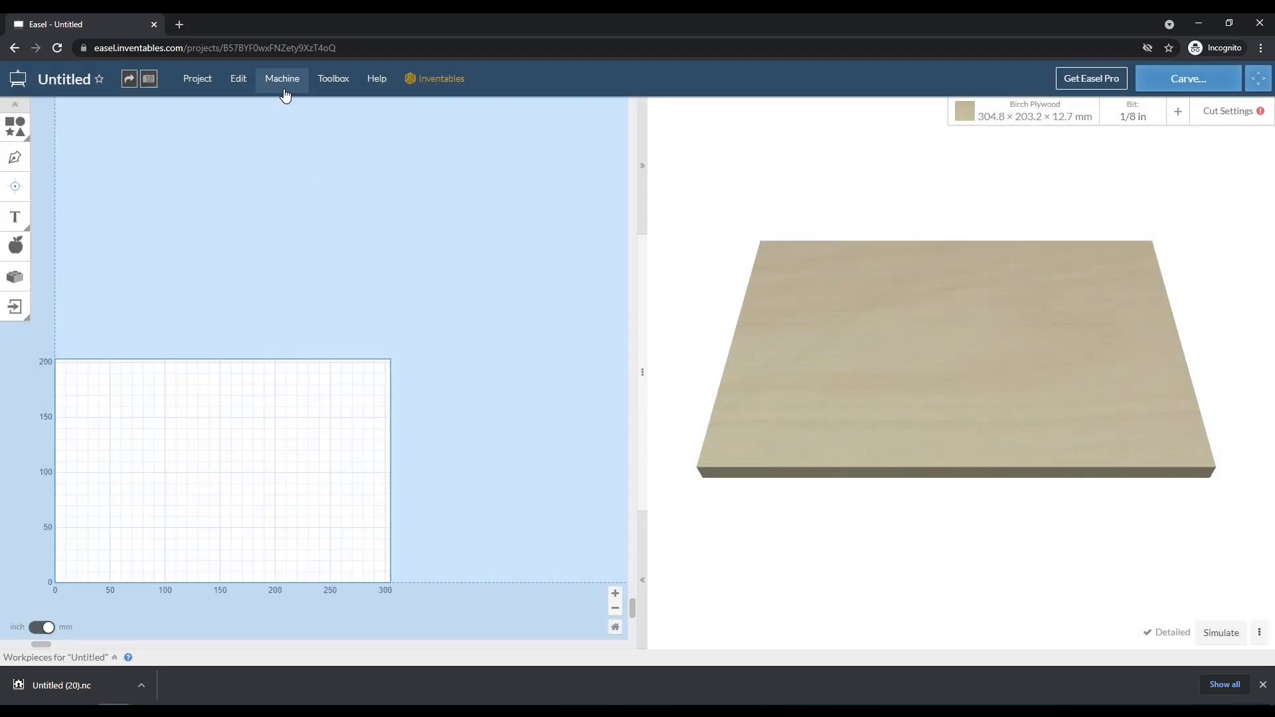
{"action": "left_click", "coordinate": [283, 79]}
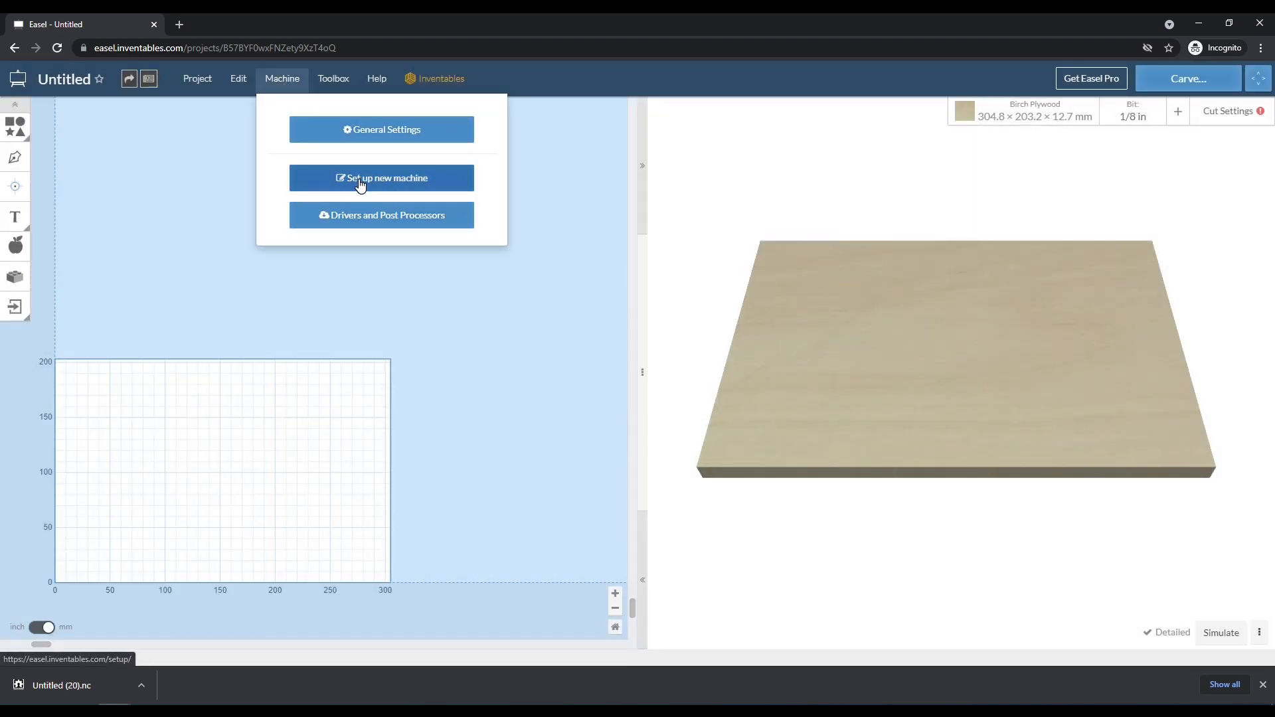
Choose 'Set up new machine' to display the machine type choices
{"action": "left_click", "coordinate": [380, 178]}
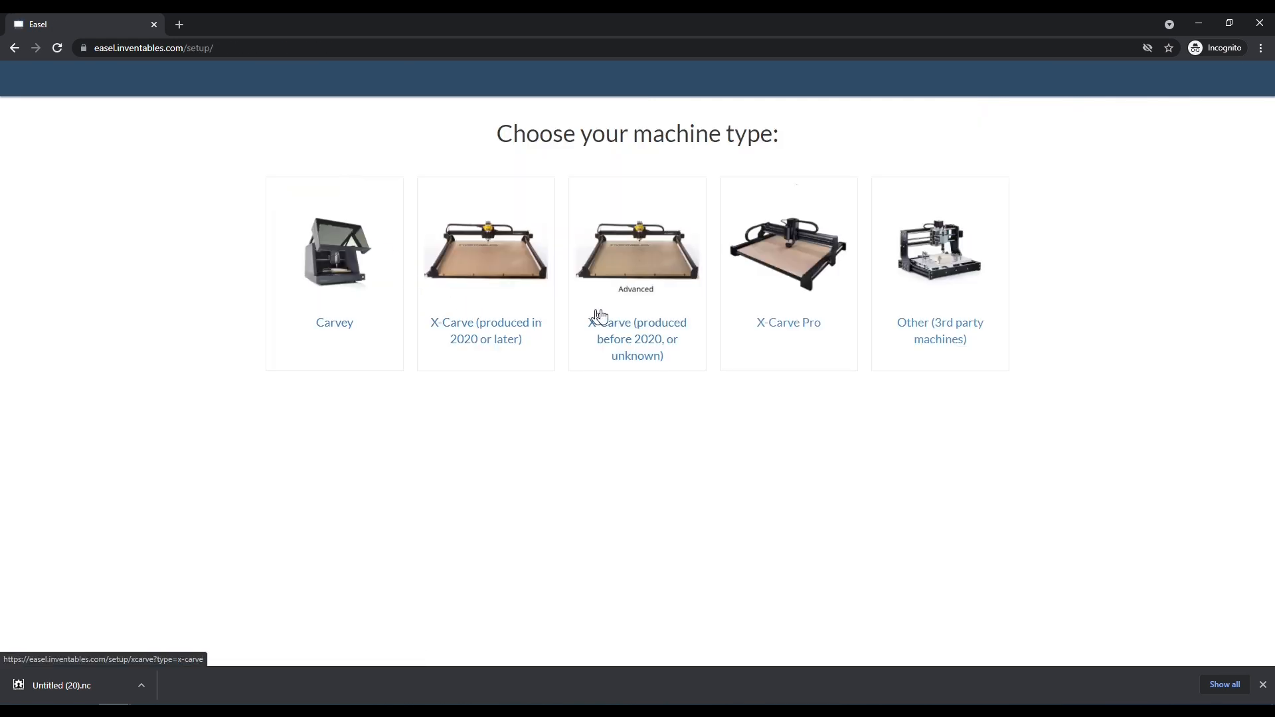
{"action": "mouse_move", "coordinate": [772, 274]}
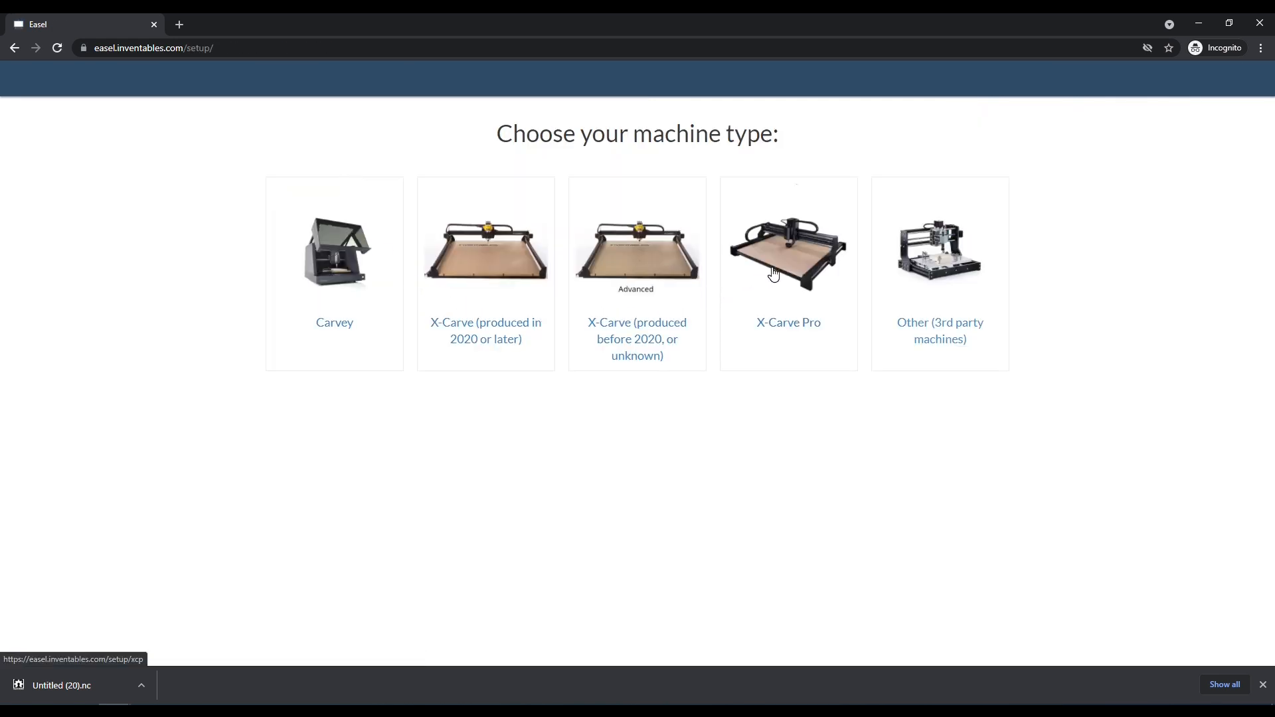
{"action": "mouse_move", "coordinate": [806, 407]}
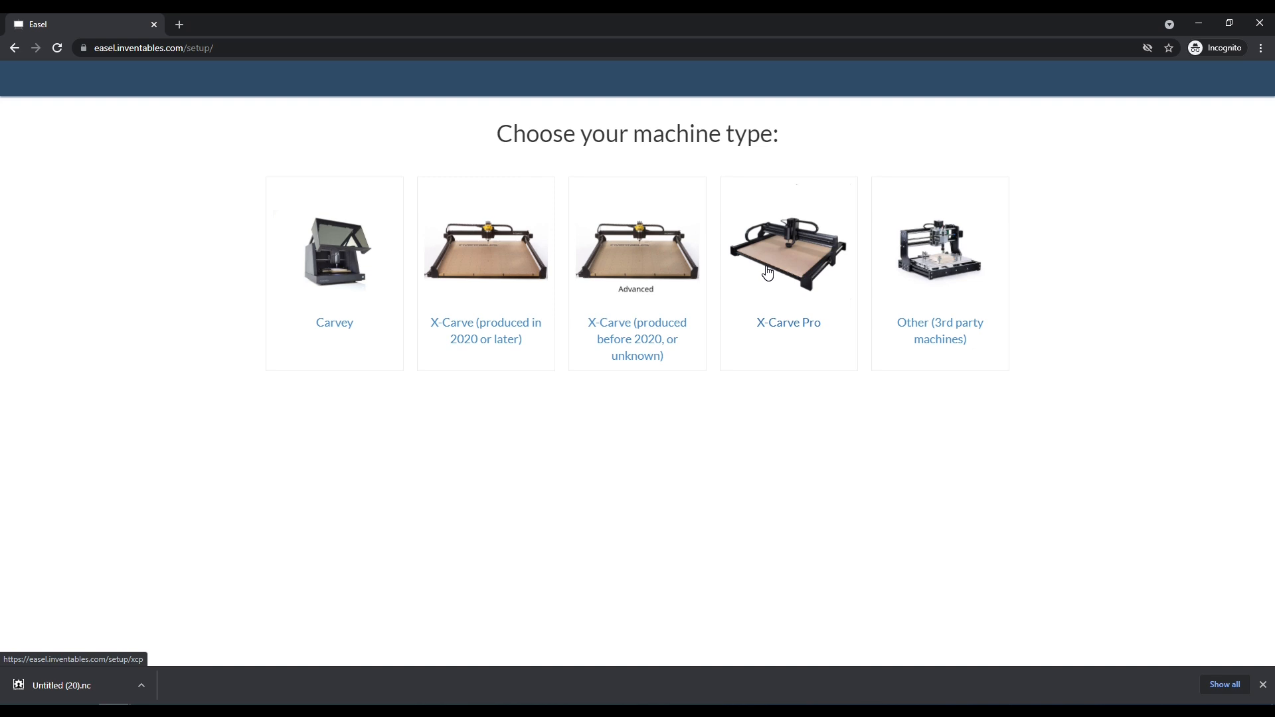
{"action": "mouse_move", "coordinate": [763, 301]}
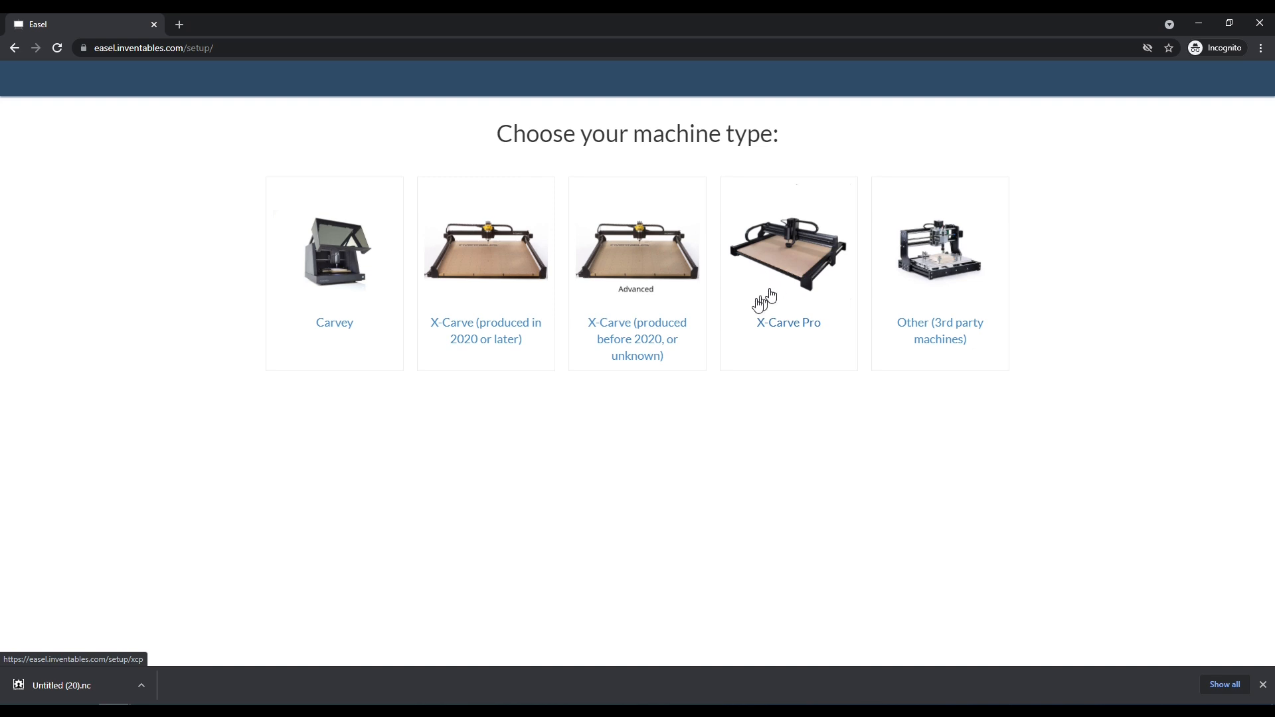
{"action": "mouse_move", "coordinate": [467, 269]}
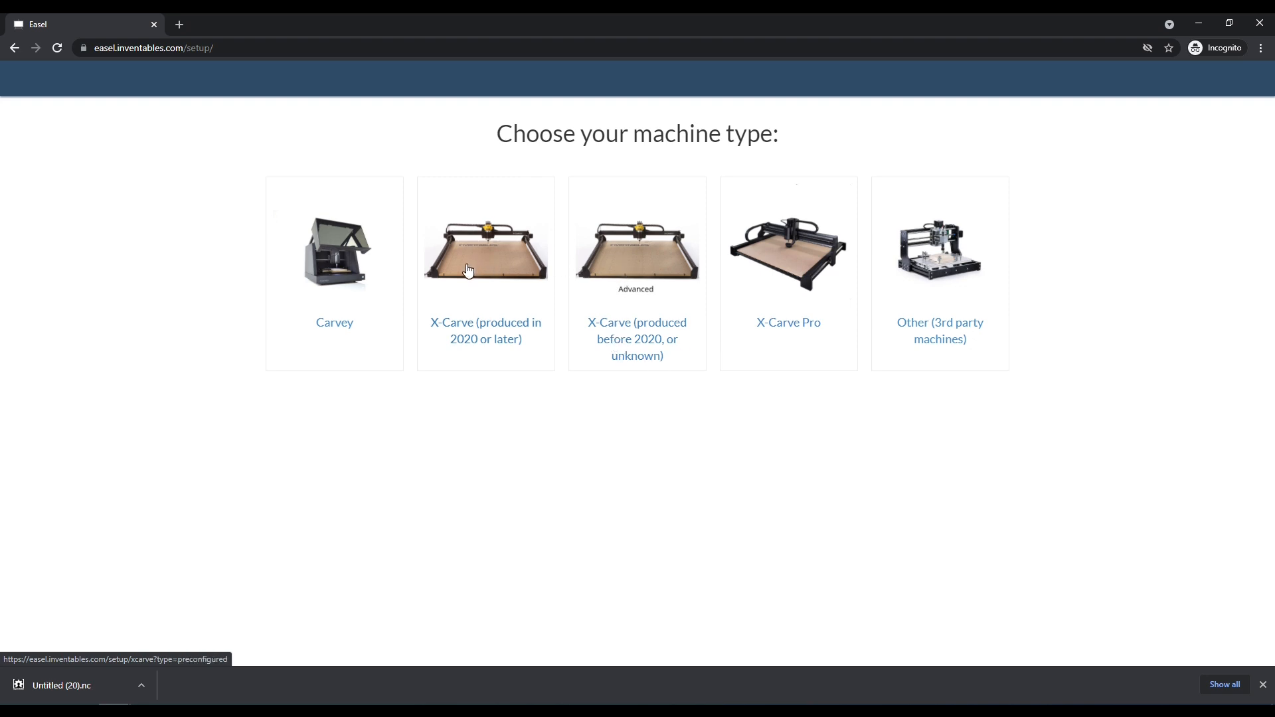
{"action": "mouse_move", "coordinate": [489, 312]}
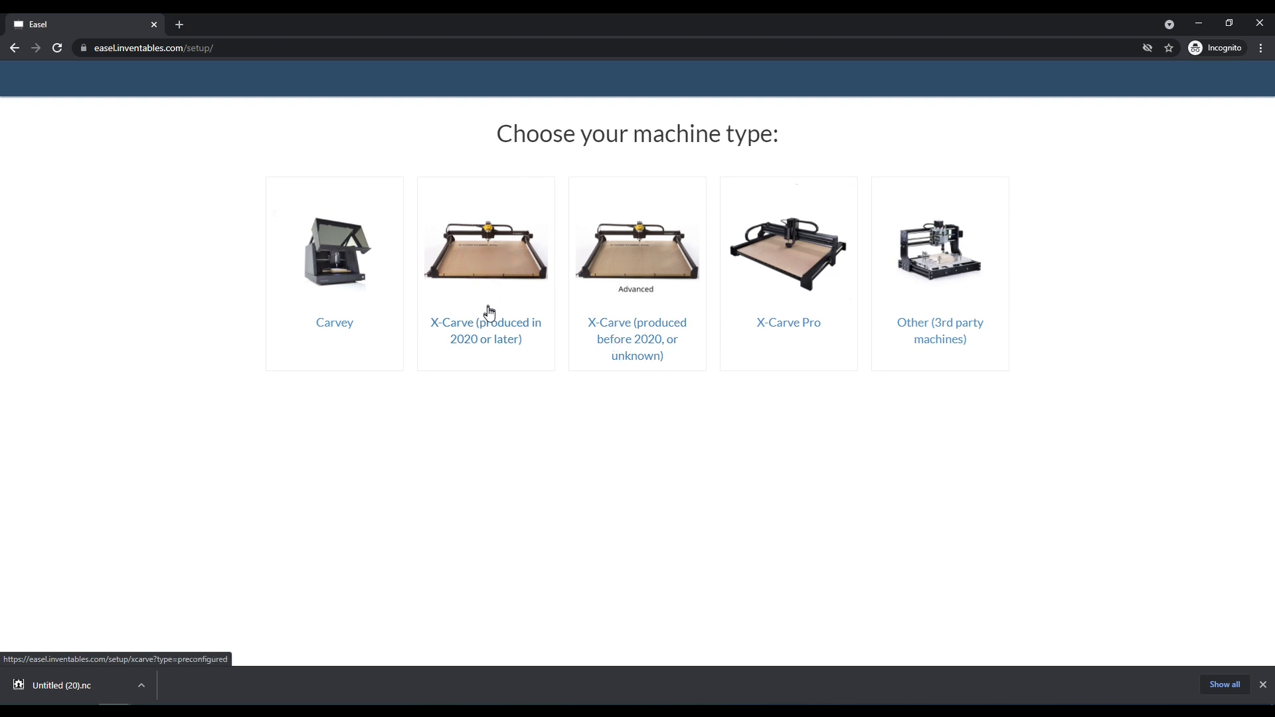
{"action": "mouse_move", "coordinate": [494, 264]}
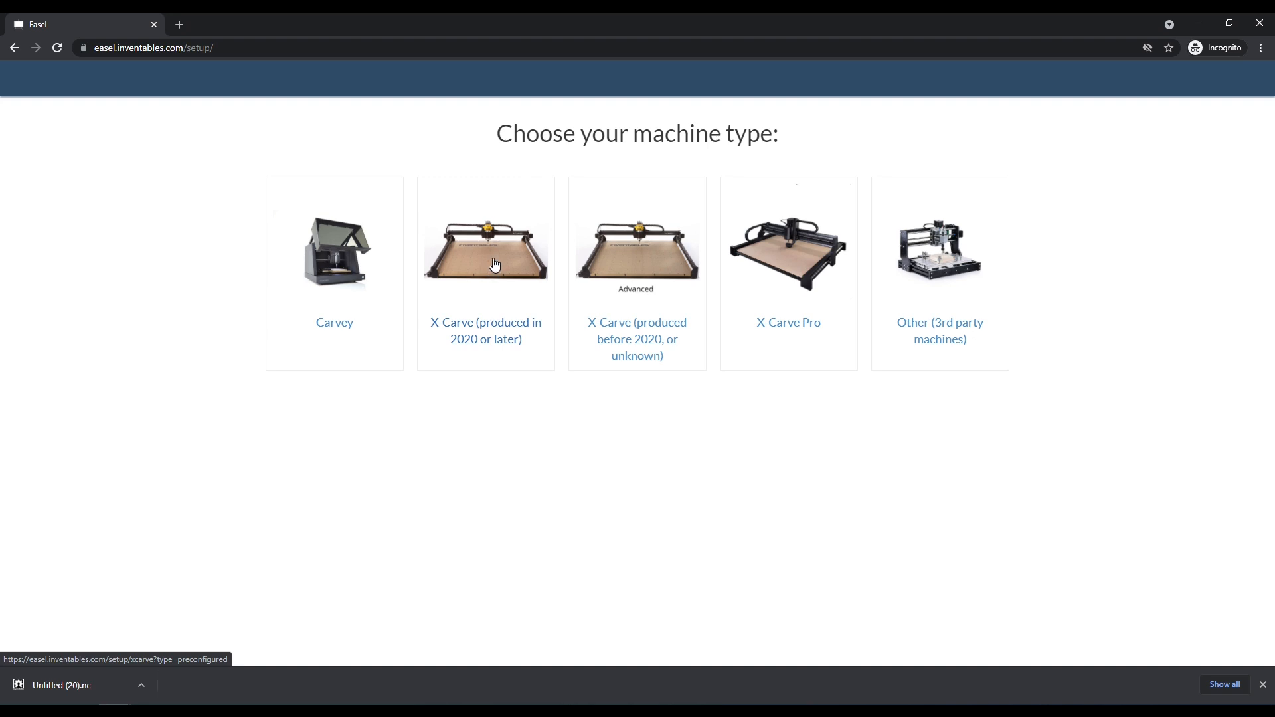
{"action": "mouse_move", "coordinate": [511, 350]}
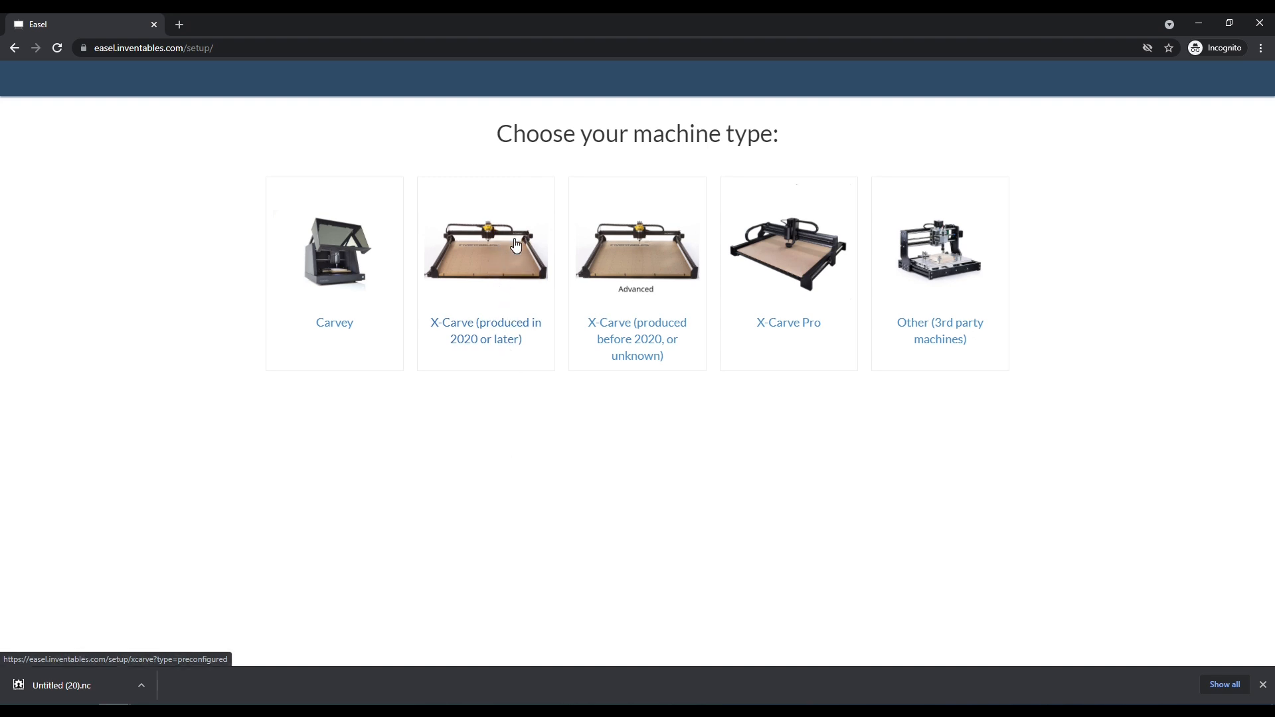
{"action": "mouse_move", "coordinate": [504, 245]}
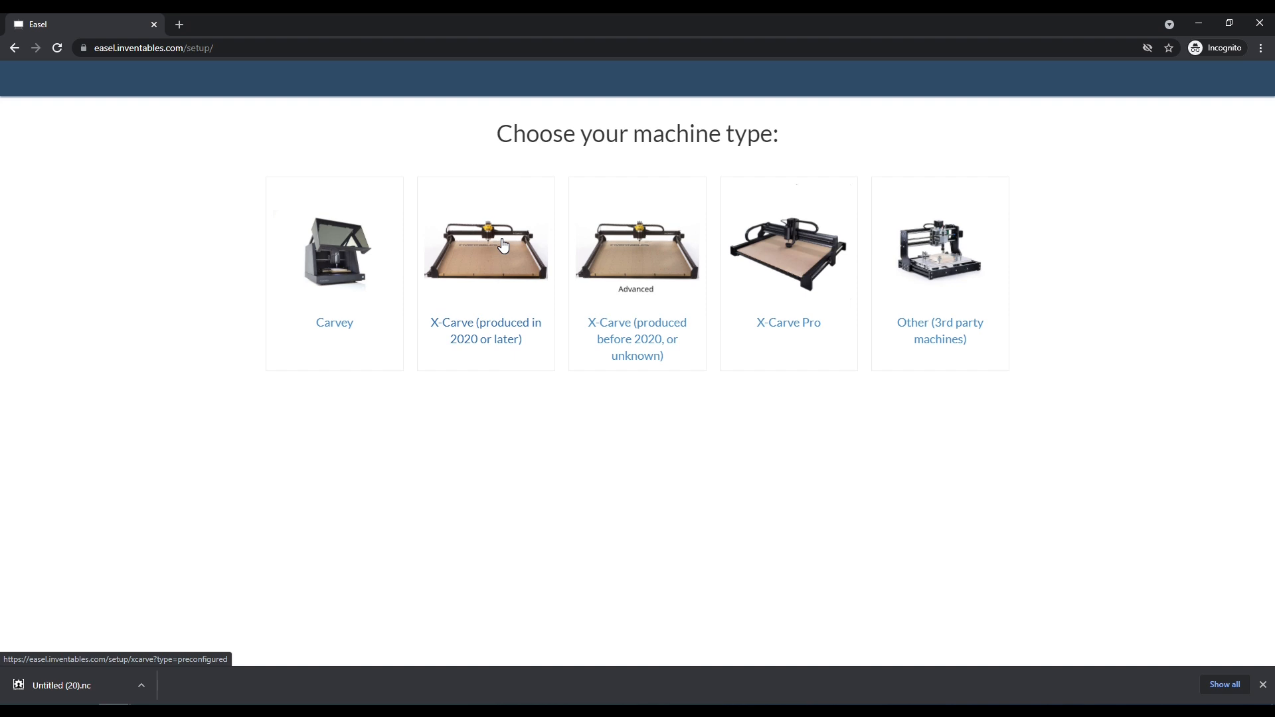
{"action": "mouse_move", "coordinate": [504, 265]}
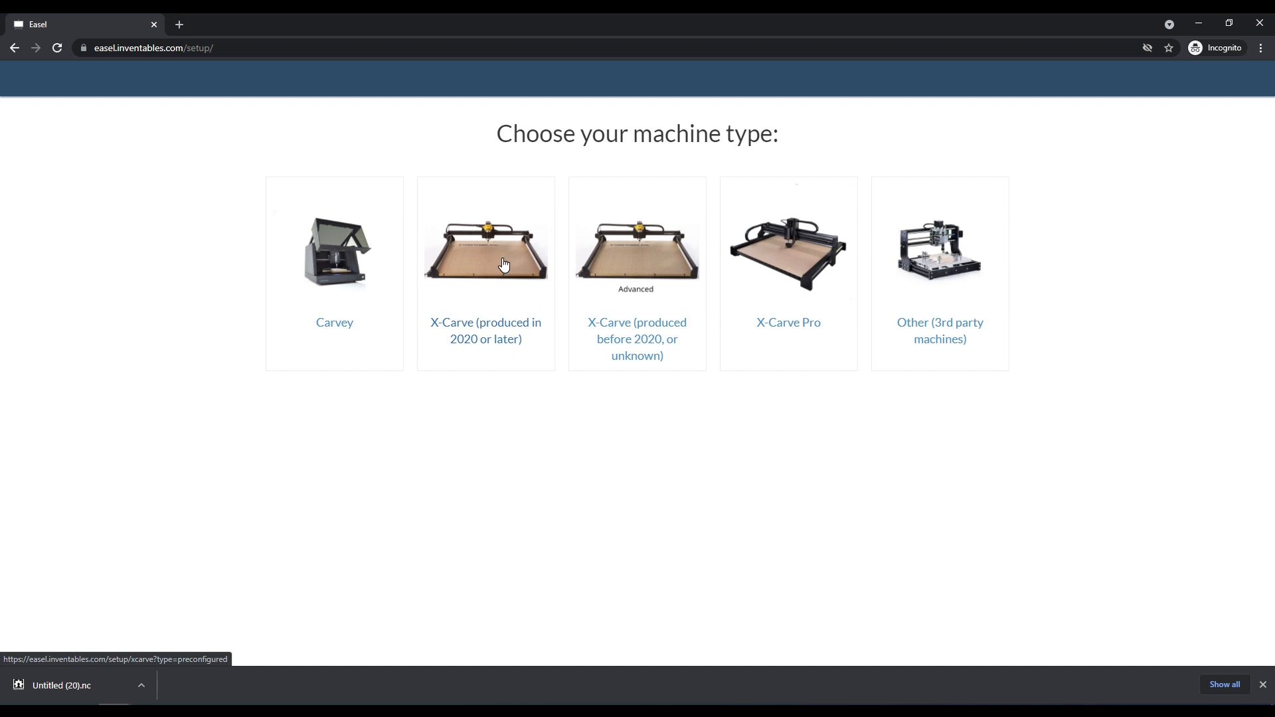
{"action": "mouse_move", "coordinate": [526, 399]}
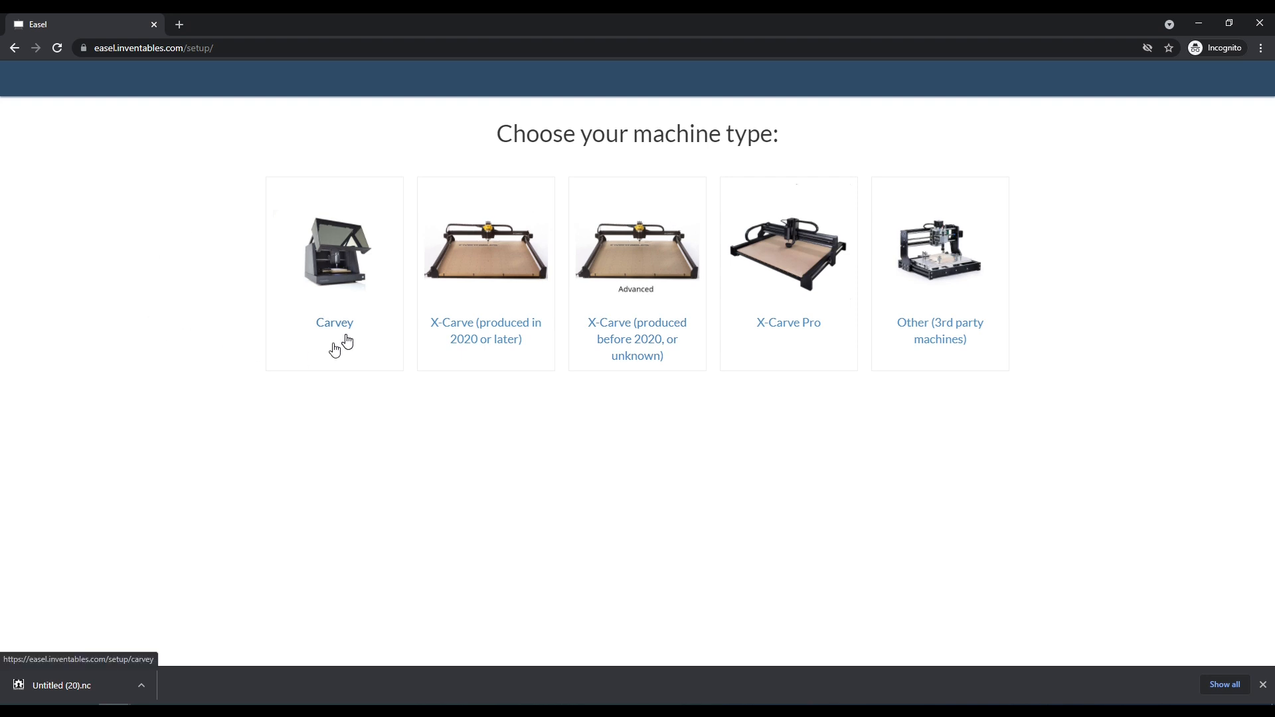
{"action": "mouse_move", "coordinate": [981, 236]}
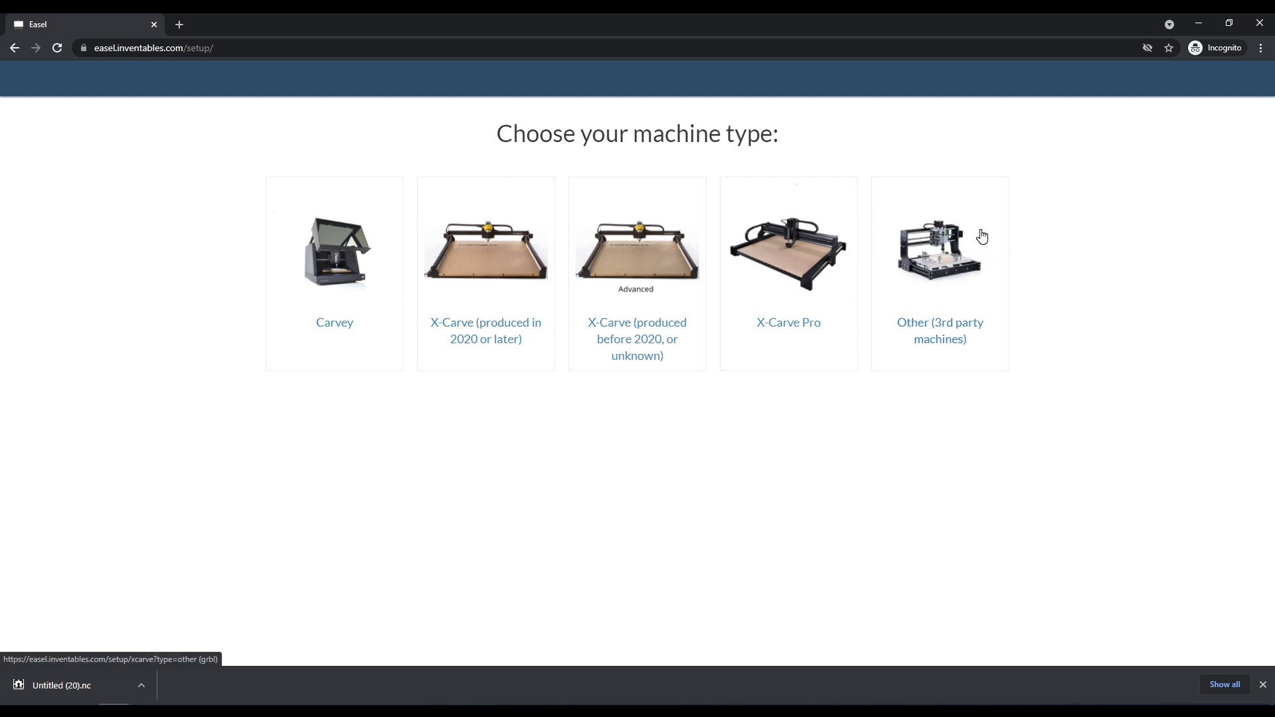
{"action": "mouse_move", "coordinate": [945, 273]}
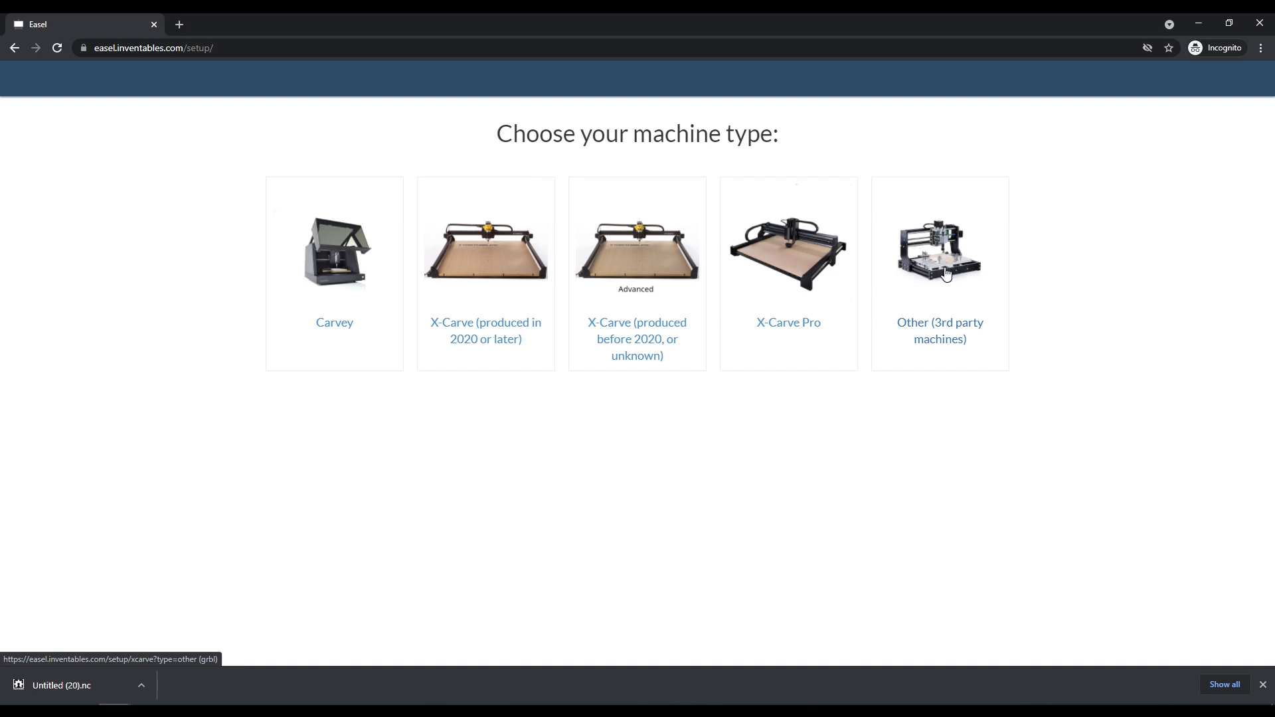
Choose a third-party machine type with Other as the model
{"action": "left_click", "coordinate": [939, 273]}
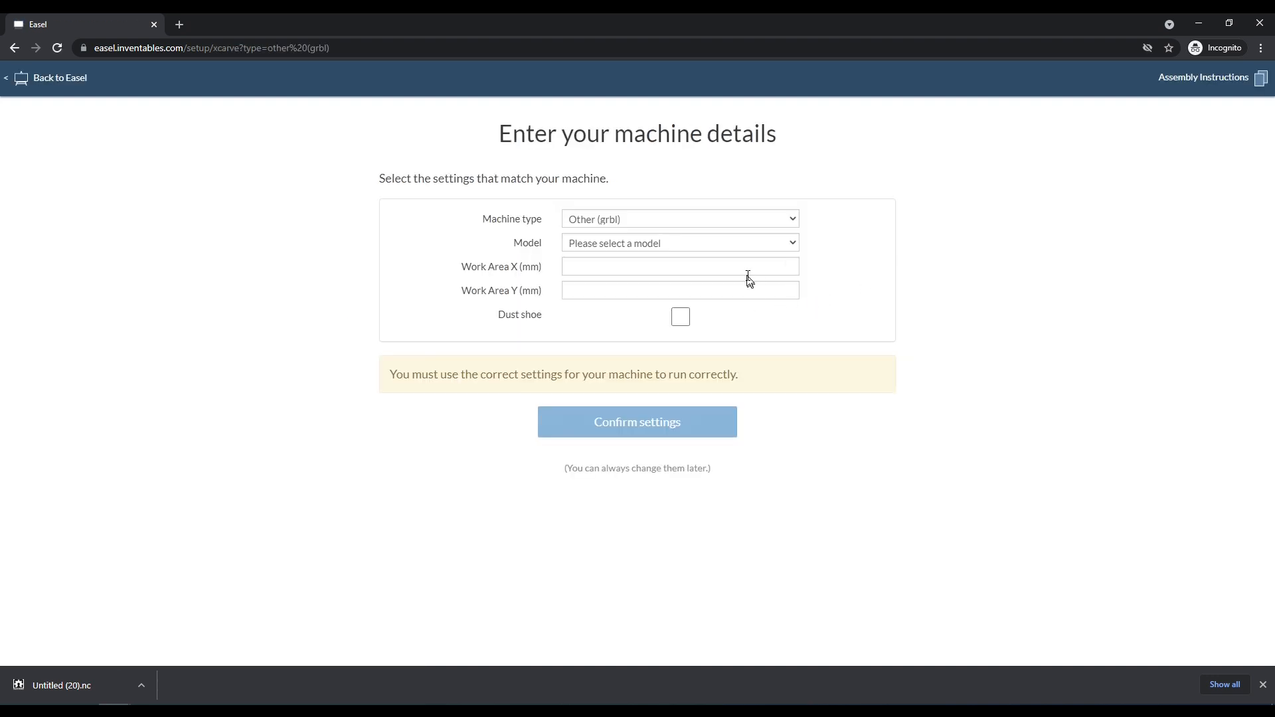
{"action": "left_click", "coordinate": [680, 242]}
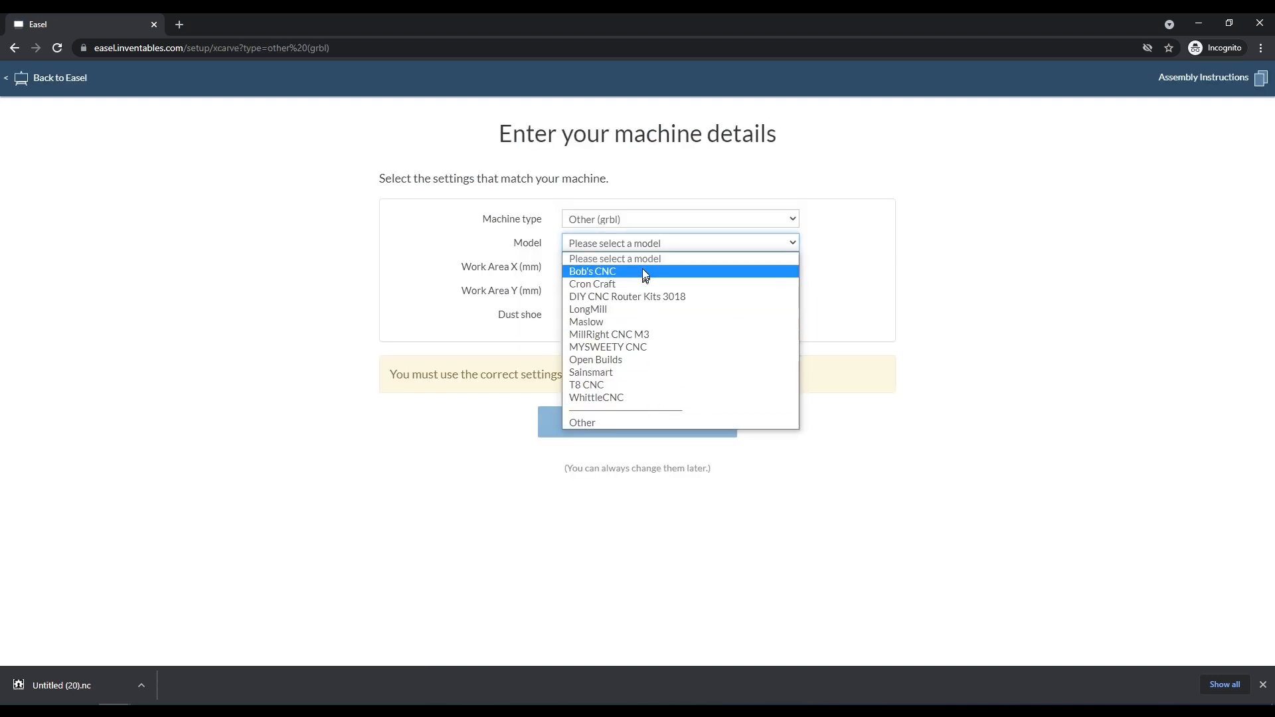
{"action": "mouse_move", "coordinate": [626, 297]}
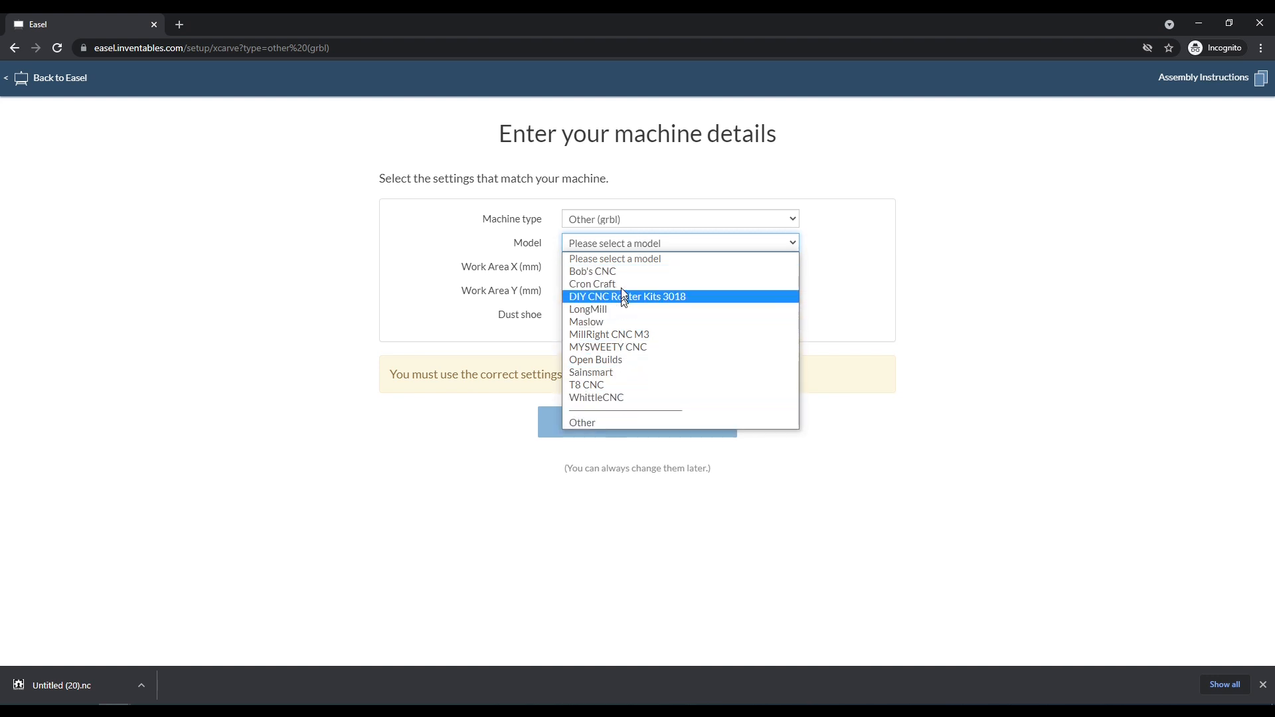
{"action": "left_click", "coordinate": [582, 423]}
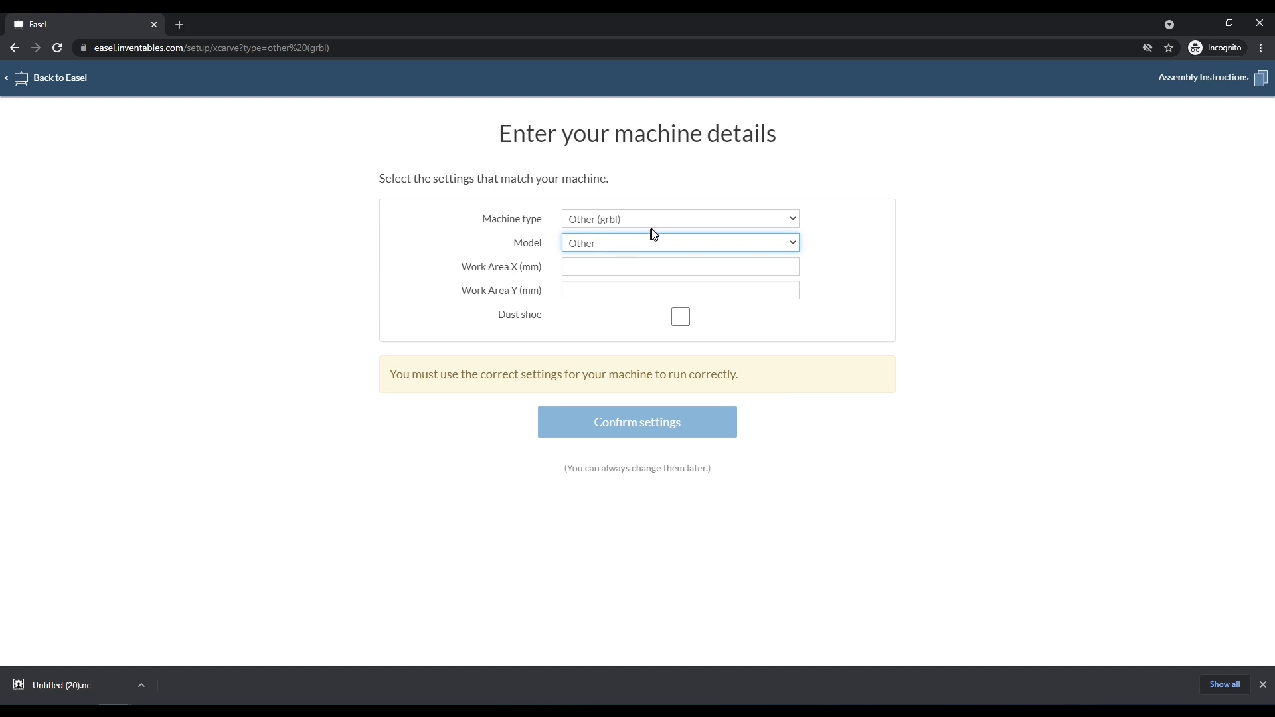
{"action": "mouse_move", "coordinate": [681, 225]}
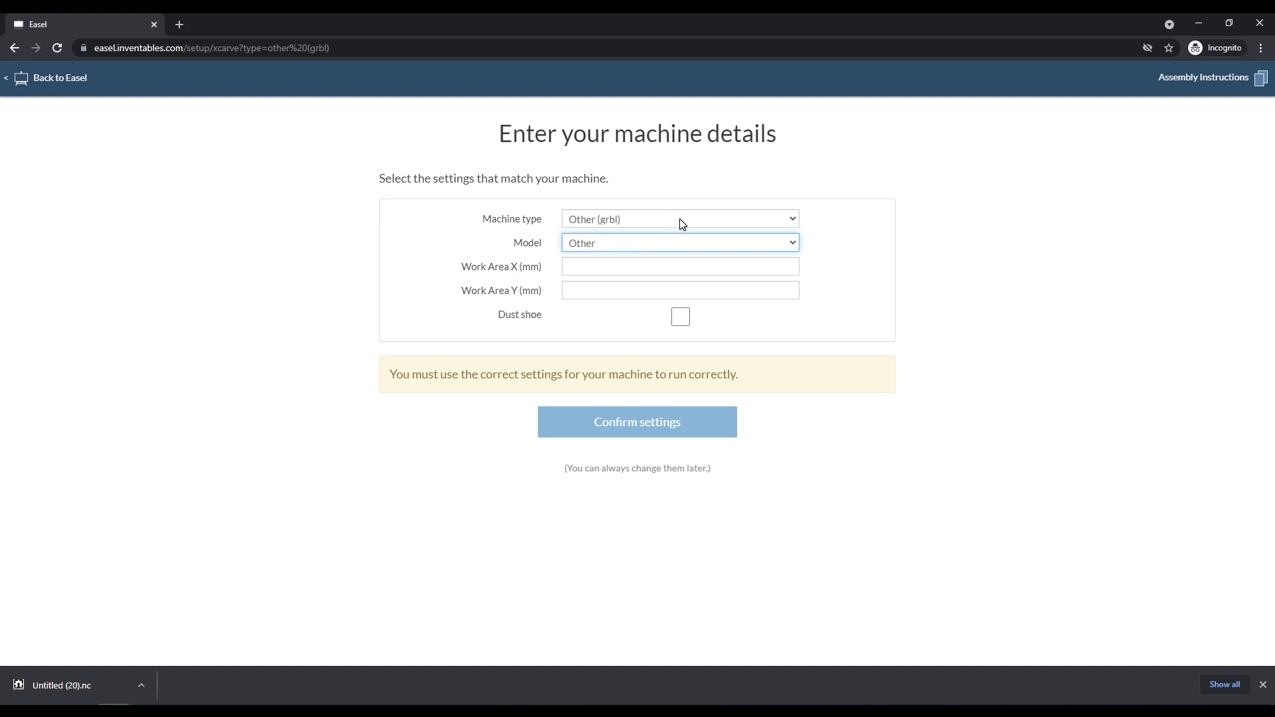
{"action": "mouse_move", "coordinate": [678, 235]}
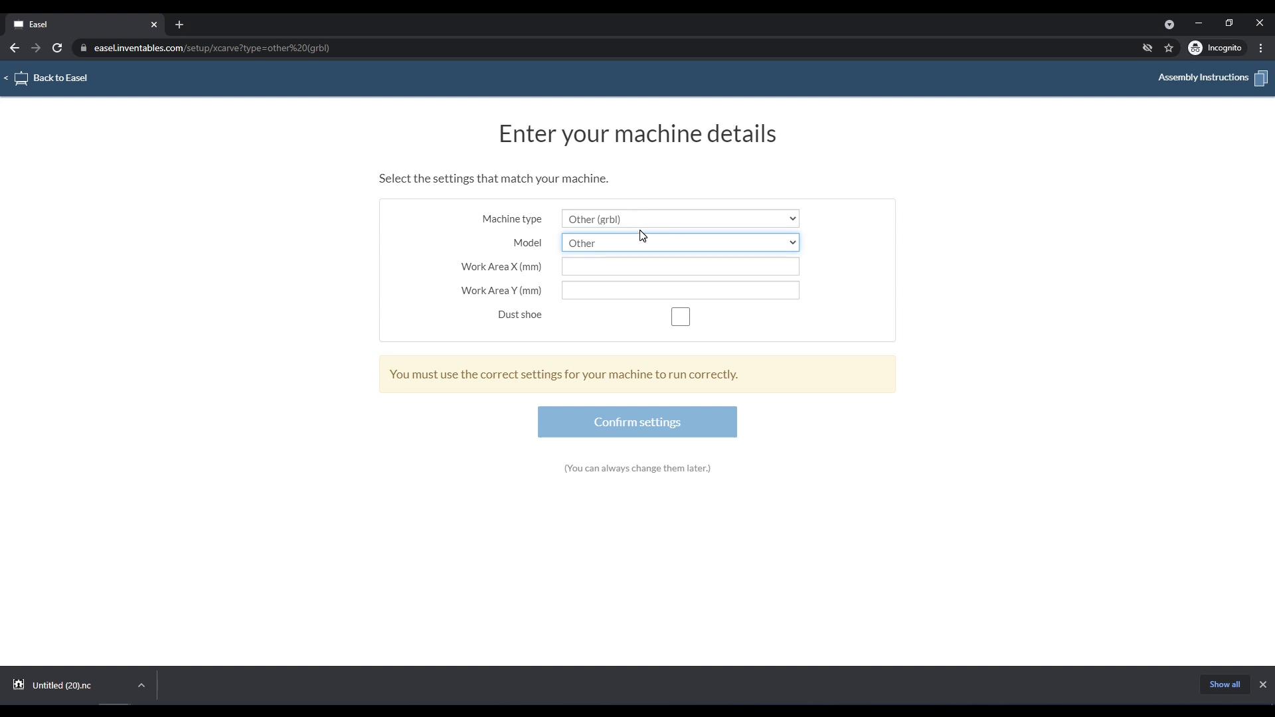
Enter a 300 × 180 mm work area, confirm, and cancel connecting
{"action": "left_click", "coordinate": [679, 265]}
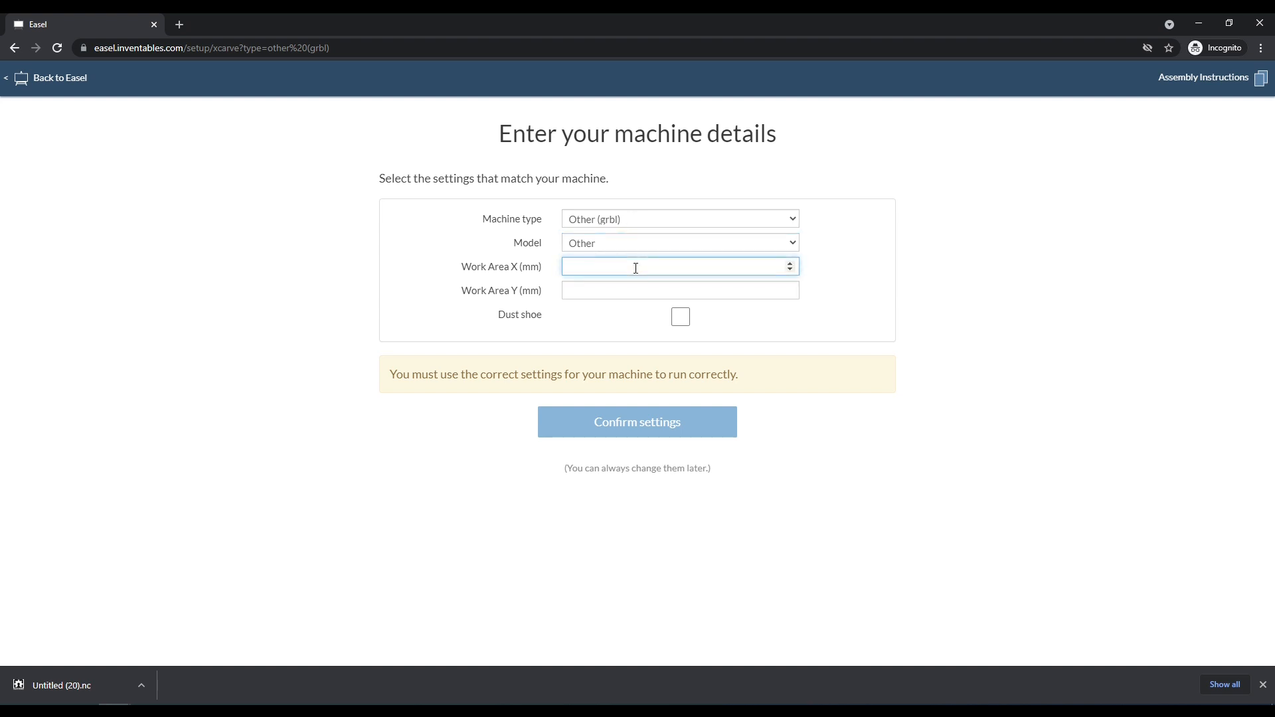
{"action": "type", "text": "300"}
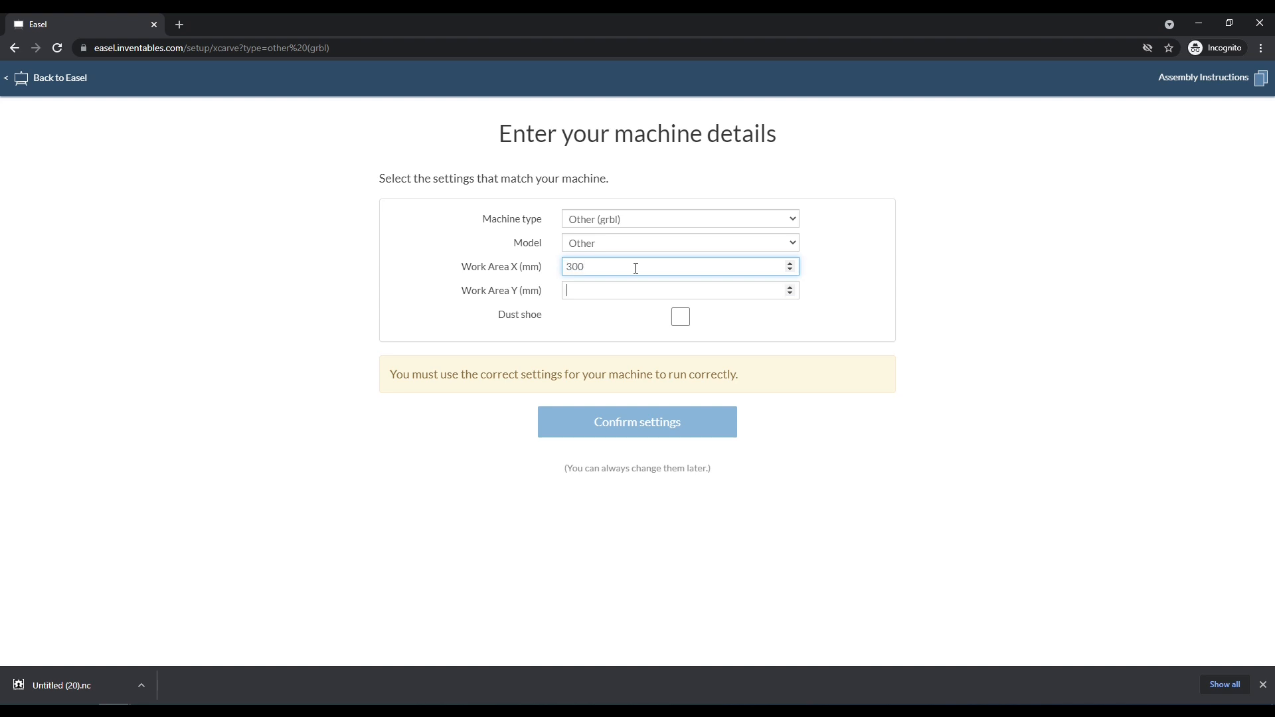
{"action": "type", "text": "180"}
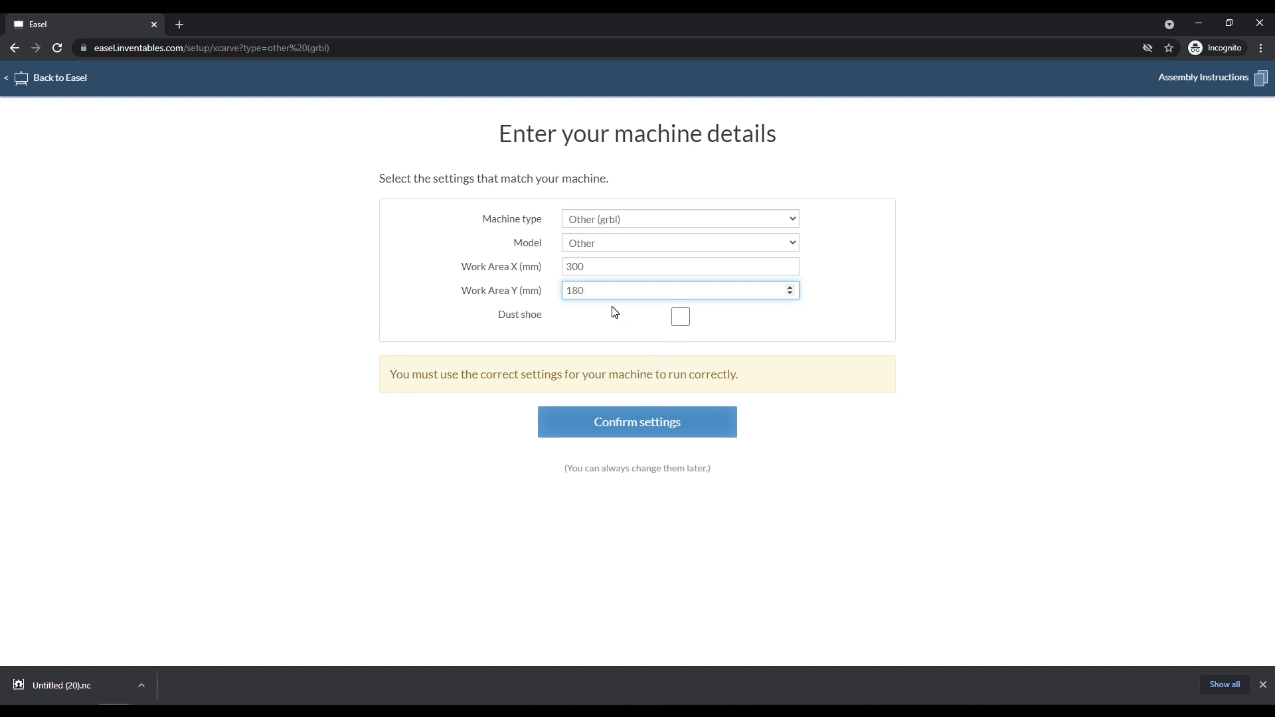
{"action": "mouse_move", "coordinate": [591, 457]}
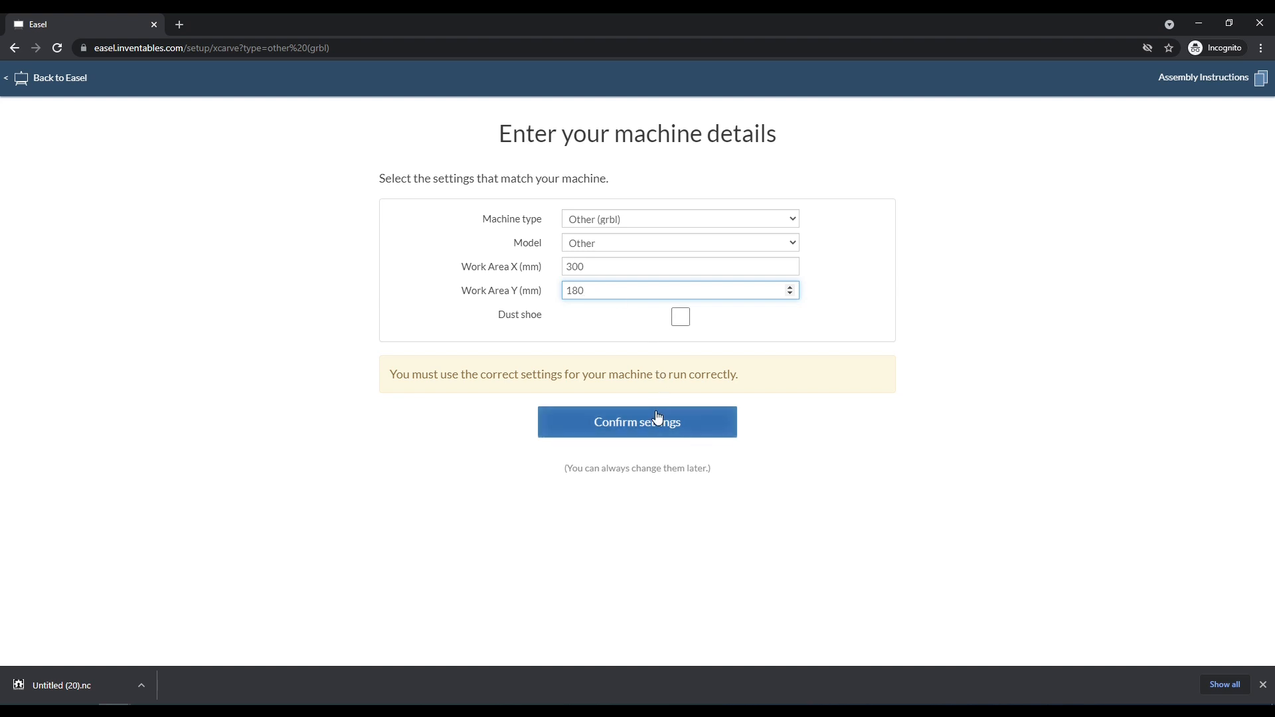
{"action": "mouse_move", "coordinate": [656, 428]}
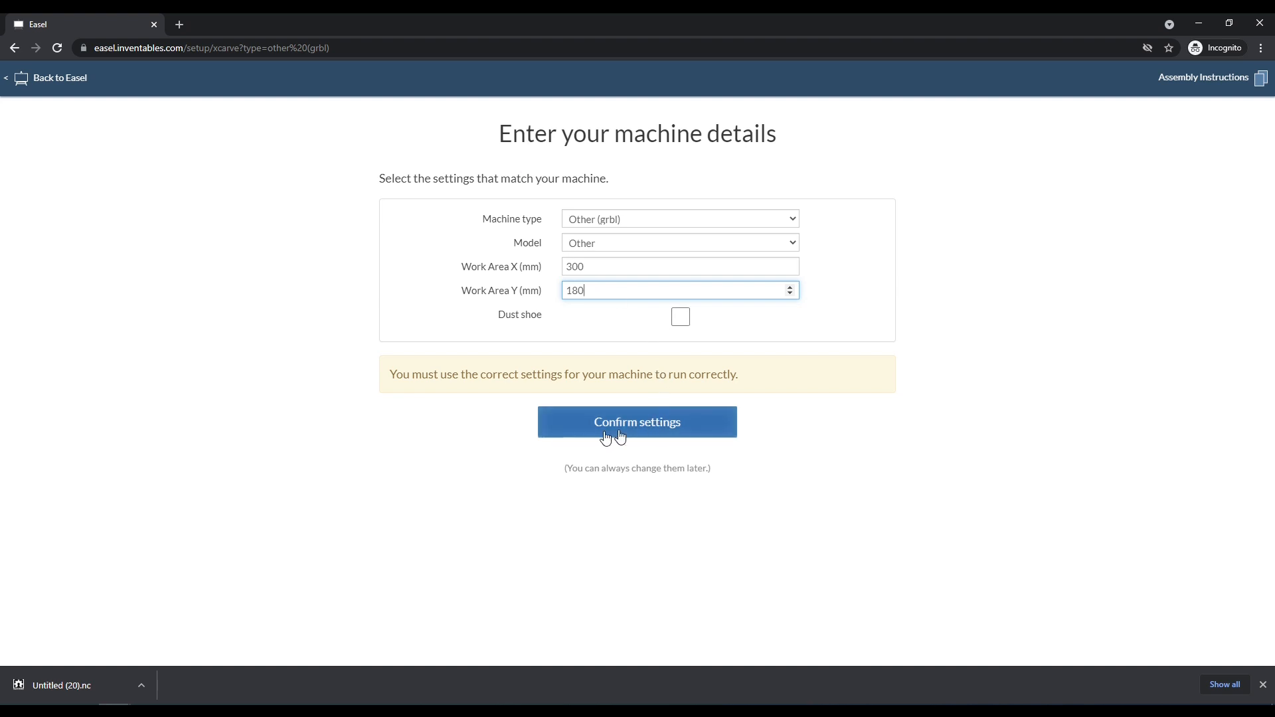
{"action": "mouse_move", "coordinate": [612, 430]}
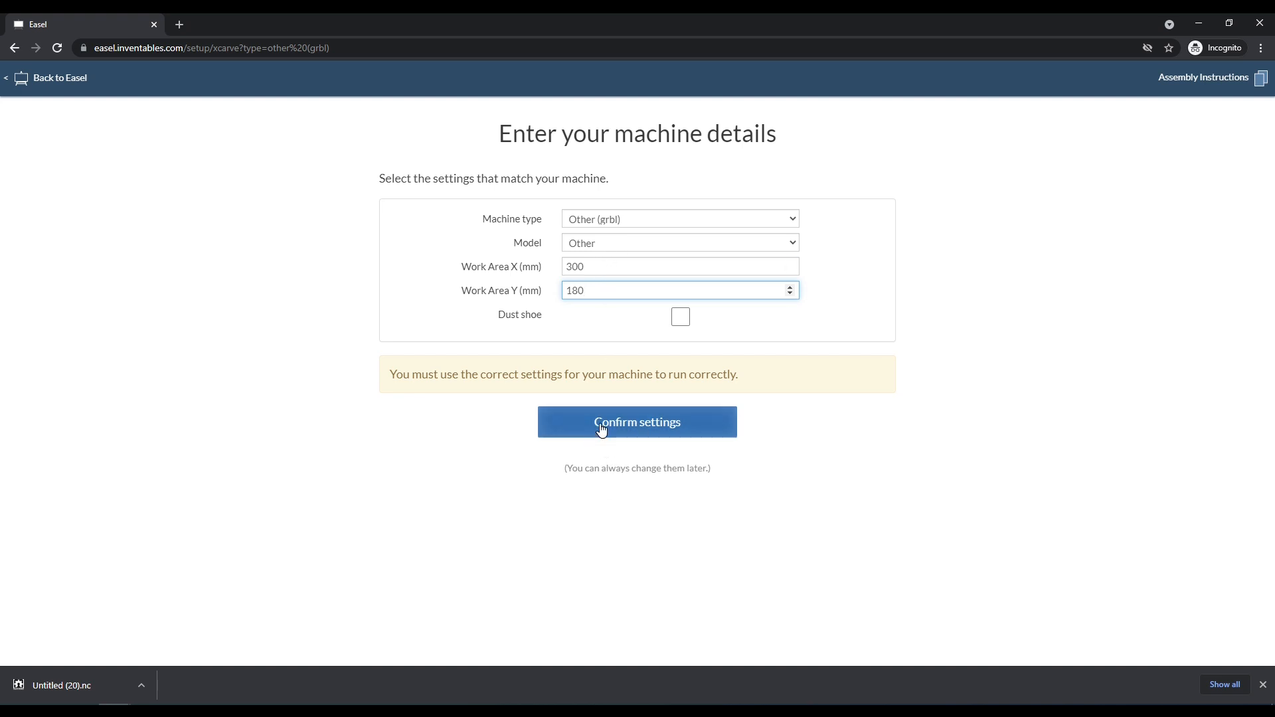
{"action": "left_click", "coordinate": [637, 422]}
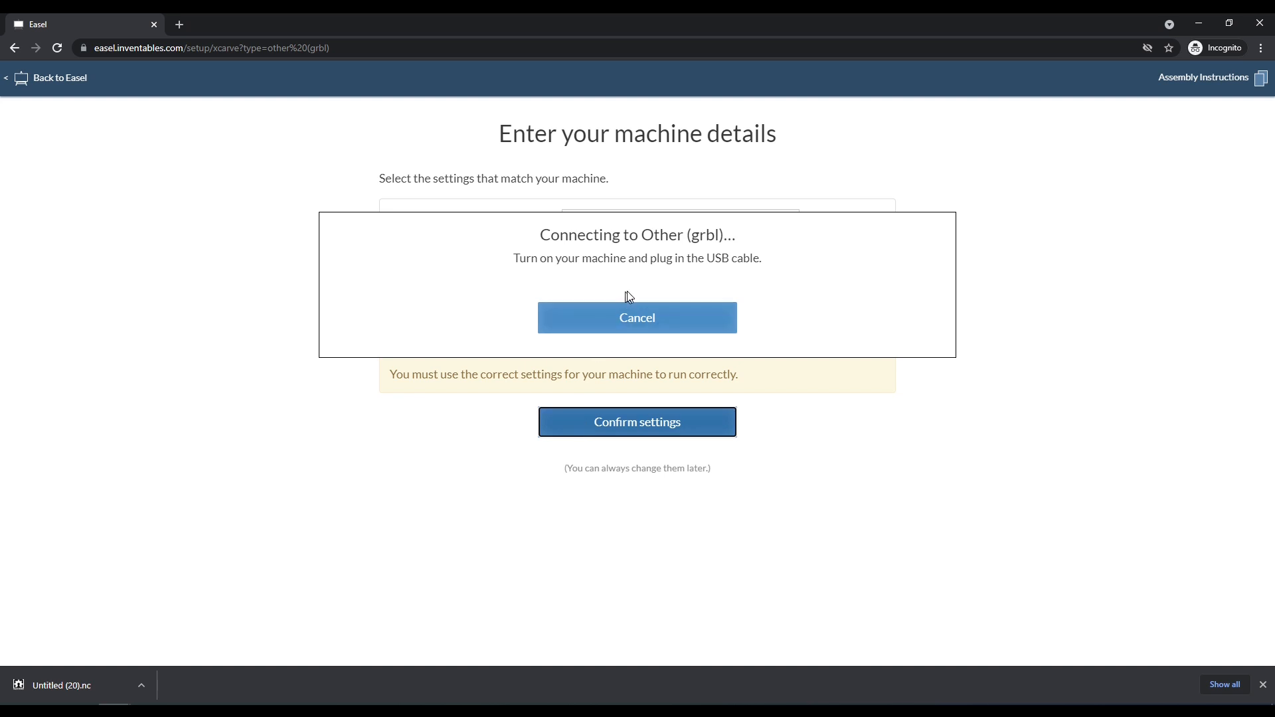
{"action": "mouse_move", "coordinate": [649, 300]}
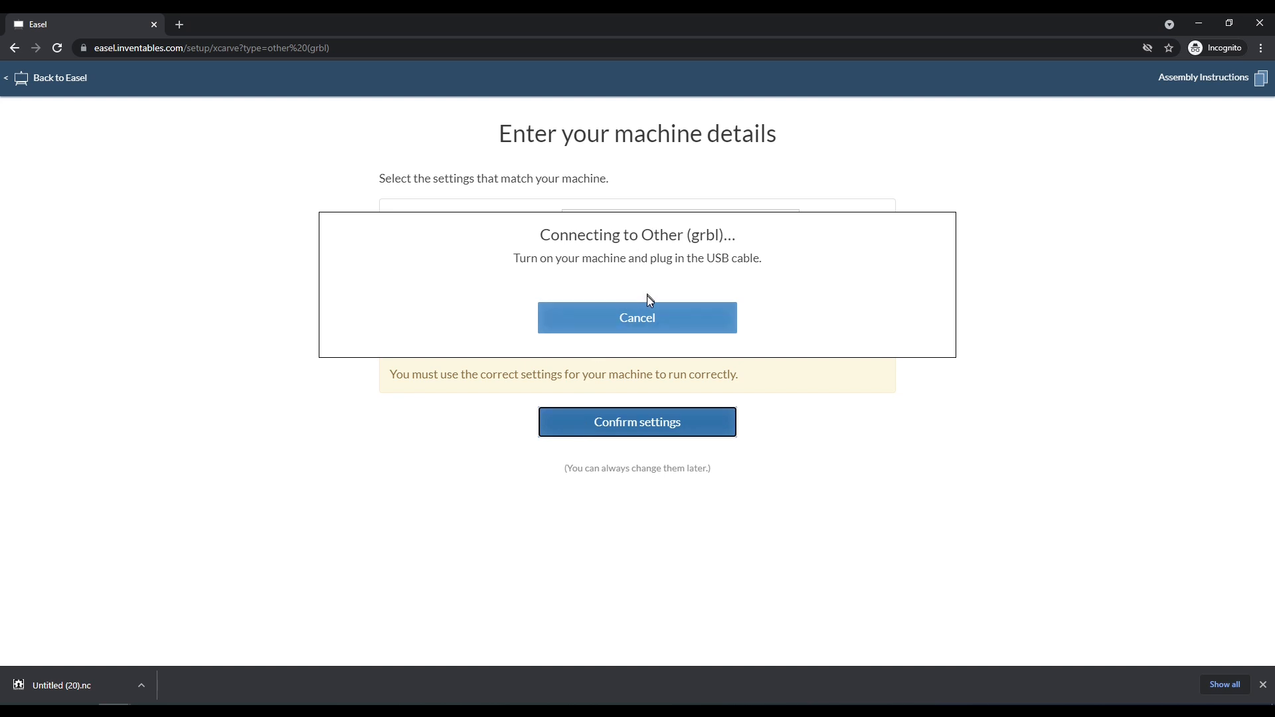
{"action": "left_click", "coordinate": [637, 318]}
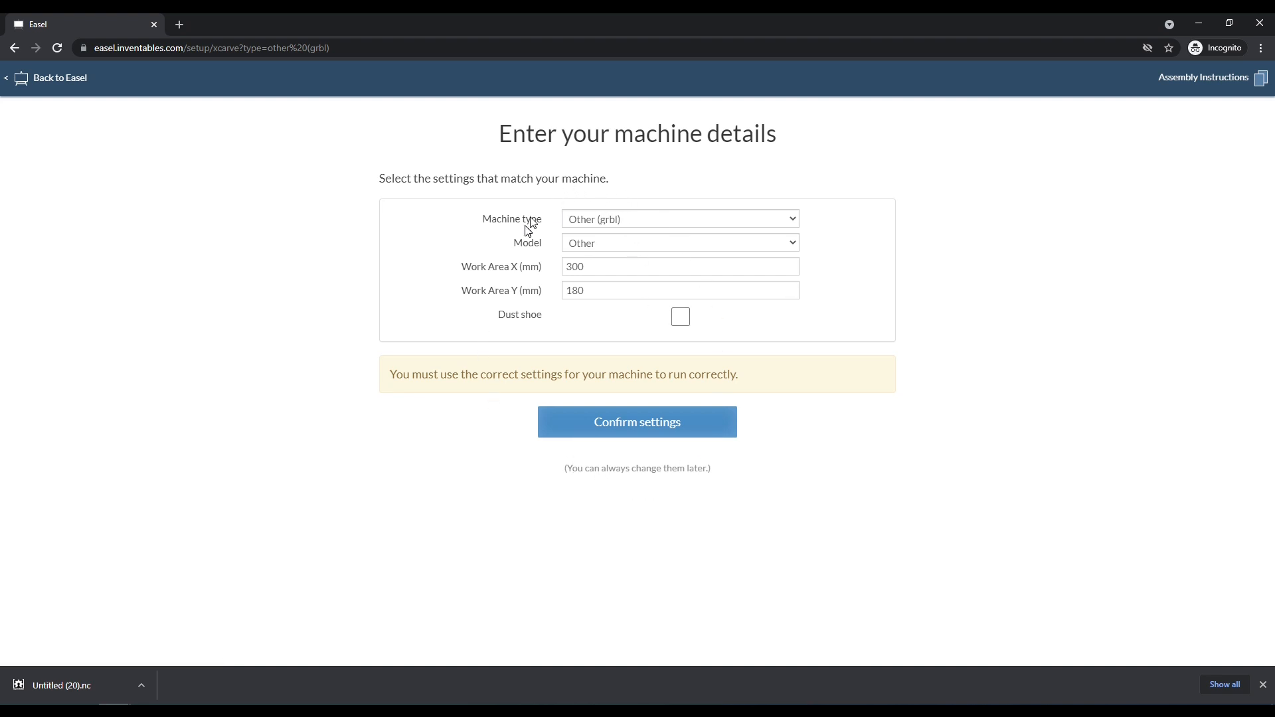
{"action": "mouse_move", "coordinate": [527, 235]}
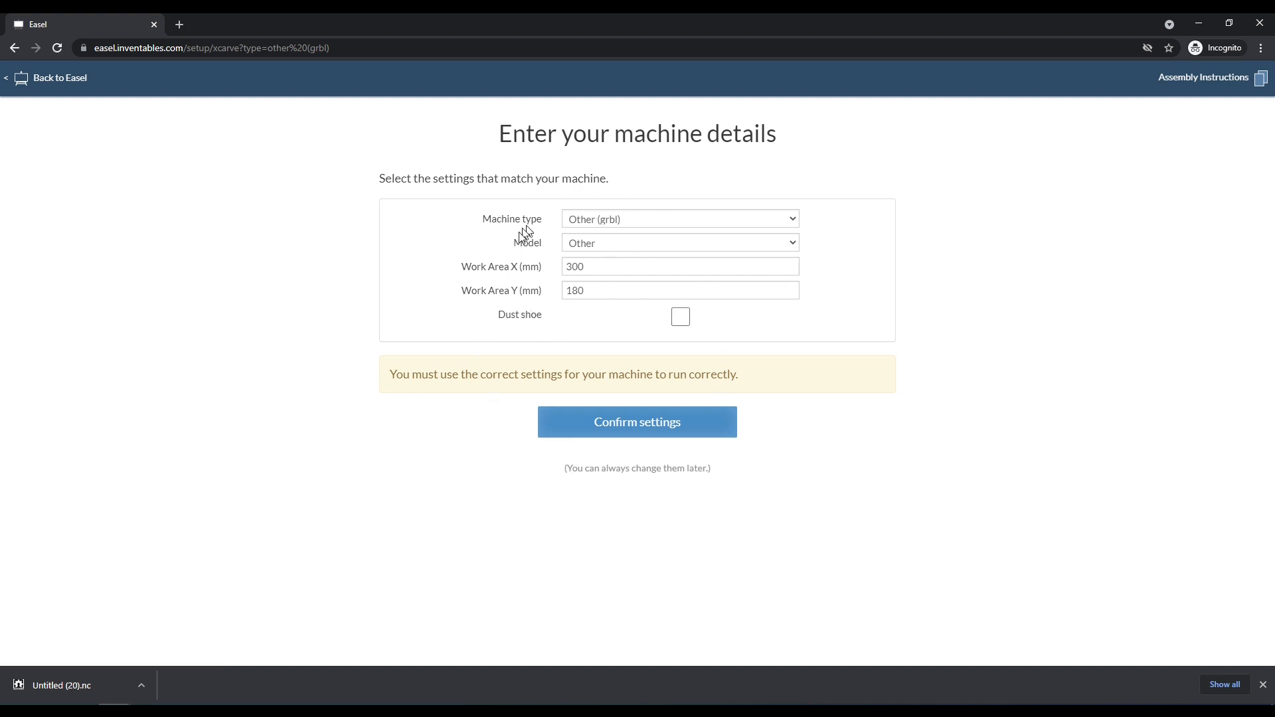
{"action": "mouse_move", "coordinate": [449, 309]}
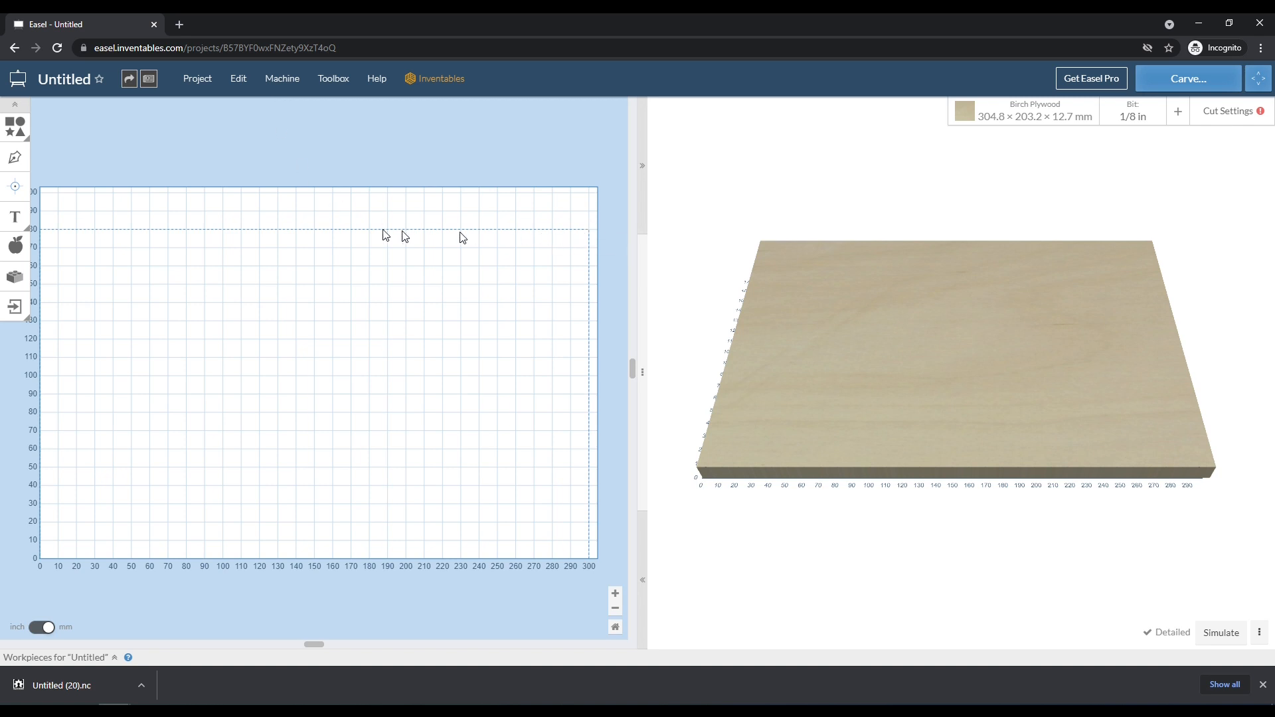
{"action": "mouse_move", "coordinate": [586, 459]}
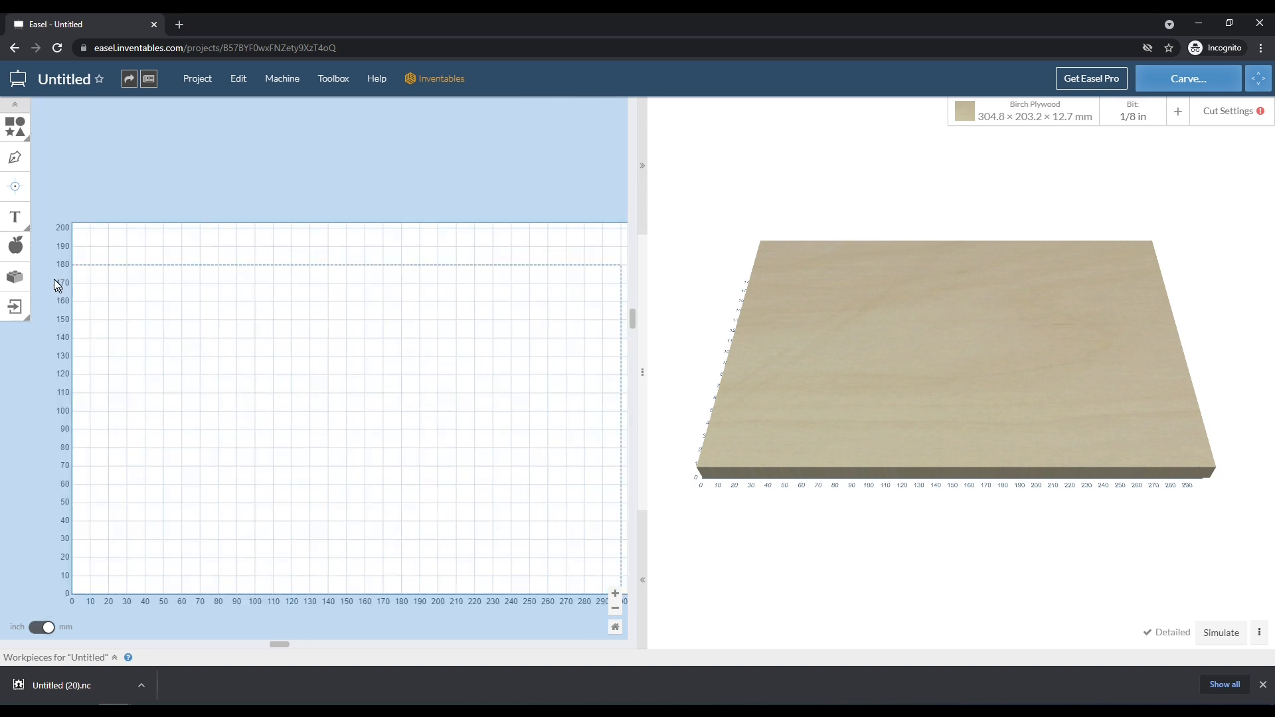
{"action": "mouse_move", "coordinate": [565, 502]}
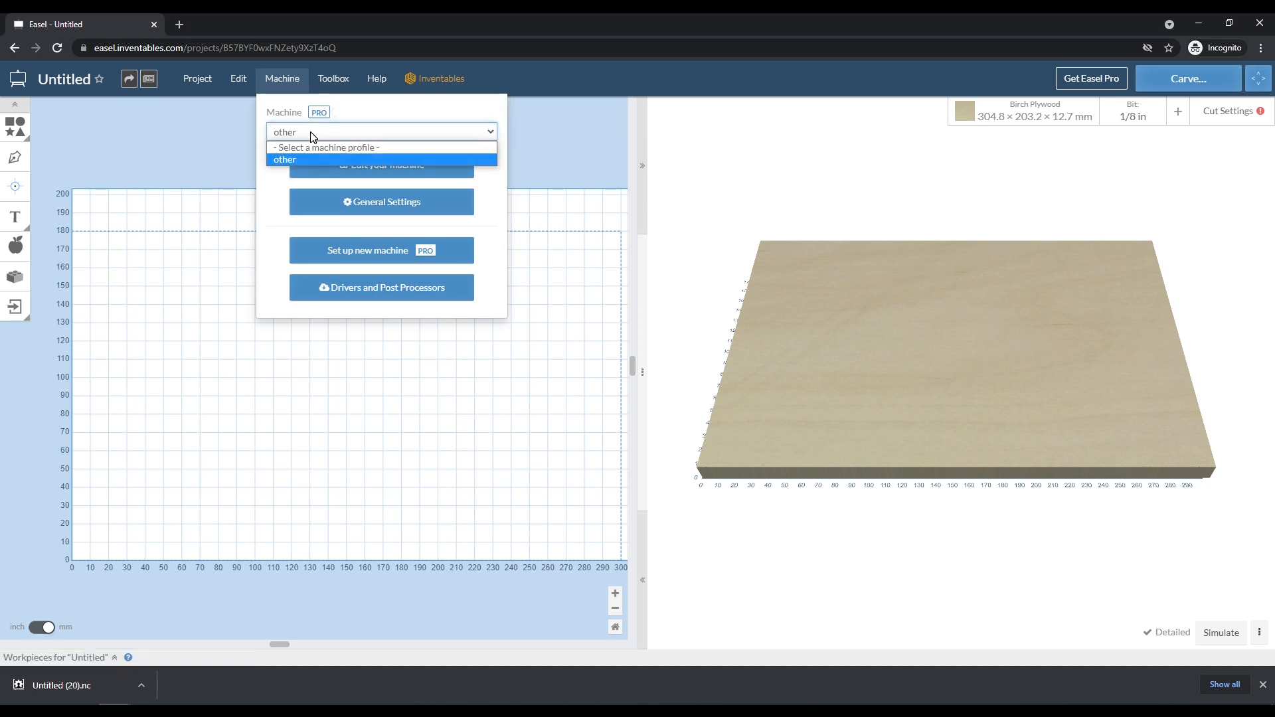
{"action": "mouse_move", "coordinate": [377, 121]}
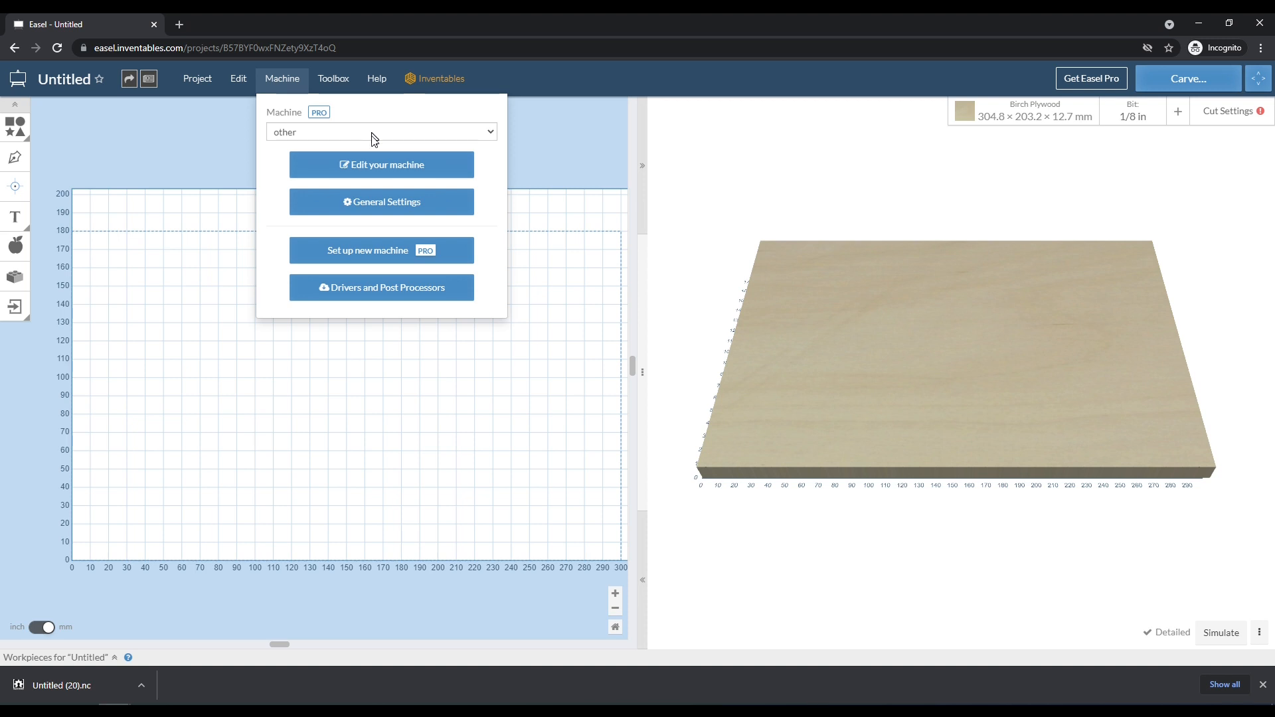
{"action": "mouse_move", "coordinate": [378, 140]}
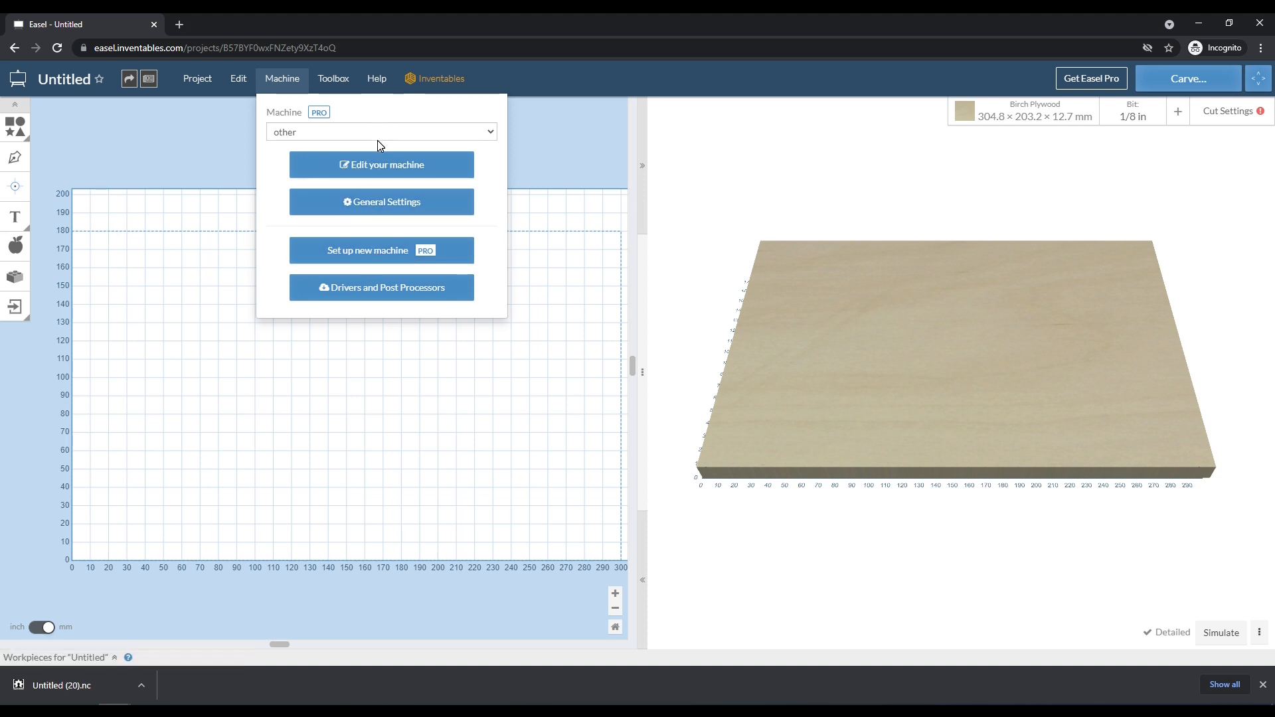
Open the 'other' machine profile's settings via Edit your machine
{"action": "left_click", "coordinate": [380, 132]}
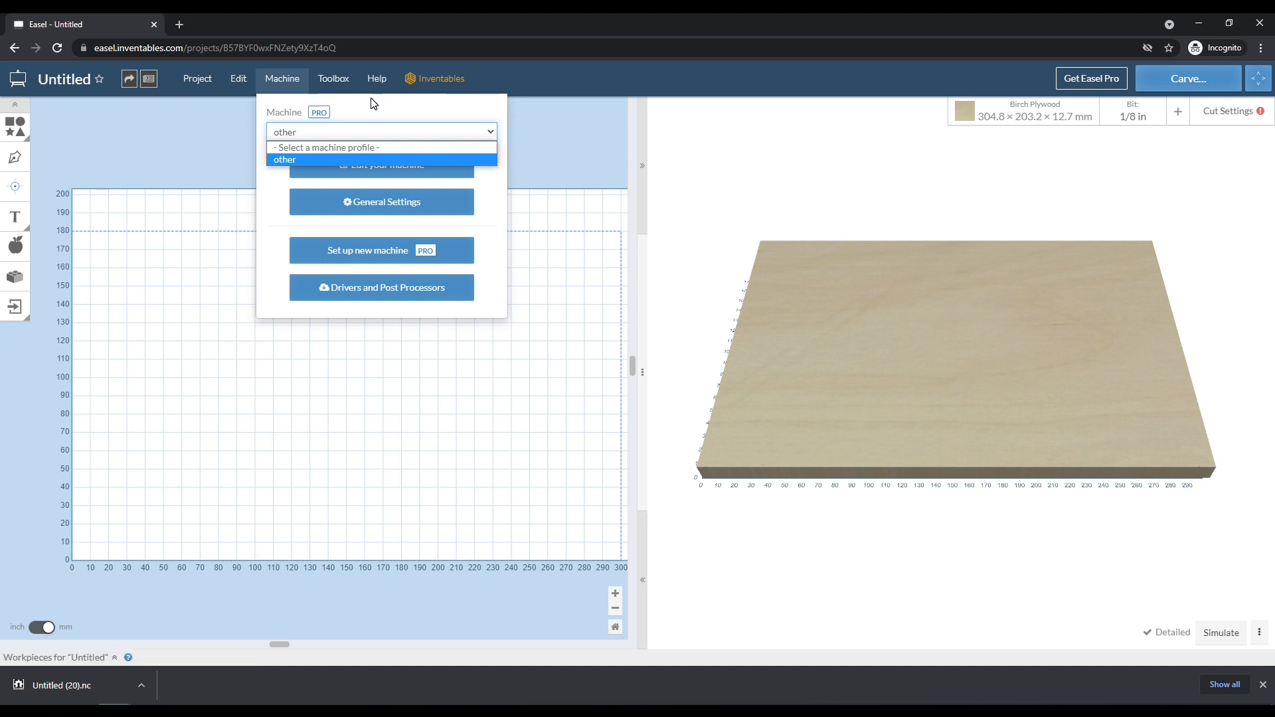
{"action": "mouse_move", "coordinate": [372, 106]}
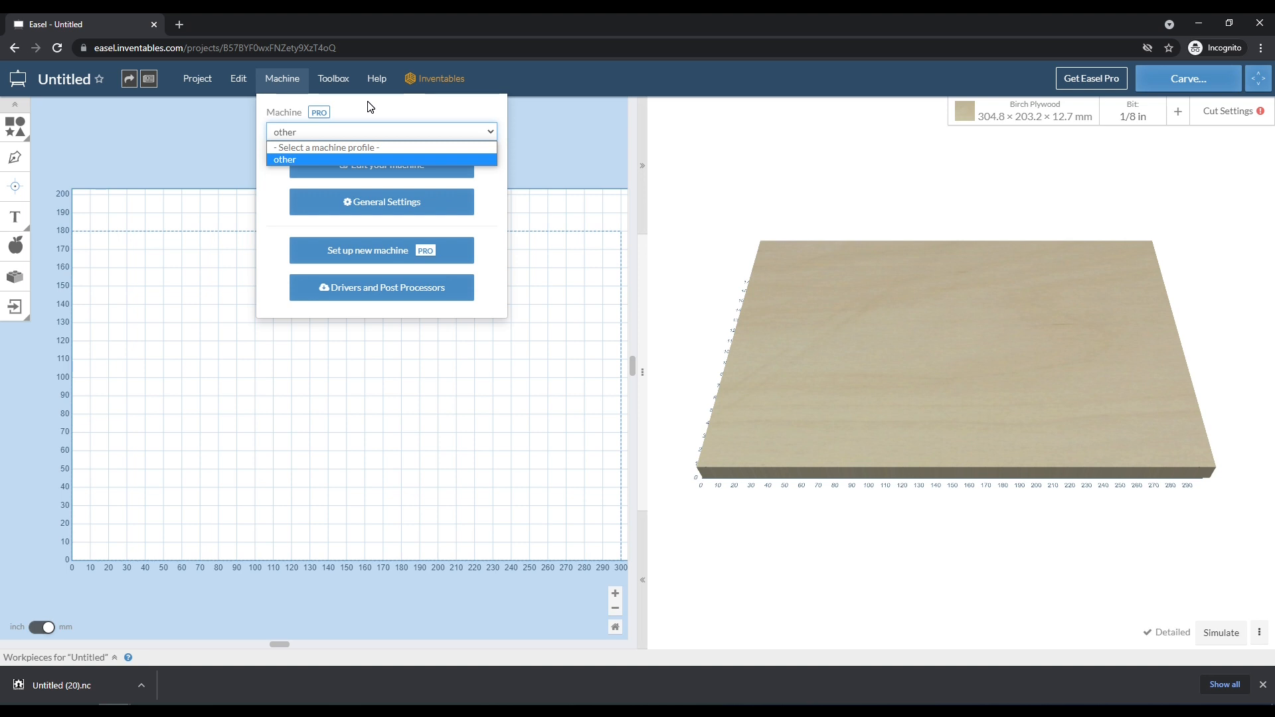
{"action": "mouse_move", "coordinate": [333, 79]}
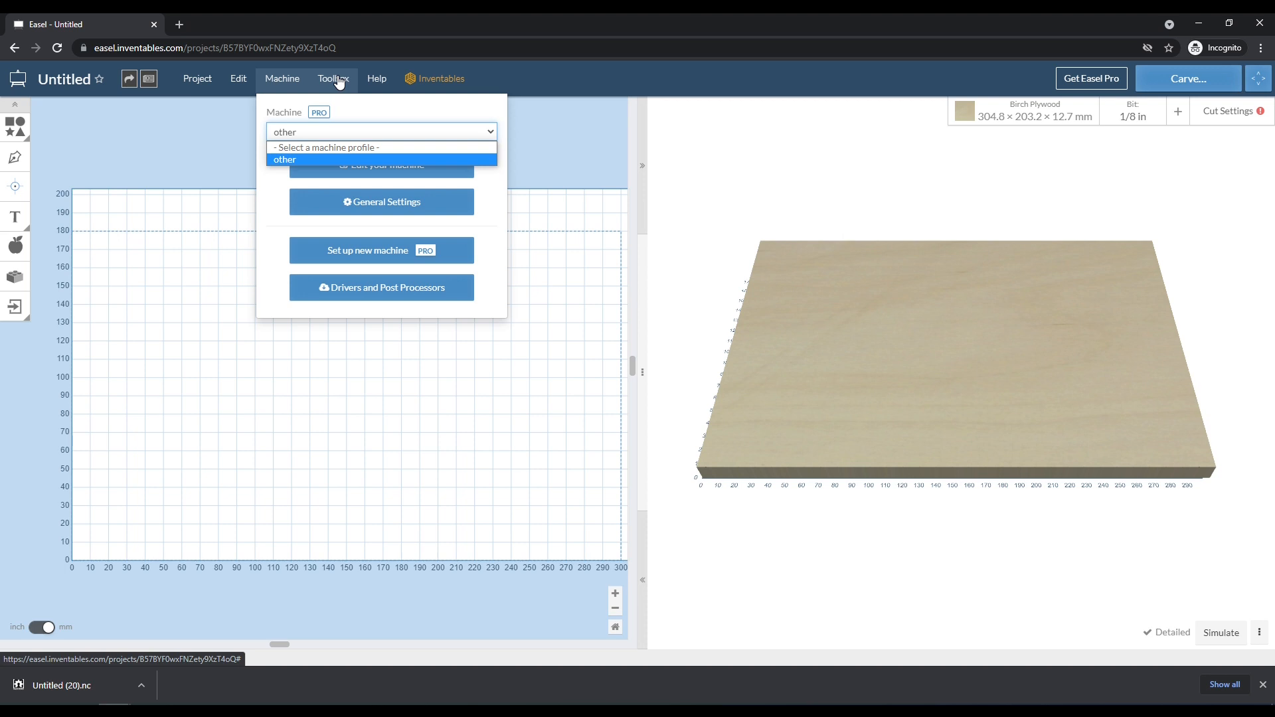
{"action": "mouse_move", "coordinate": [350, 94]}
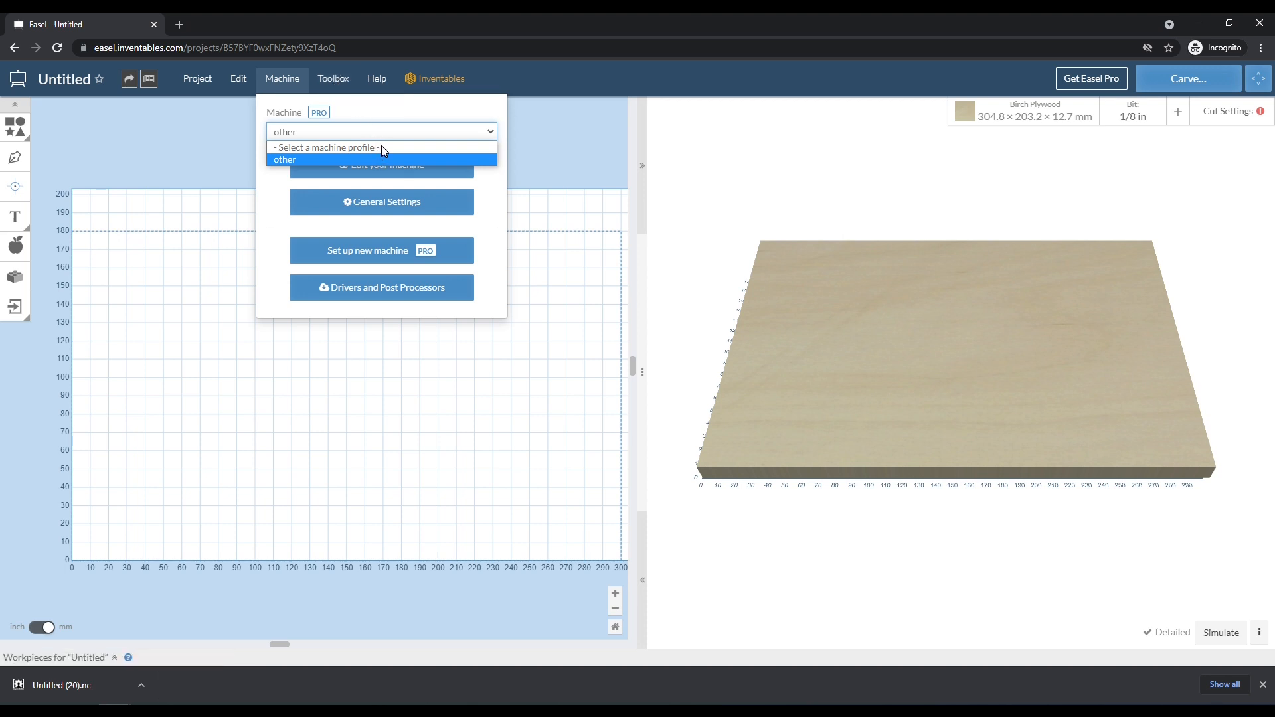
{"action": "mouse_move", "coordinate": [419, 151]}
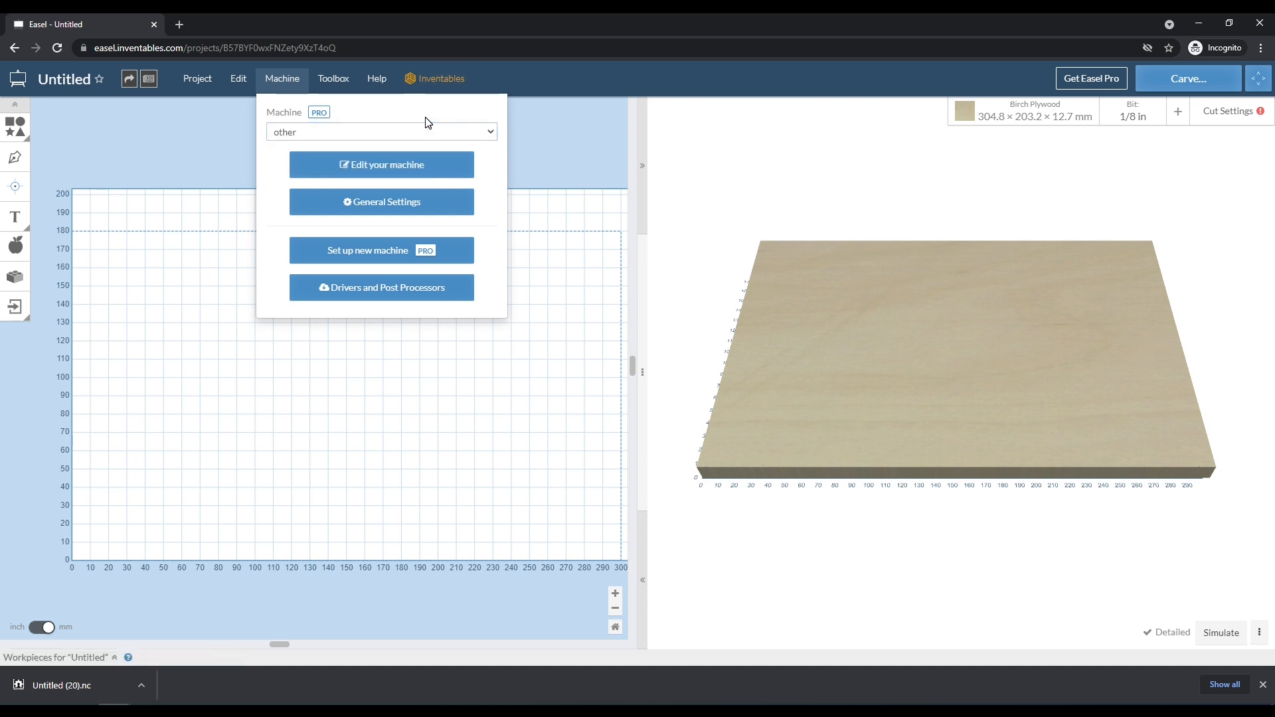
{"action": "mouse_move", "coordinate": [473, 159]}
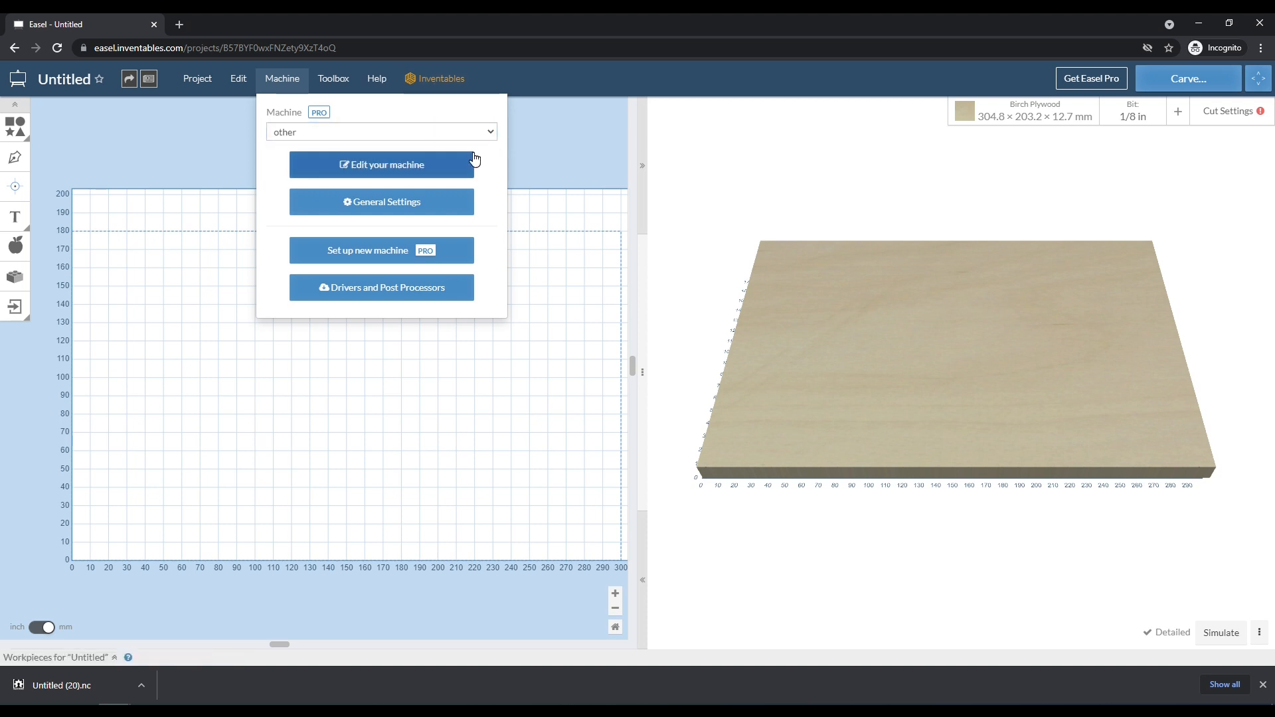
{"action": "mouse_move", "coordinate": [529, 324]}
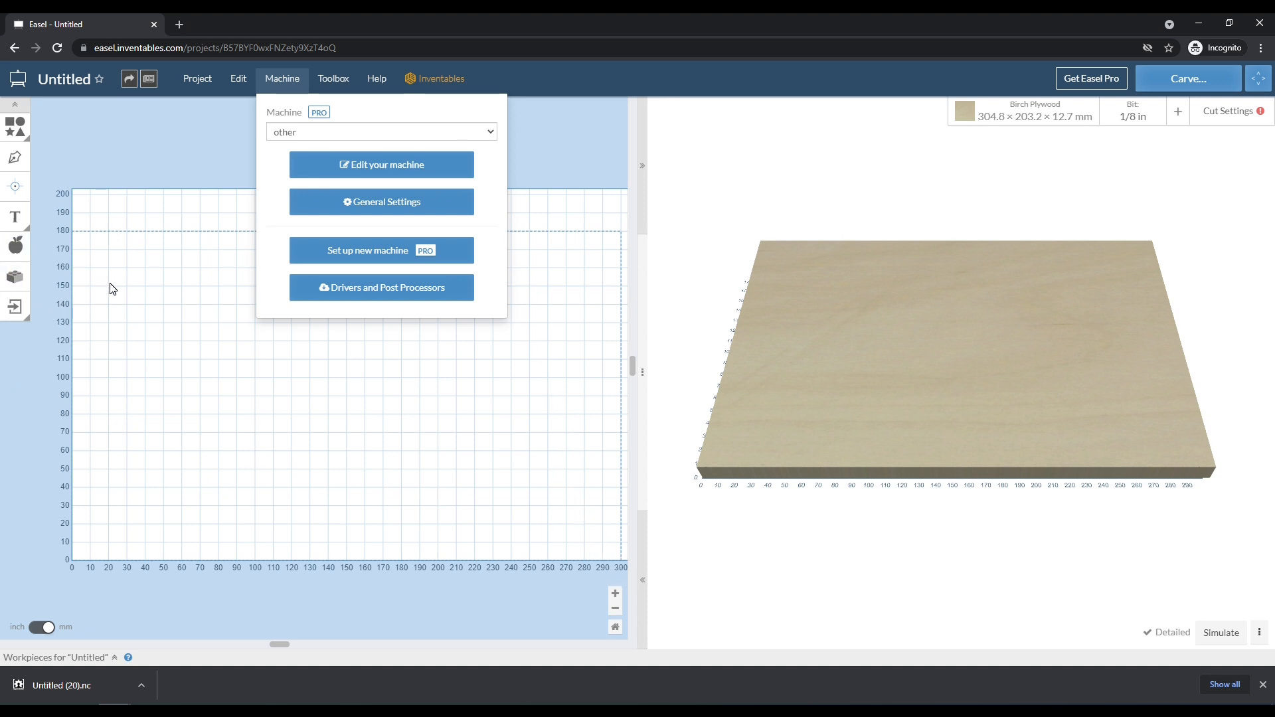
{"action": "mouse_move", "coordinate": [81, 238]}
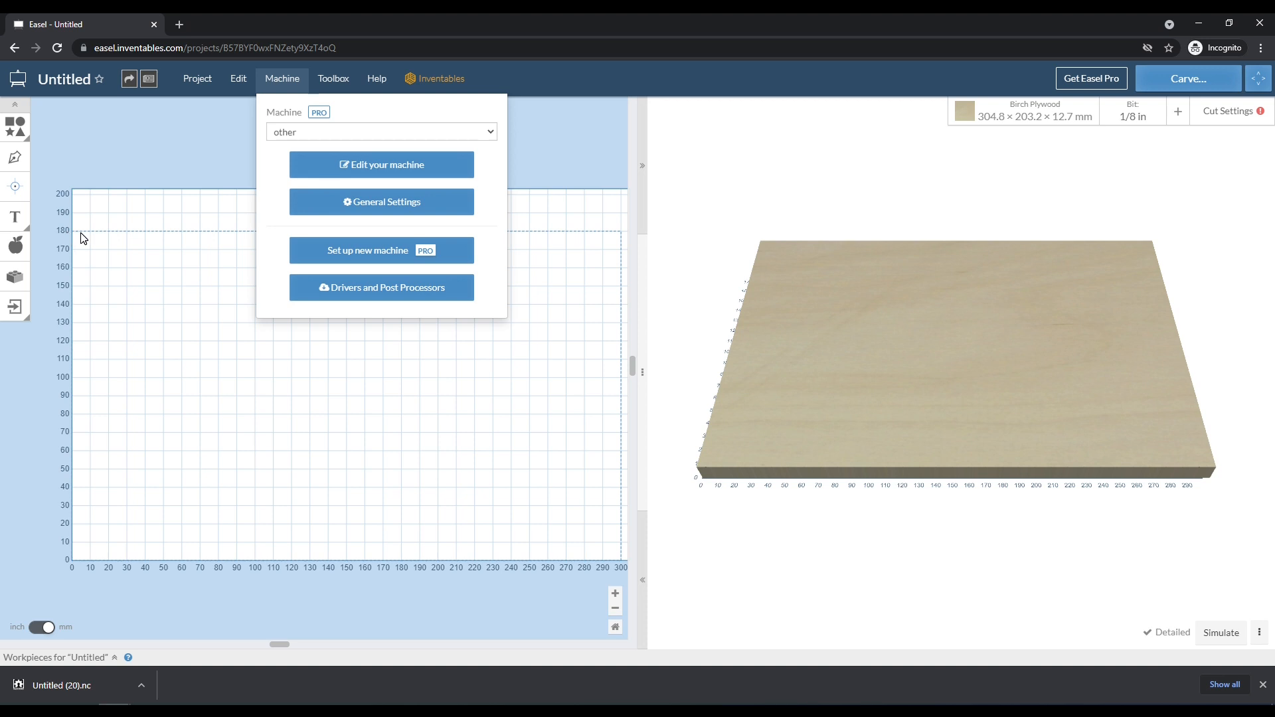
{"action": "mouse_move", "coordinate": [622, 498]}
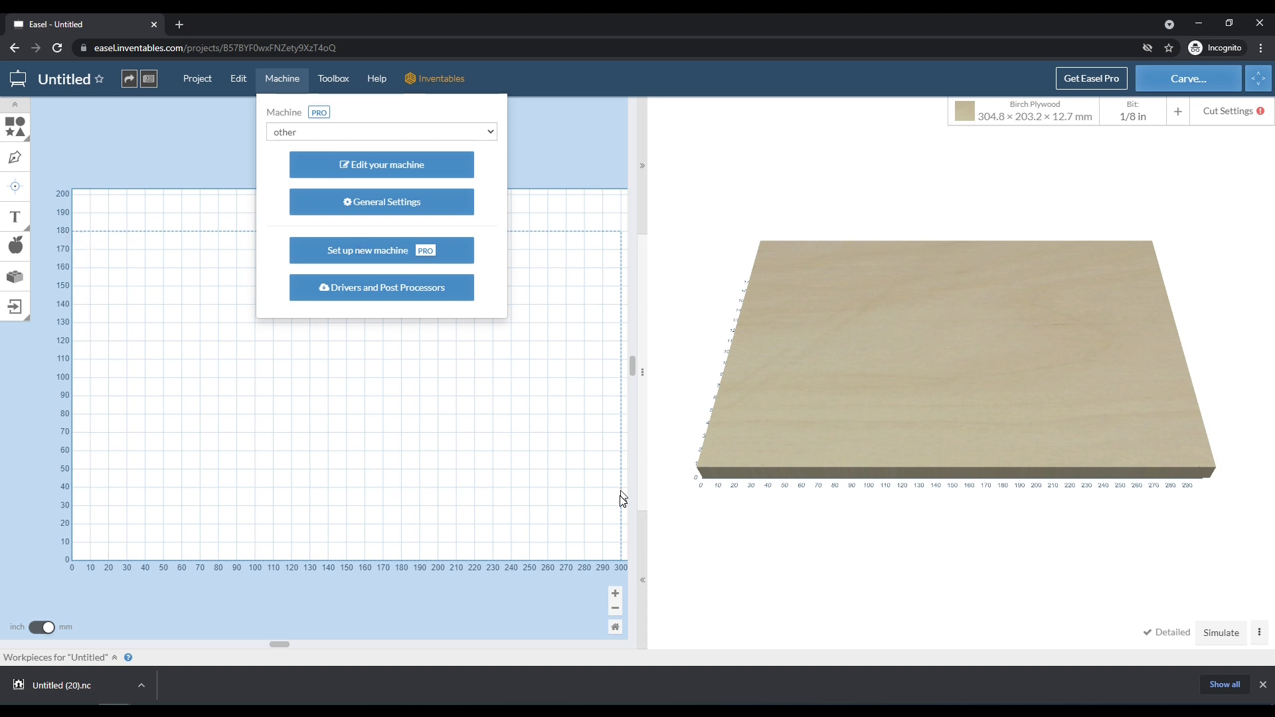
{"action": "mouse_move", "coordinate": [445, 184]}
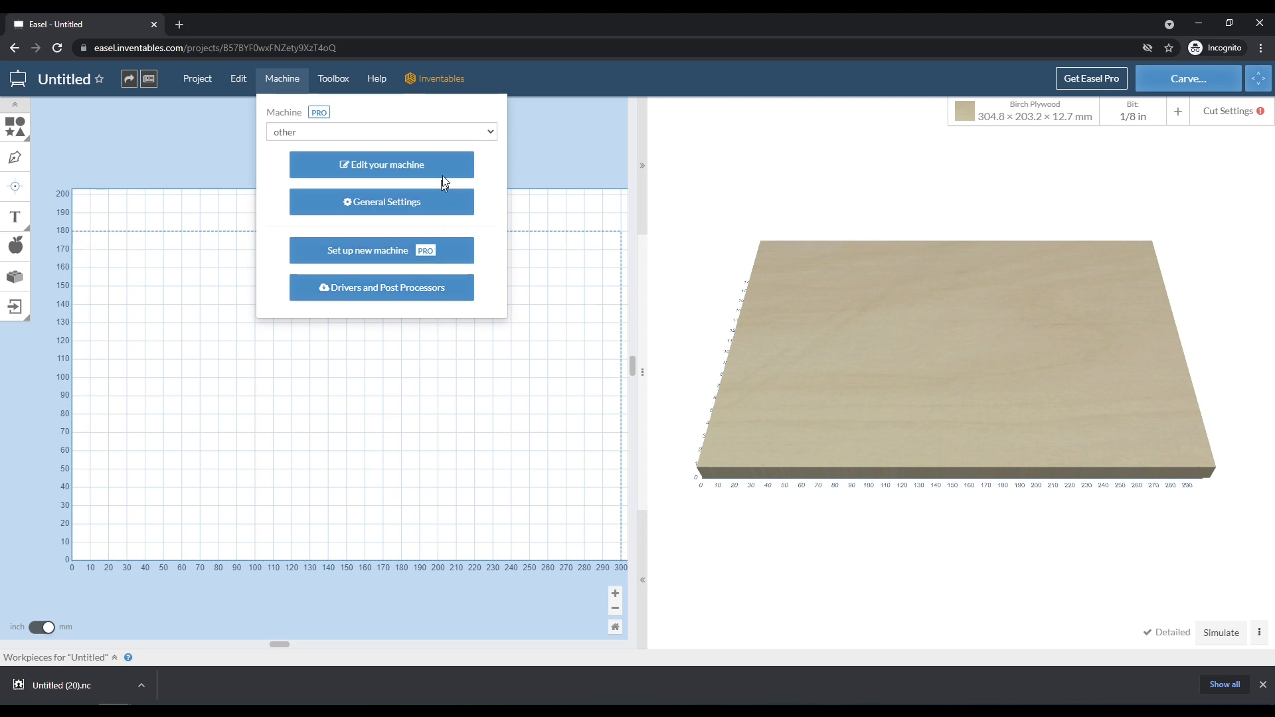
{"action": "mouse_move", "coordinate": [499, 170]}
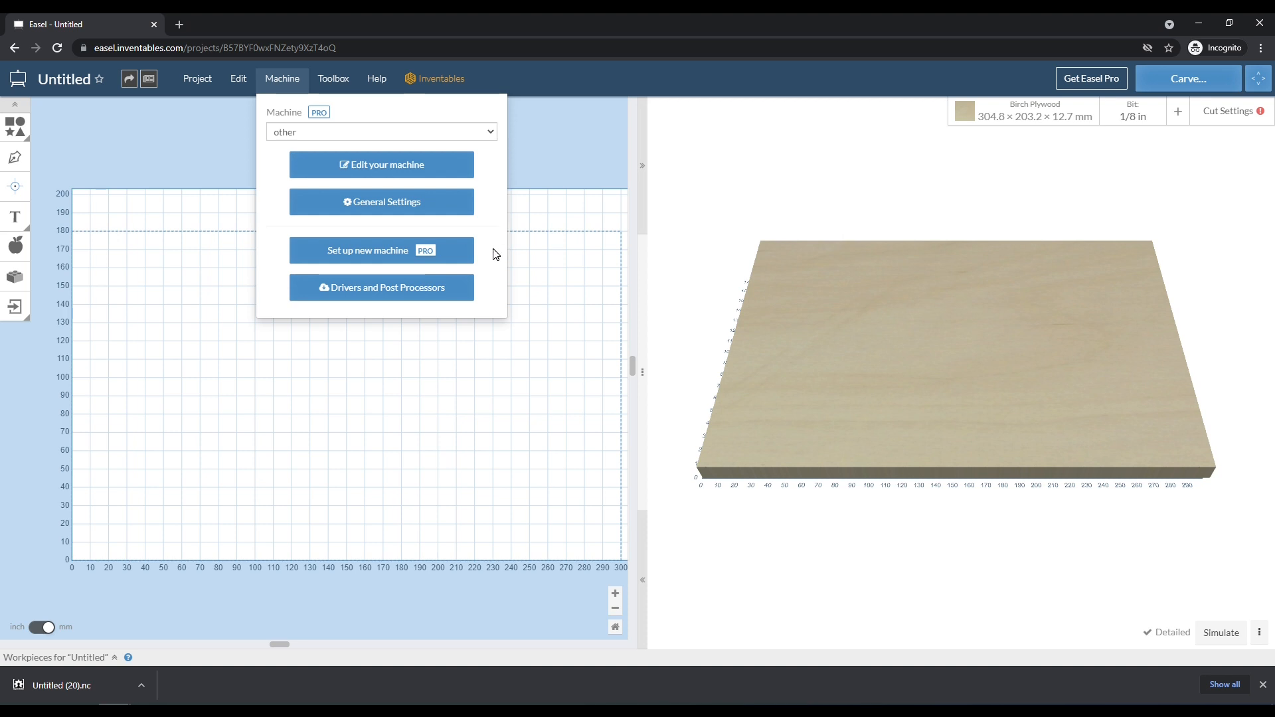
{"action": "mouse_move", "coordinate": [277, 89]}
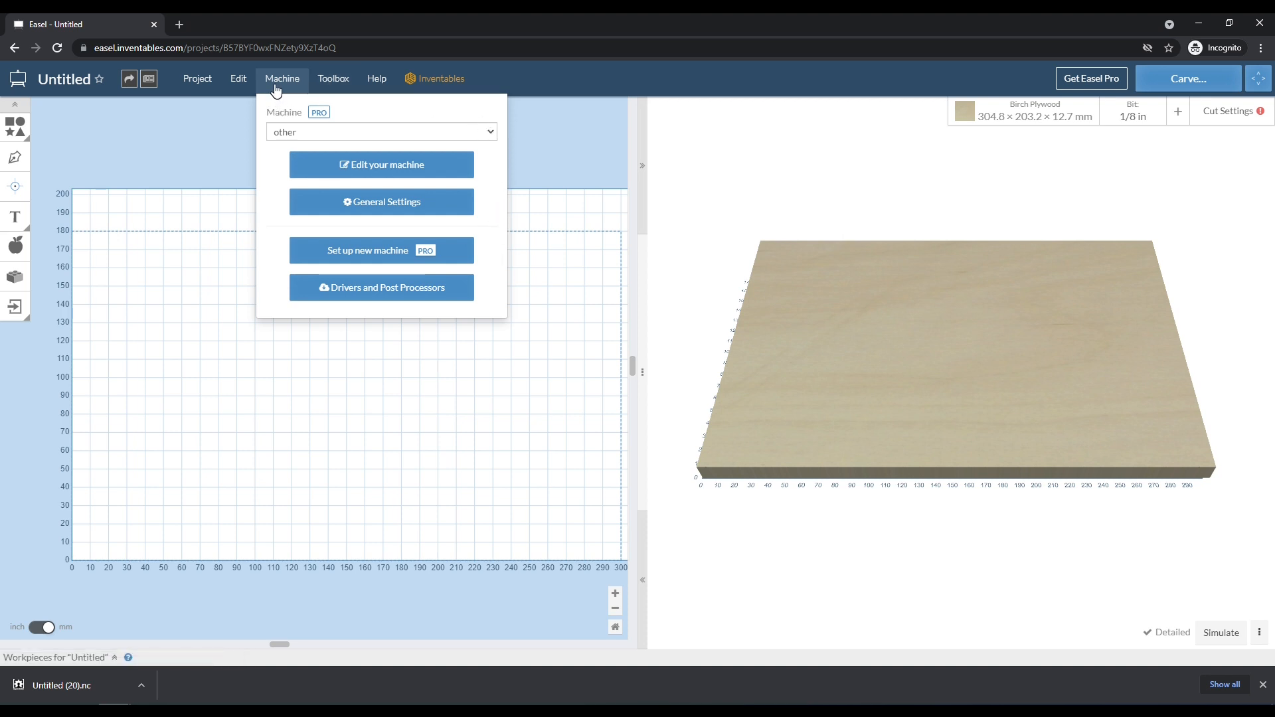
{"action": "mouse_move", "coordinate": [370, 151]}
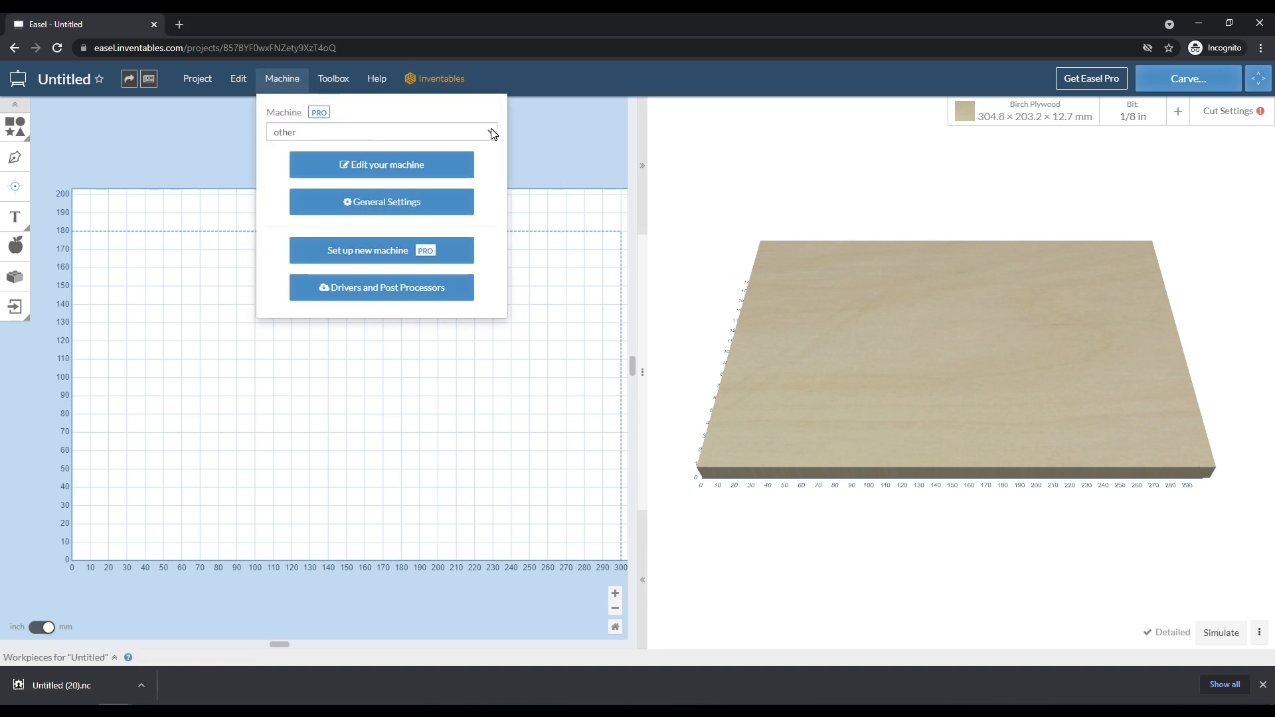
{"action": "left_click", "coordinate": [381, 164]}
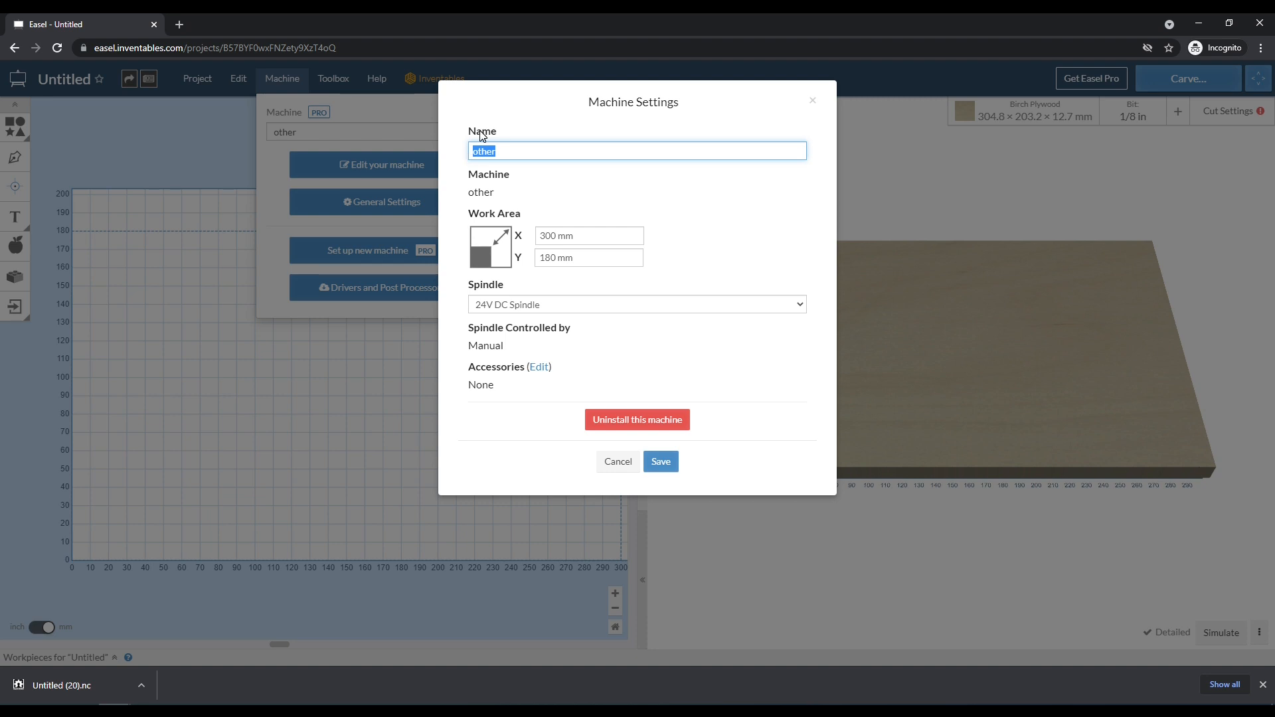
Rename the machine '3018 Desktop #1' and enter 290 for Work Area X
{"action": "type", "text": "3018 Desktop"}
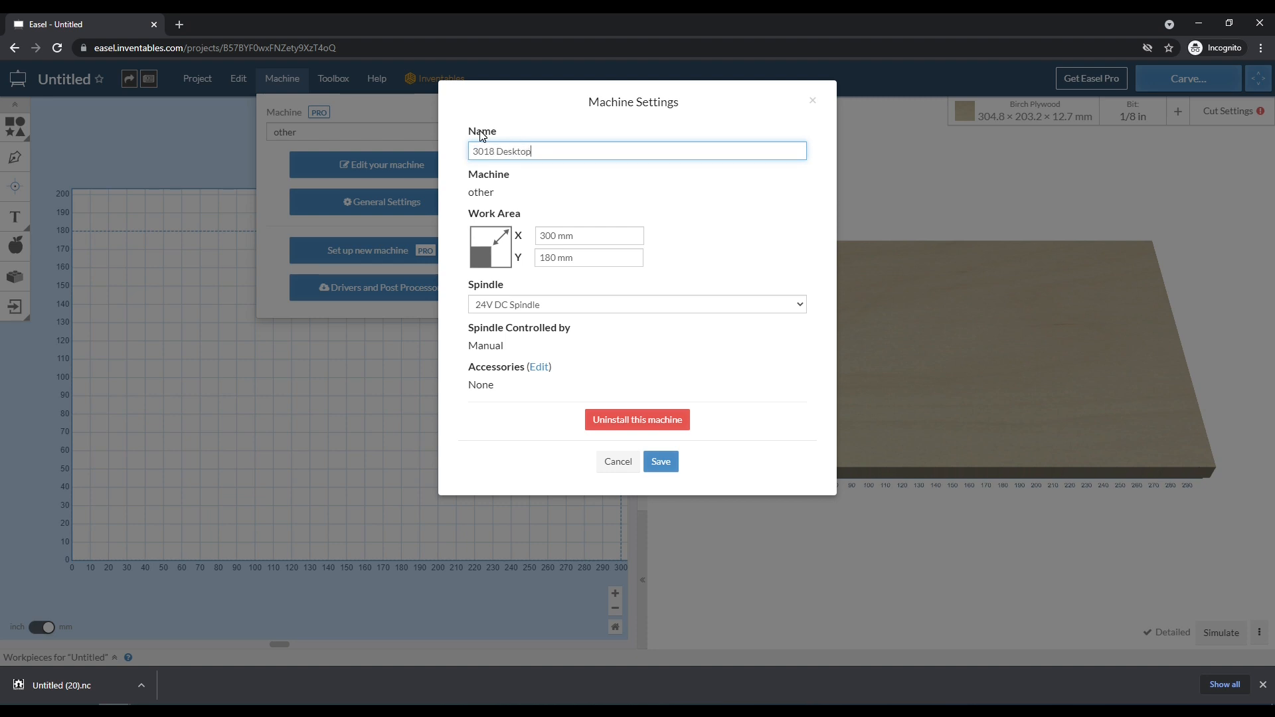
{"action": "type", "text": "#1"}
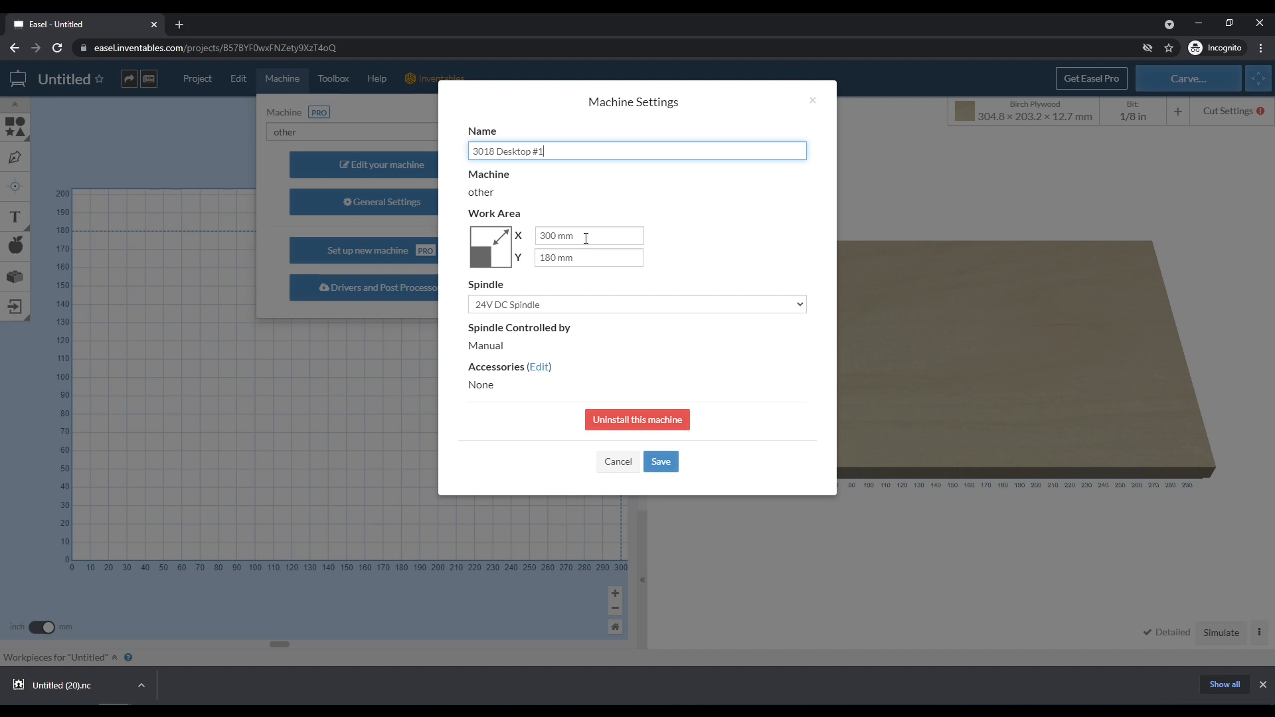
{"action": "mouse_move", "coordinate": [581, 231]}
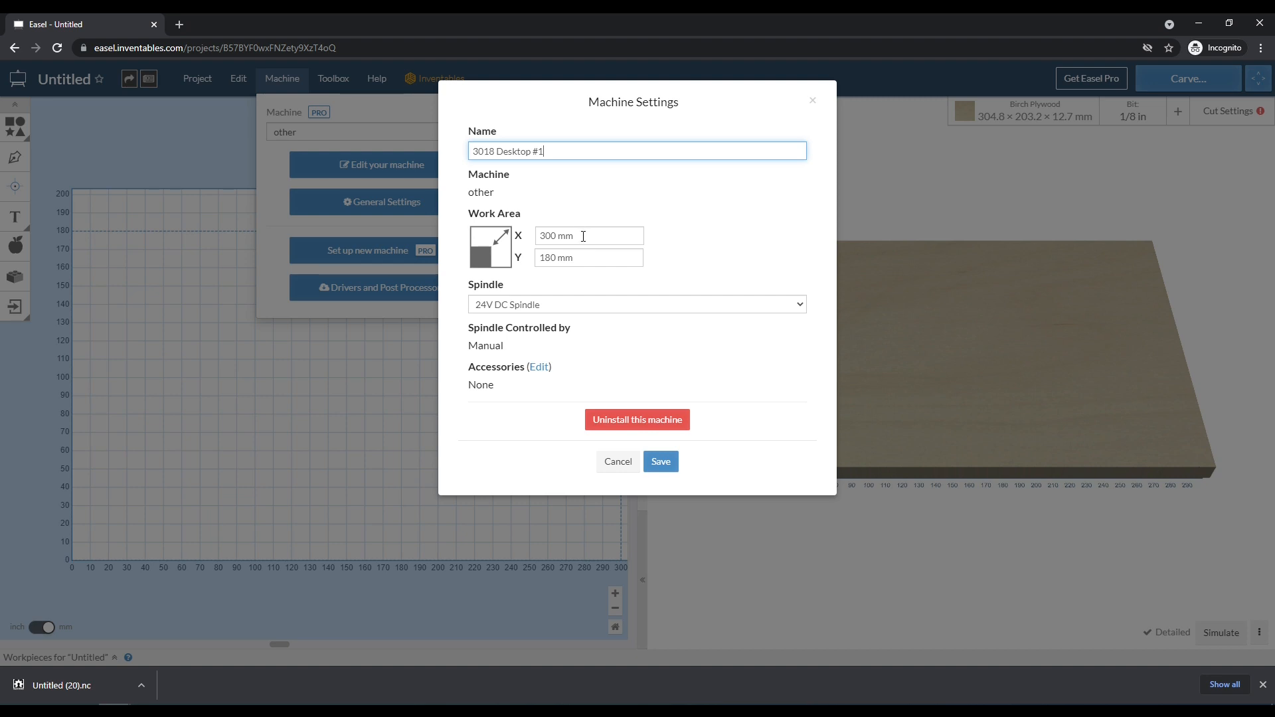
{"action": "mouse_move", "coordinate": [592, 235]}
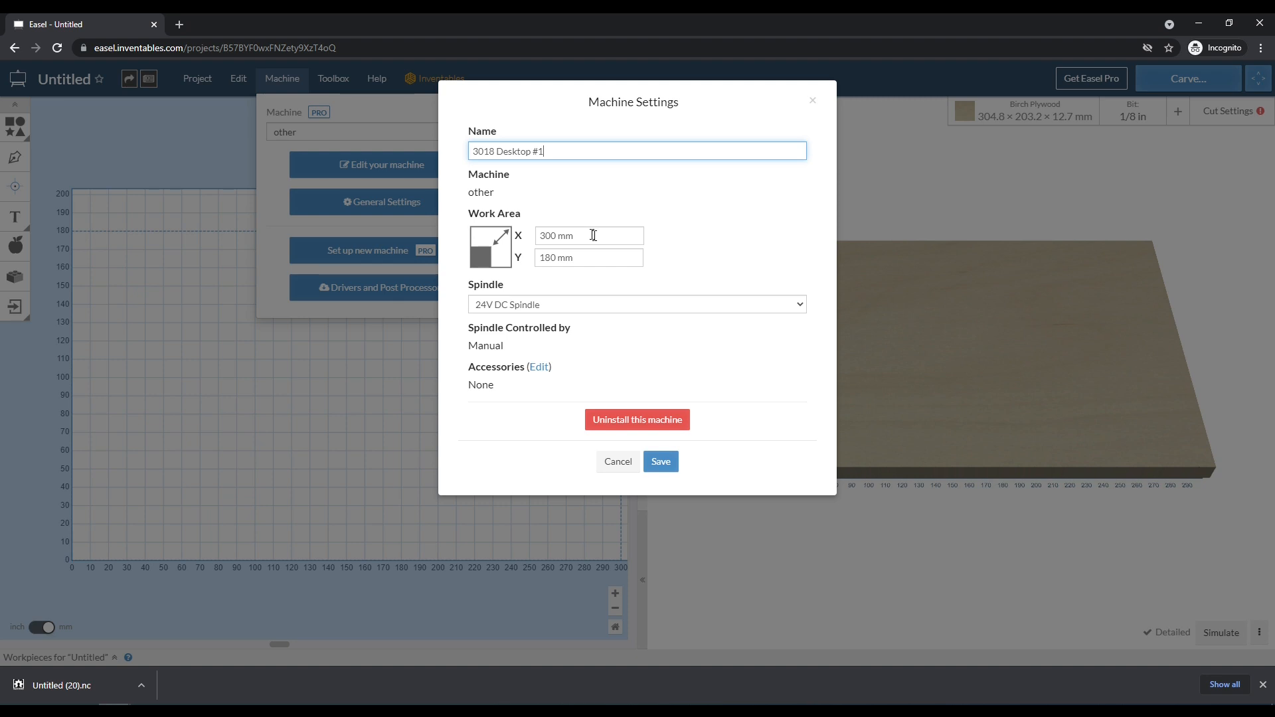
{"action": "mouse_move", "coordinate": [562, 252]}
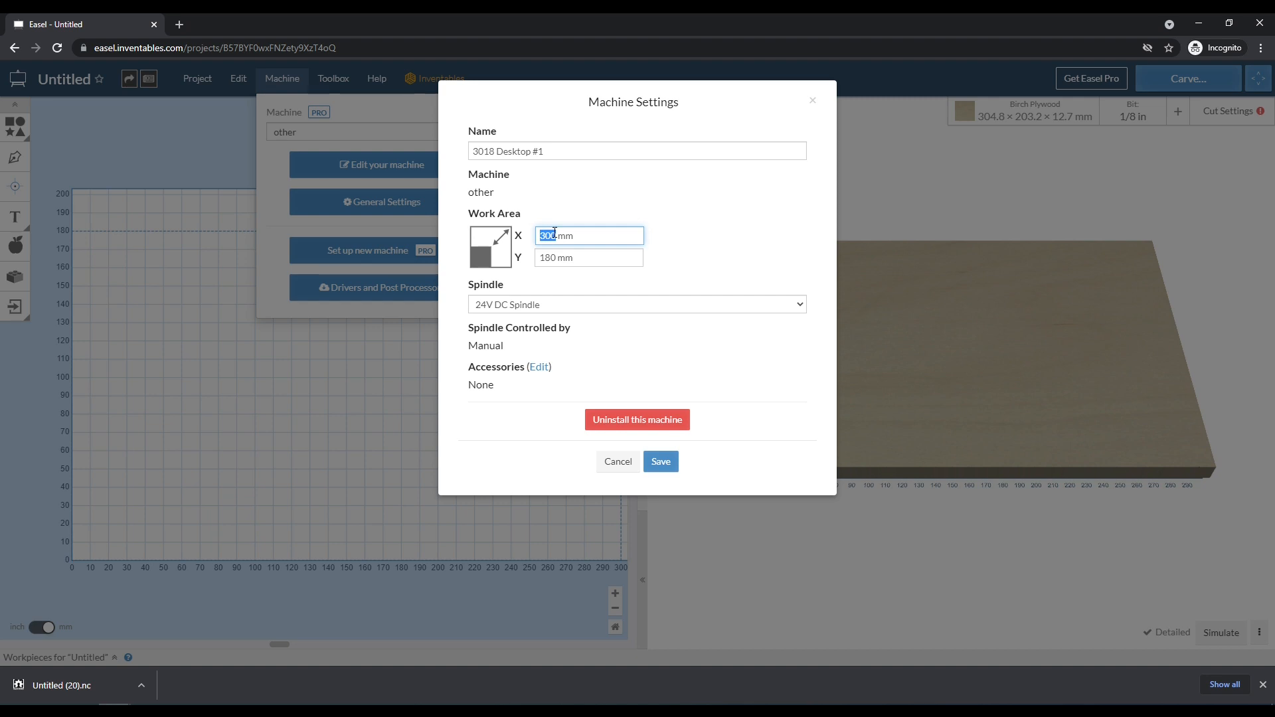
{"action": "mouse_move", "coordinate": [609, 182]}
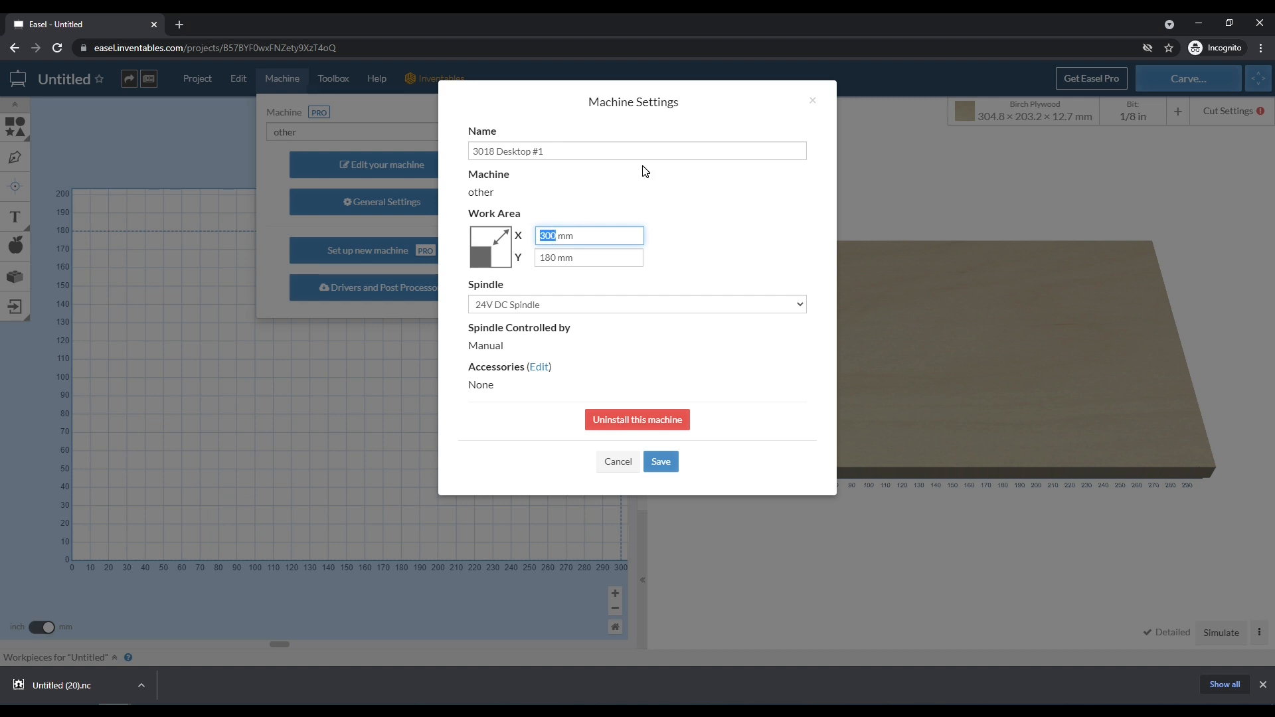
{"action": "type", "text": "290 ÷"}
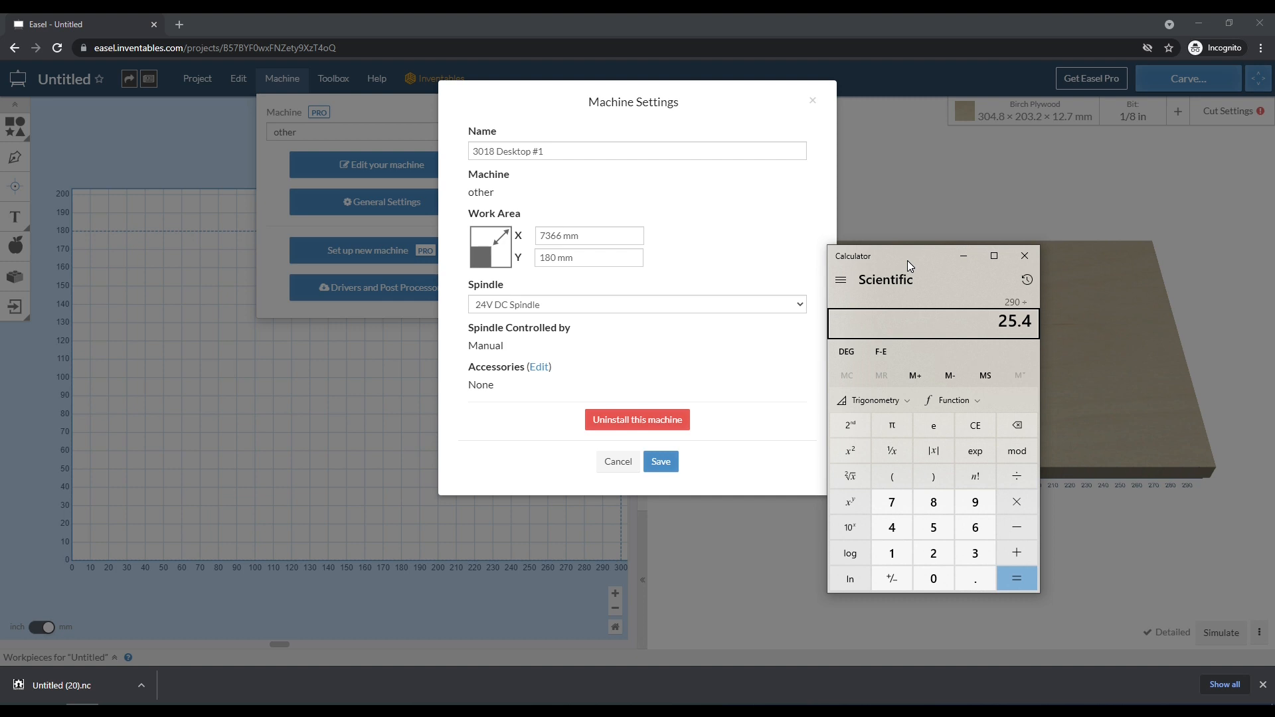
Correct the X and Y work area values (11.4, 16.889) toward 290 by 175 mm
{"action": "left_click", "coordinate": [1017, 579]}
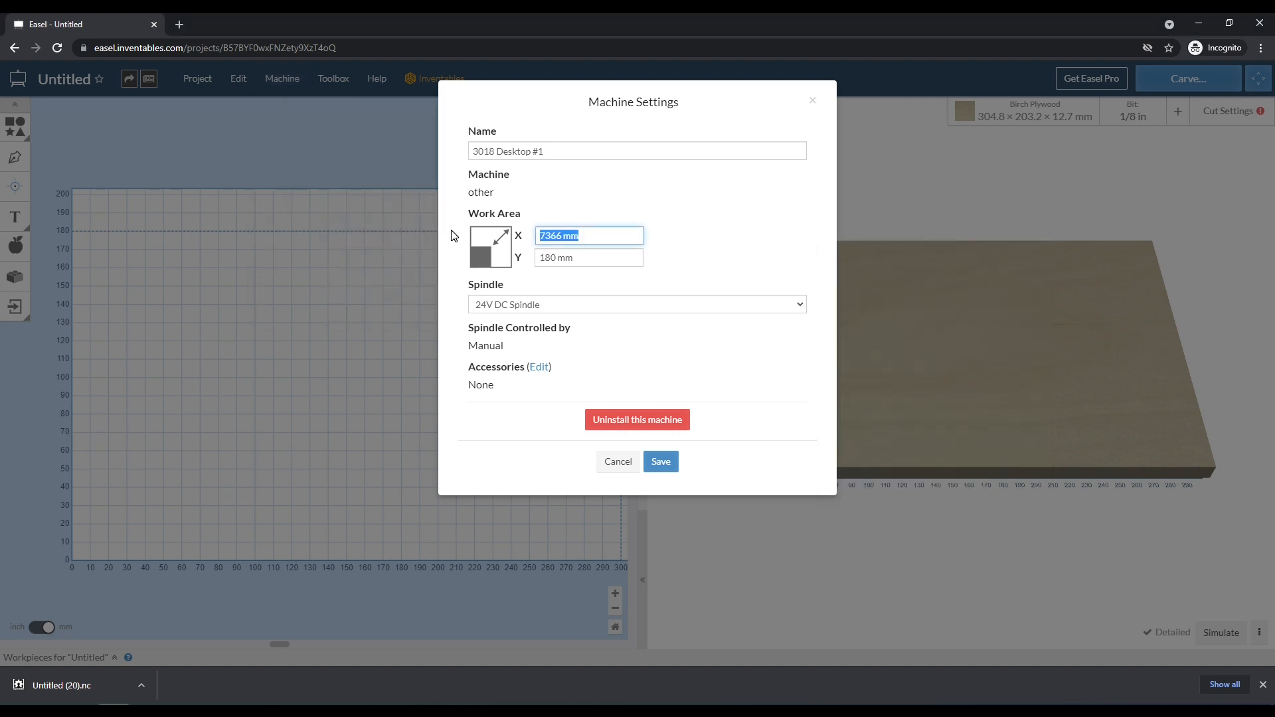
{"action": "type", "text": "11.4"}
{"action": "type", "text": "290"}
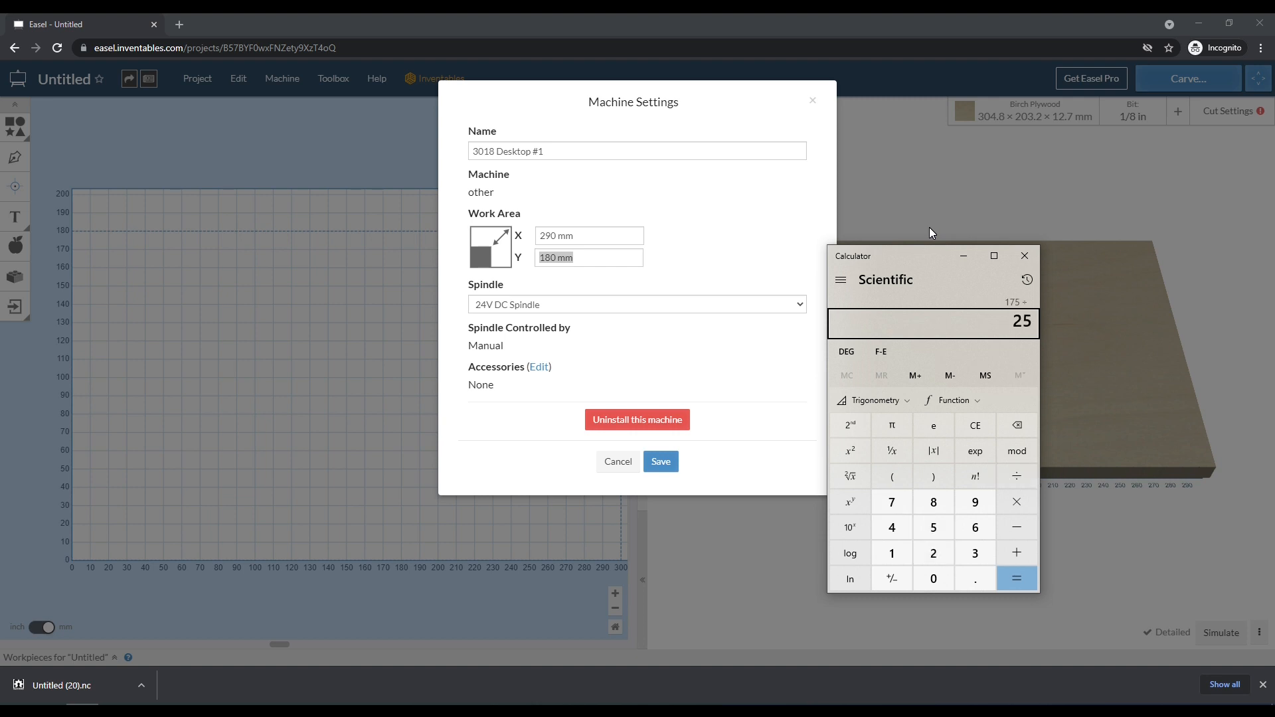
{"action": "left_click", "coordinate": [1017, 579]}
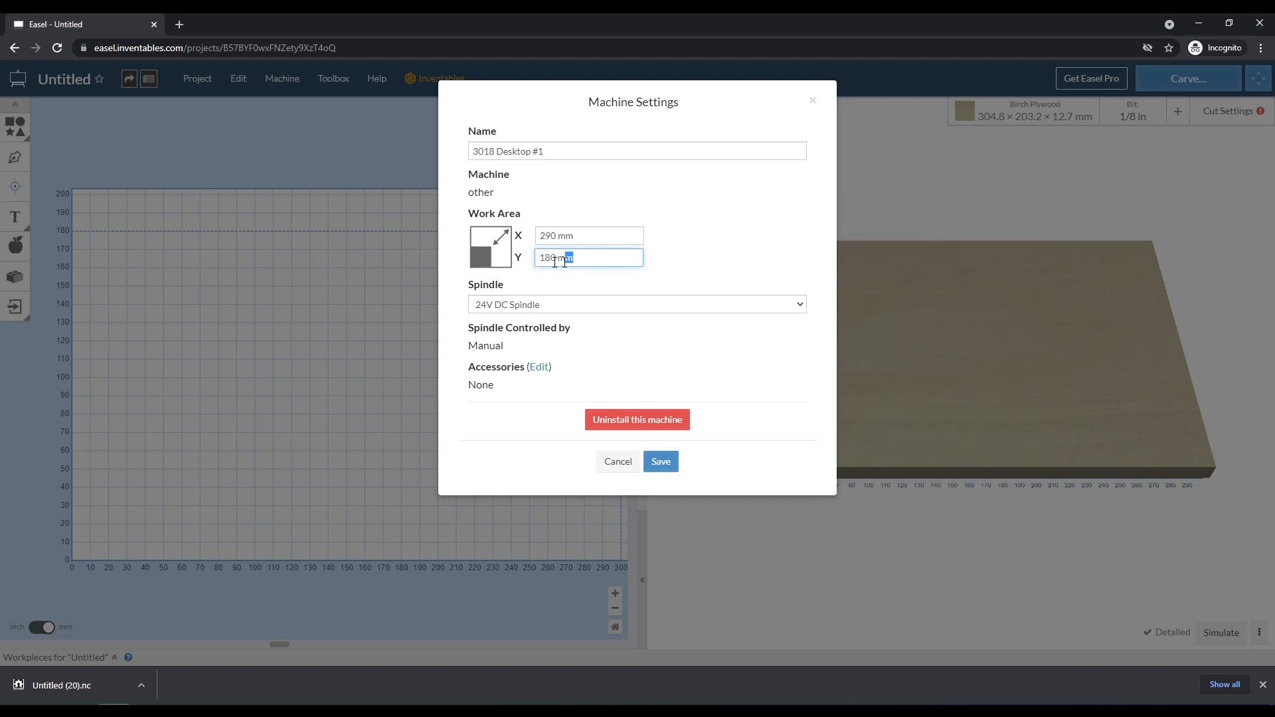
{"action": "type", "text": "16.889"}
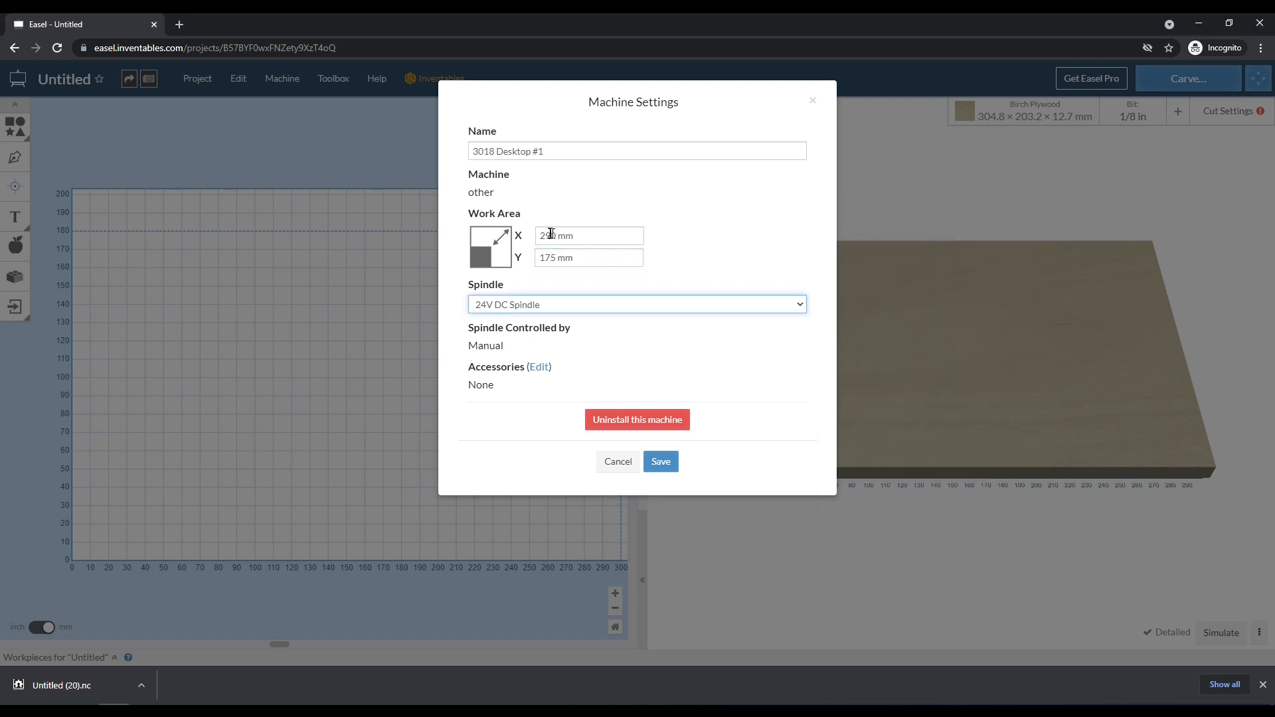
Re-enter 290 for the width and choose Other as the spindle type
{"action": "type", "text": "290"}
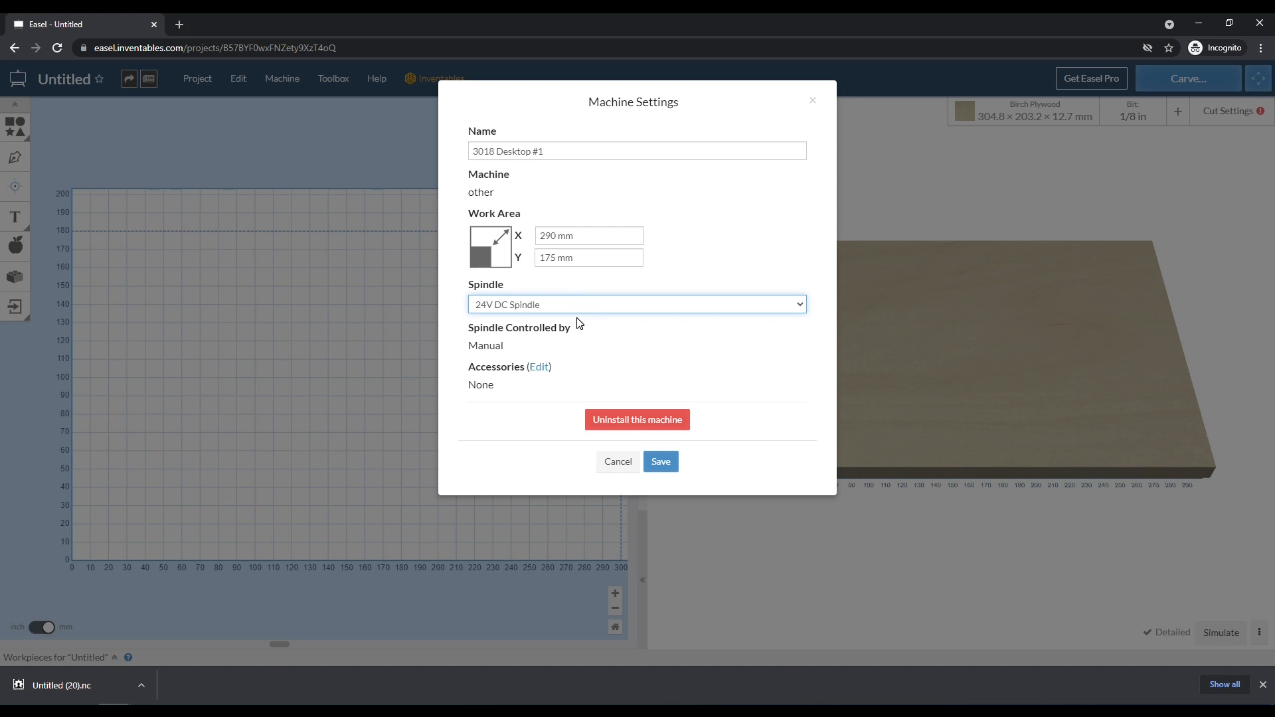
{"action": "left_click", "coordinate": [637, 304]}
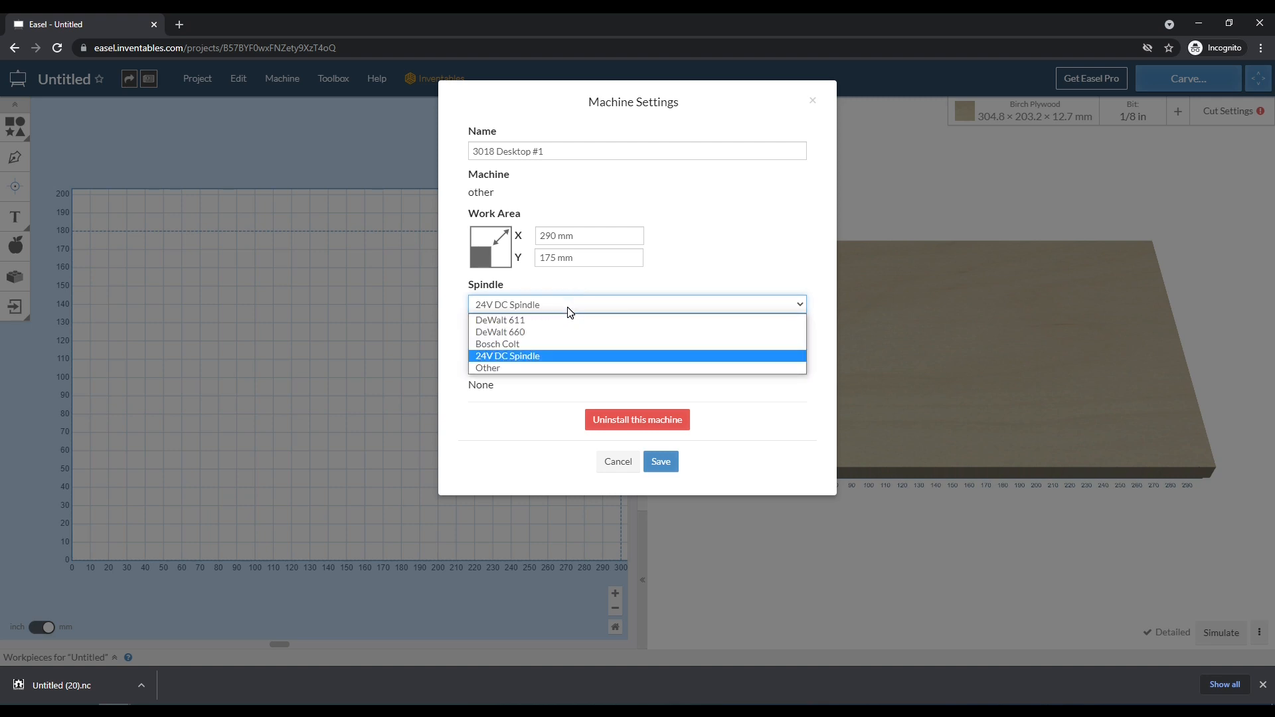
{"action": "mouse_move", "coordinate": [538, 348]}
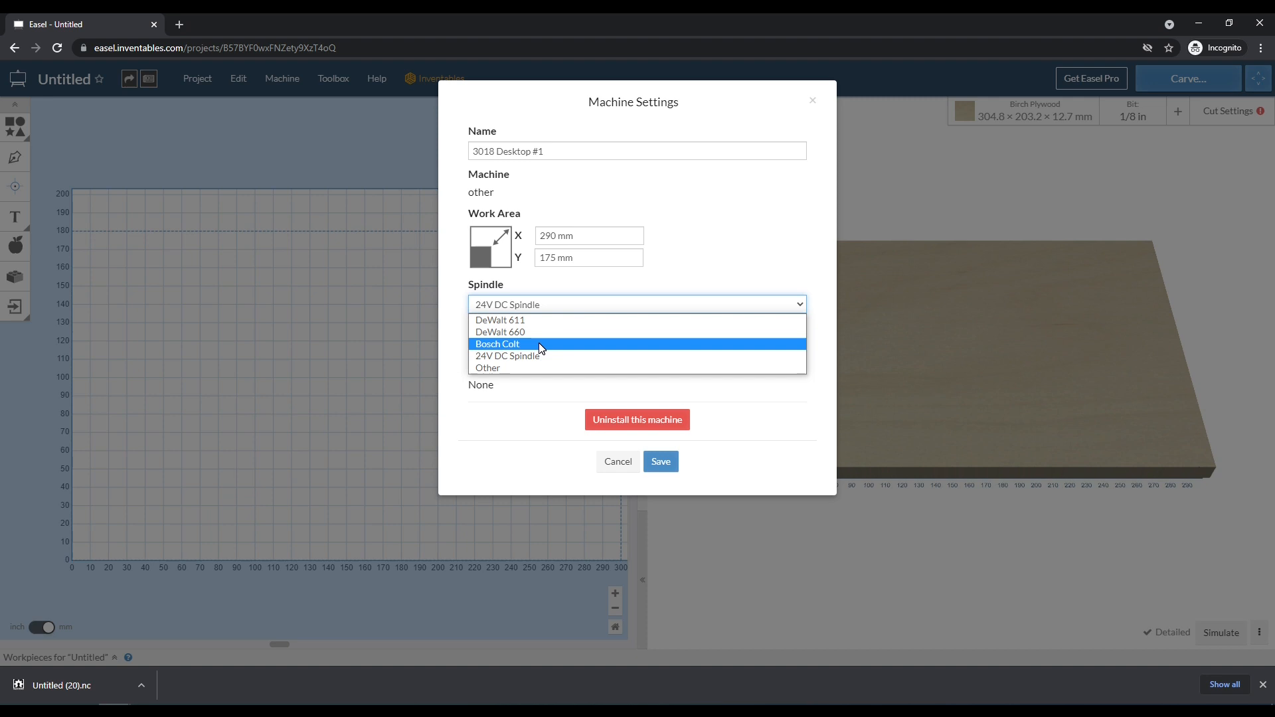
{"action": "mouse_move", "coordinate": [540, 346]}
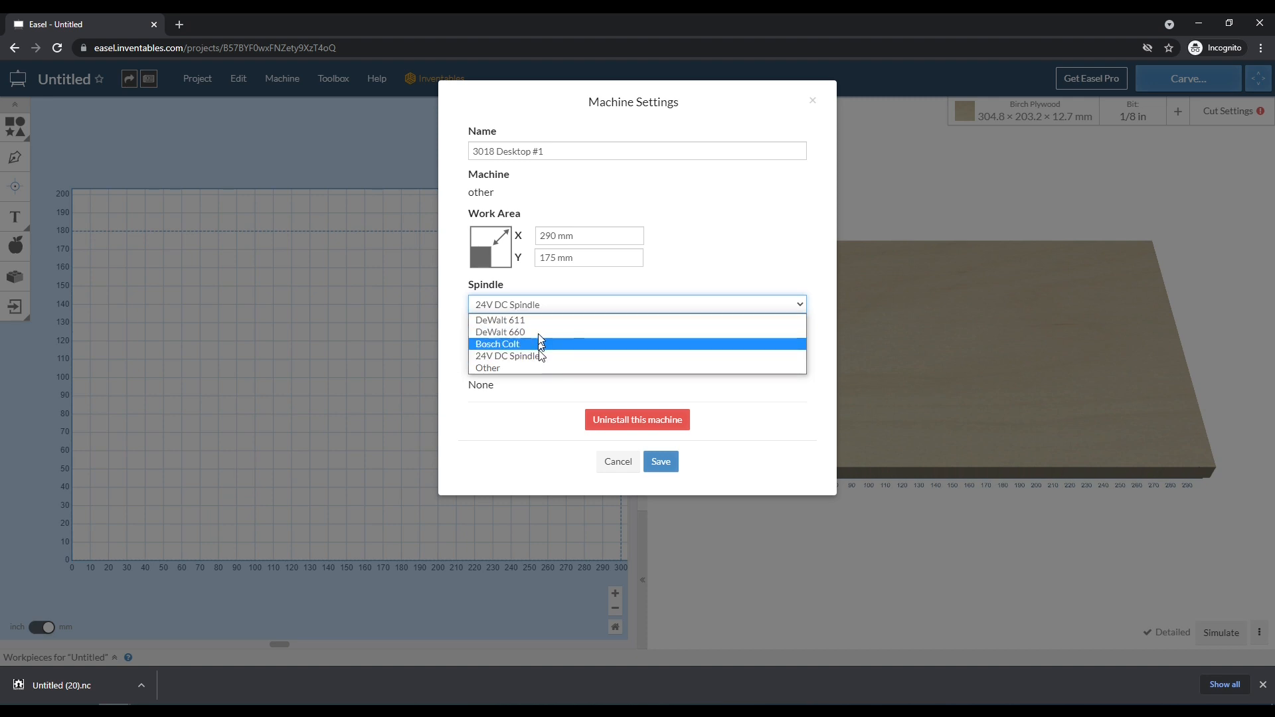
{"action": "mouse_move", "coordinate": [537, 320]}
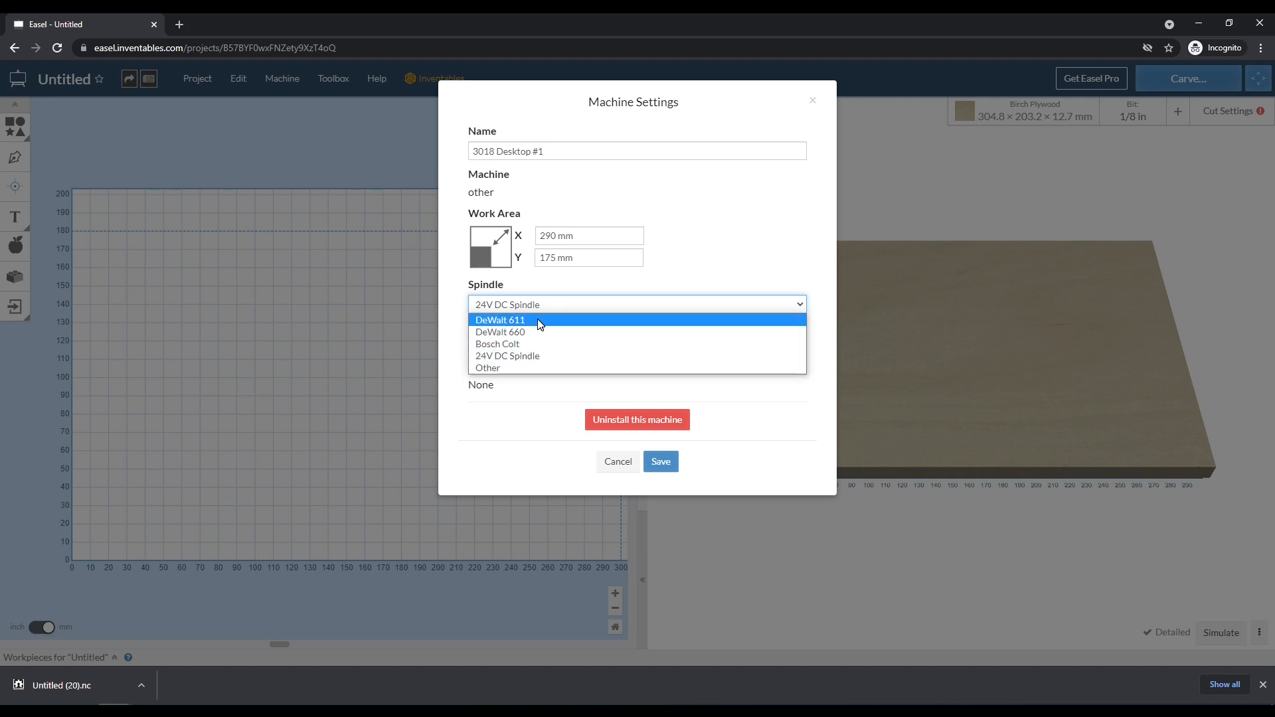
{"action": "mouse_move", "coordinate": [540, 349]}
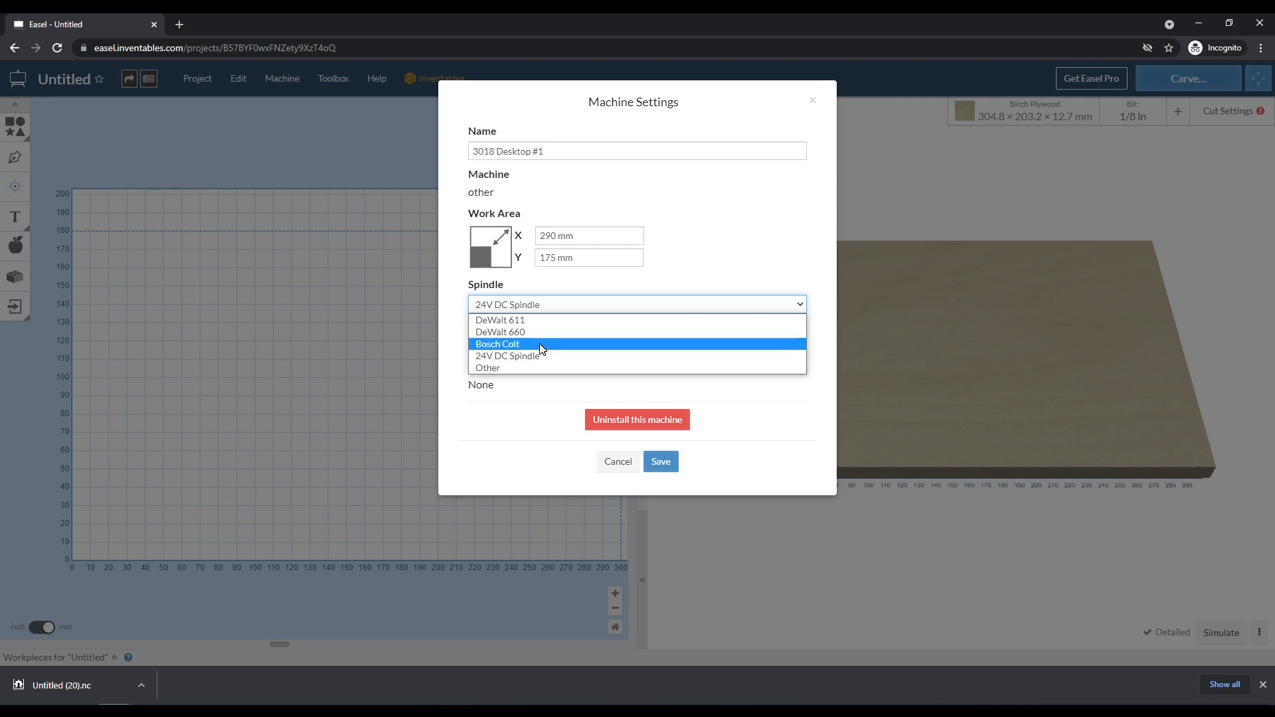
{"action": "left_click", "coordinate": [488, 368]}
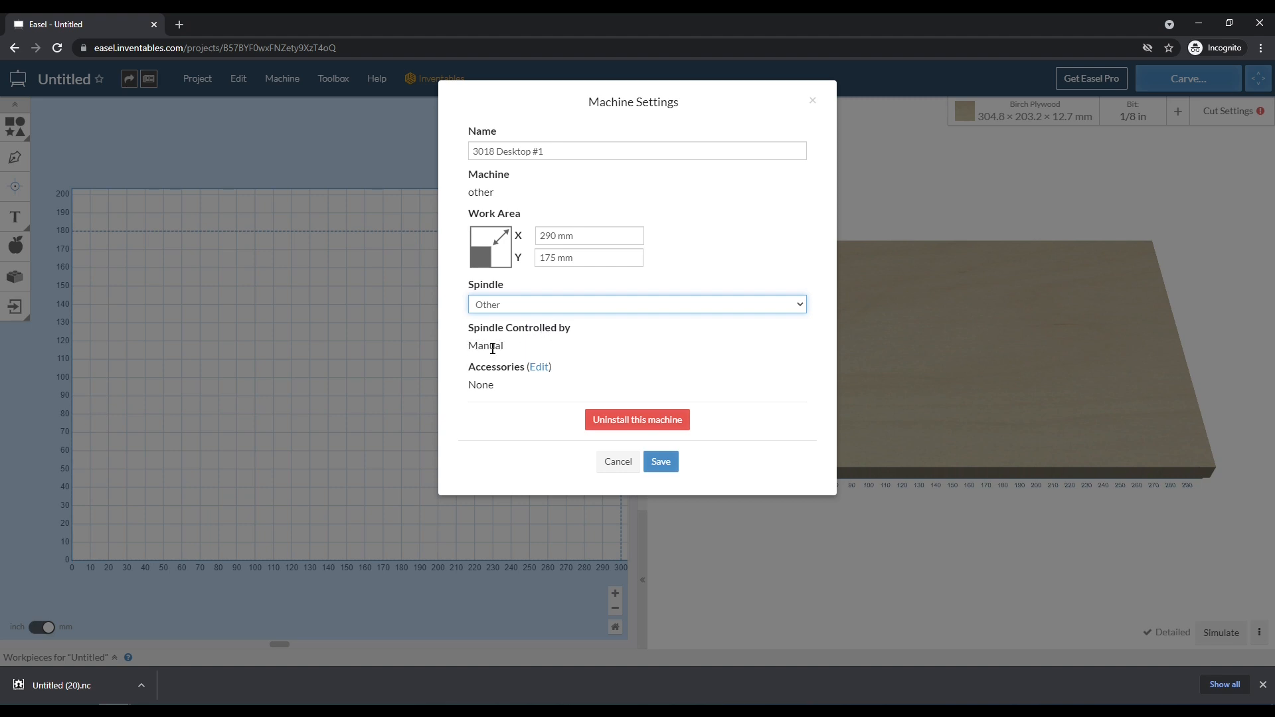
{"action": "mouse_move", "coordinate": [452, 274]}
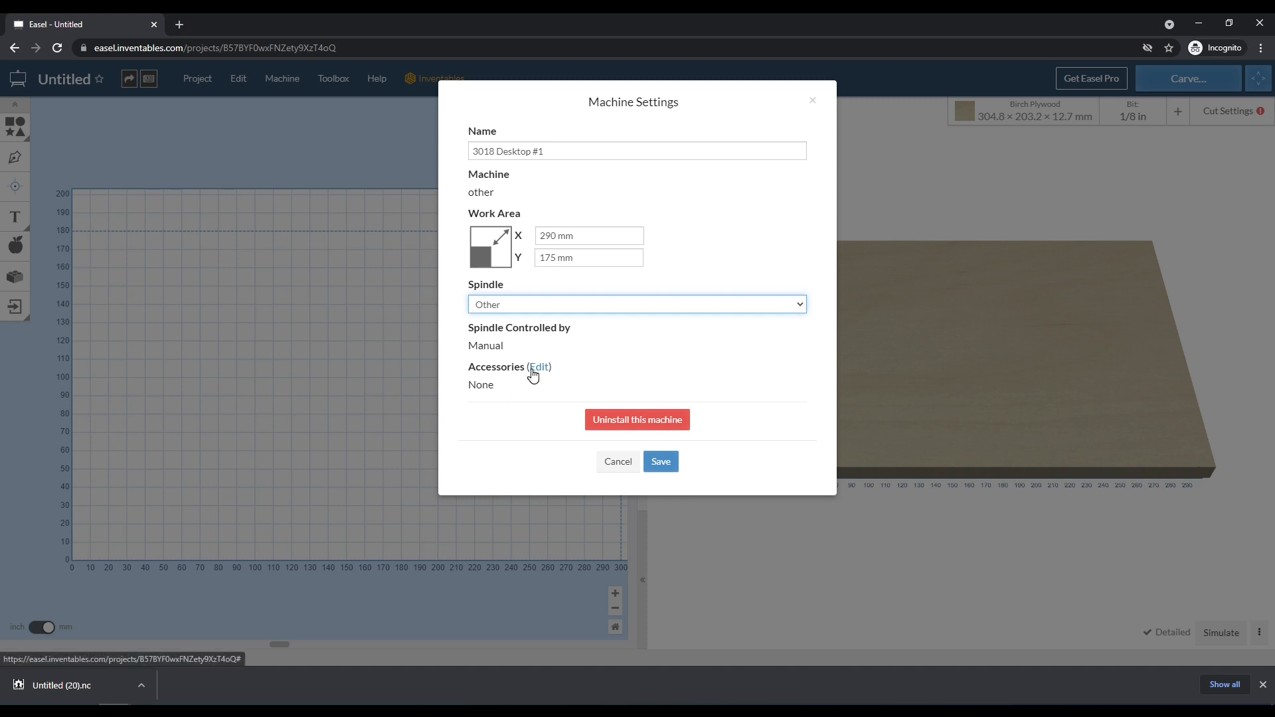
Show the Dust Shoe, Z Probe and Coolant accessories, leaving all unchecked
{"action": "left_click", "coordinate": [539, 367]}
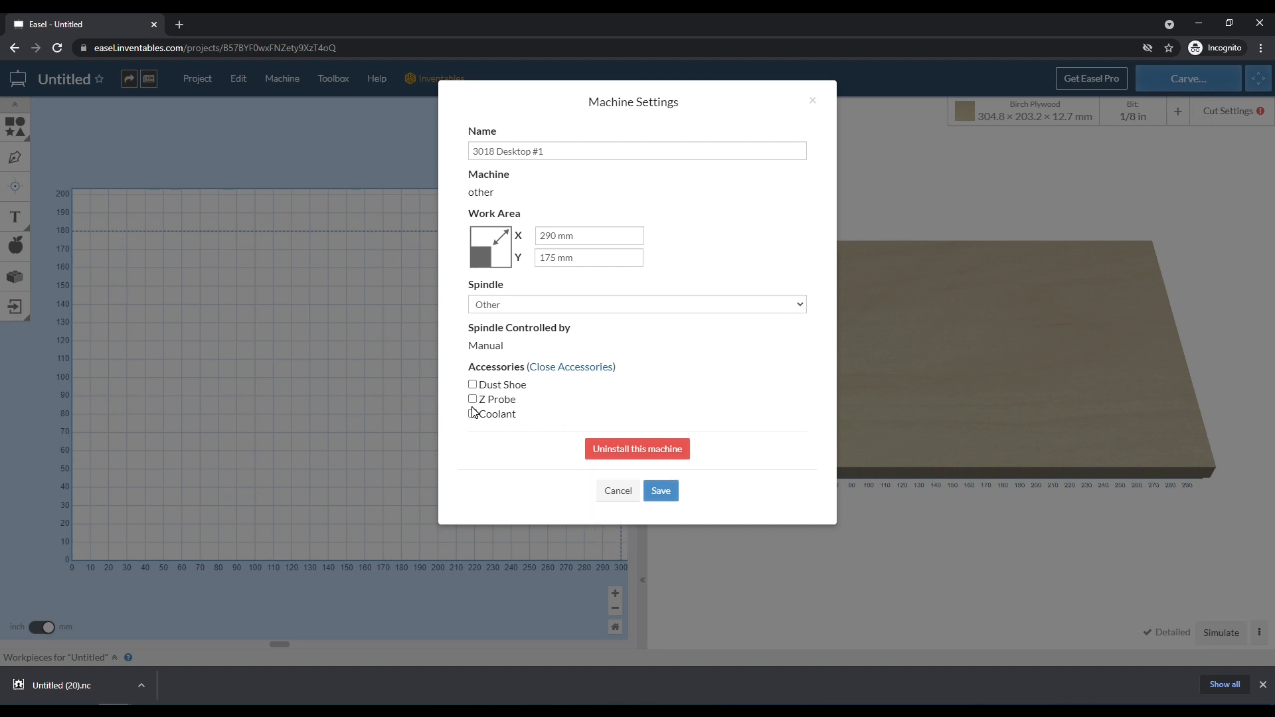
{"action": "mouse_move", "coordinate": [504, 414]}
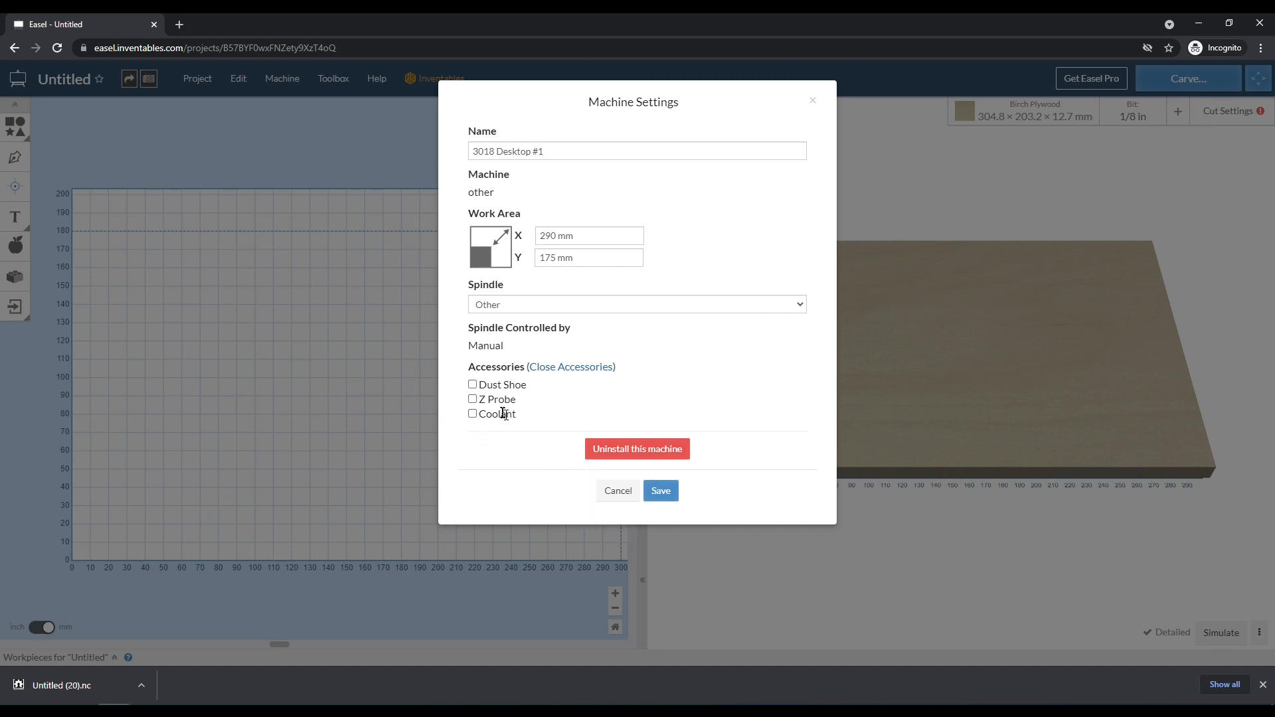
{"action": "mouse_move", "coordinate": [405, 198]}
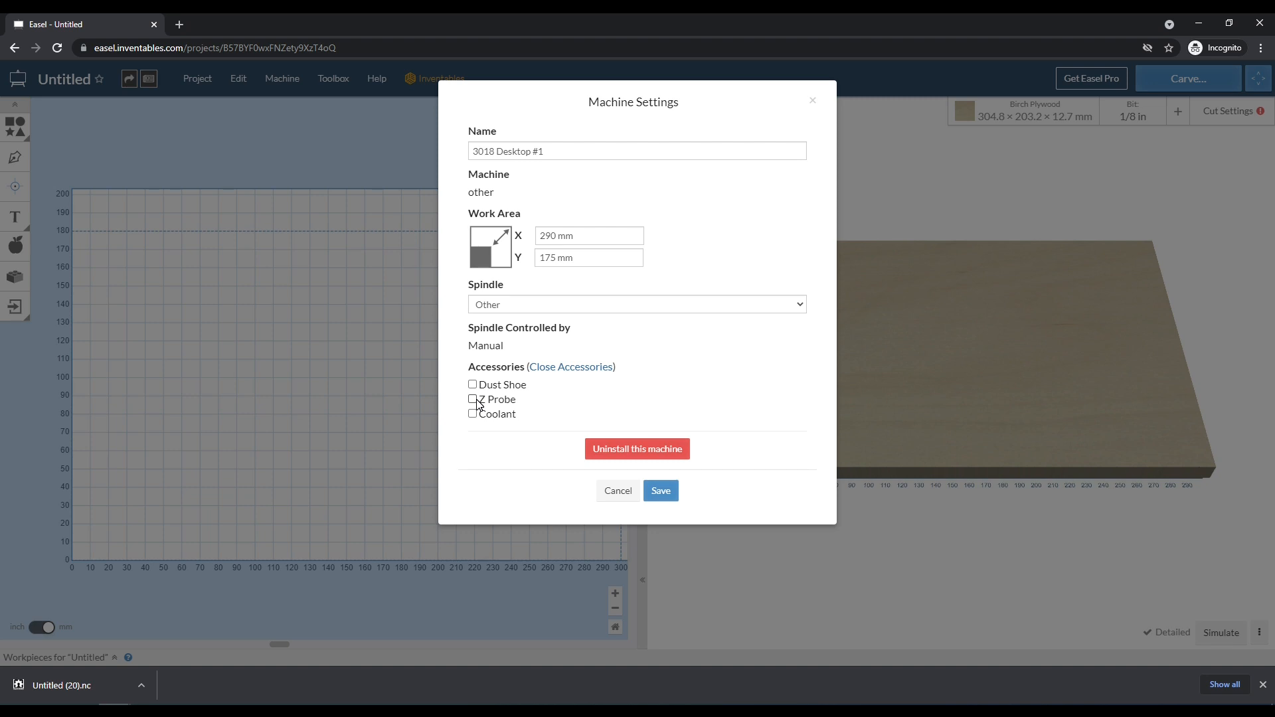
{"action": "mouse_move", "coordinate": [475, 400]}
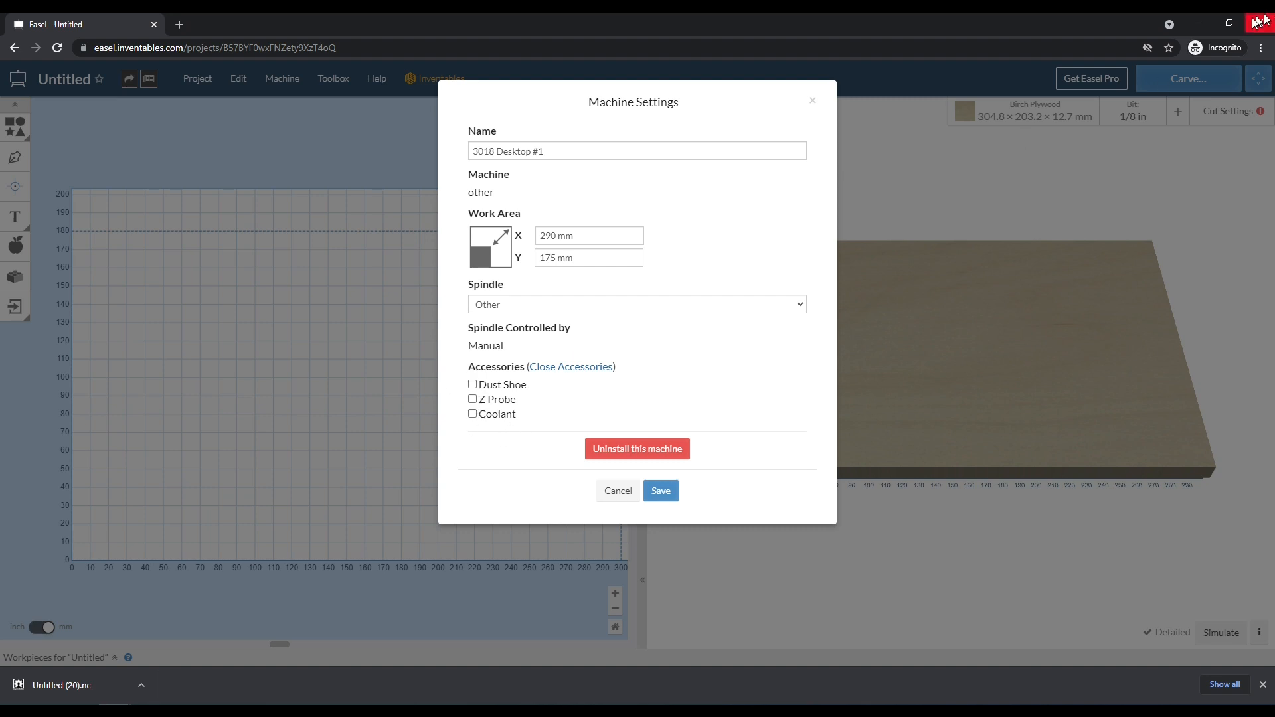
{"action": "mouse_move", "coordinate": [559, 473]}
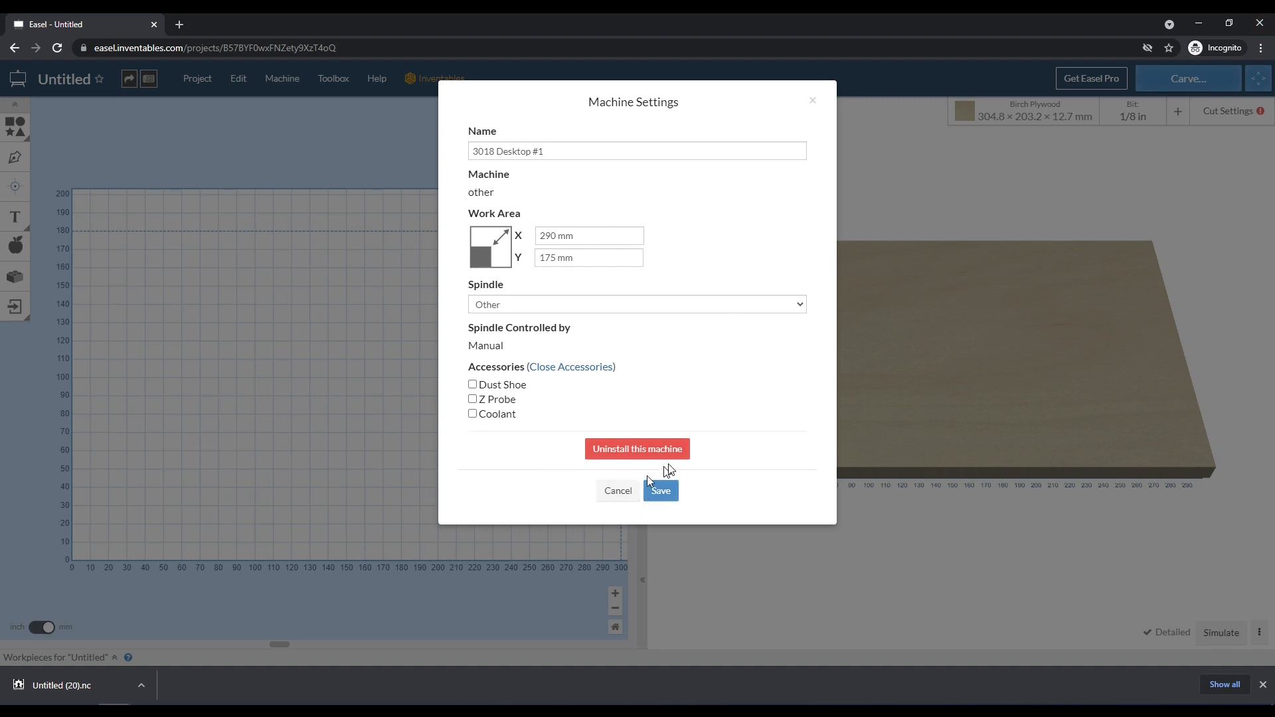
{"action": "mouse_move", "coordinate": [627, 188]}
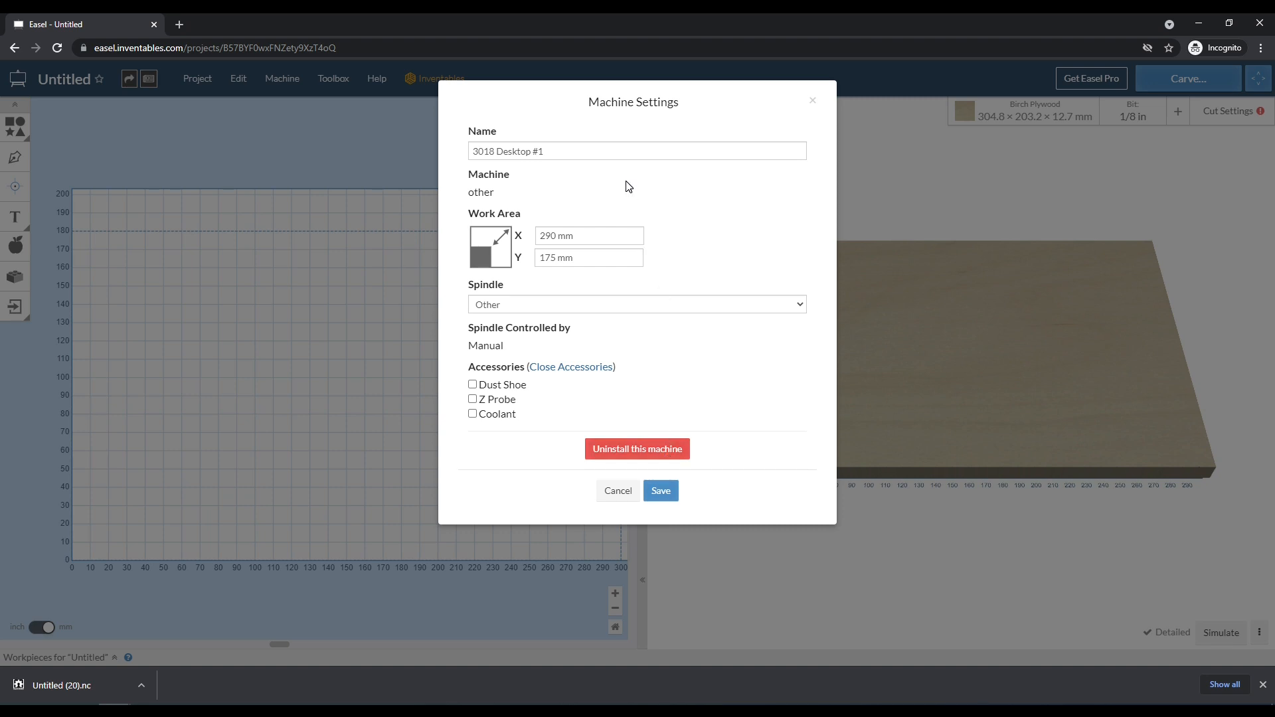
{"action": "mouse_move", "coordinate": [637, 449]}
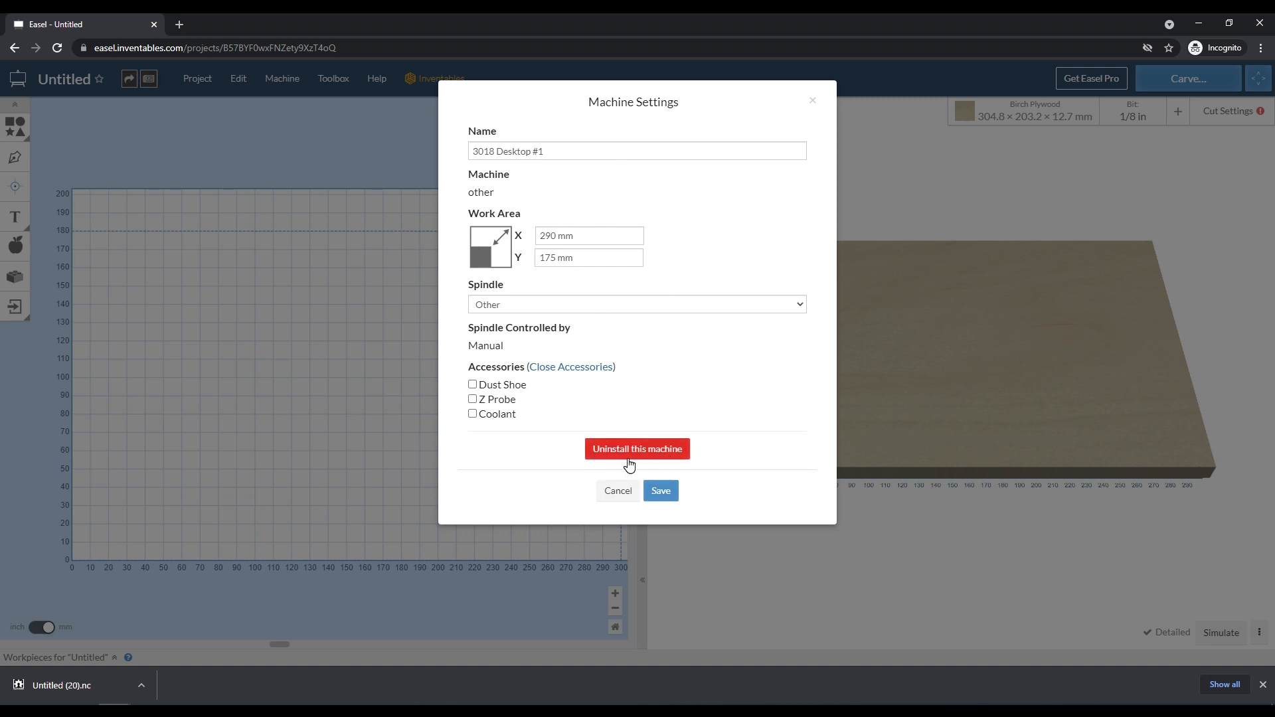
{"action": "mouse_move", "coordinate": [608, 427]}
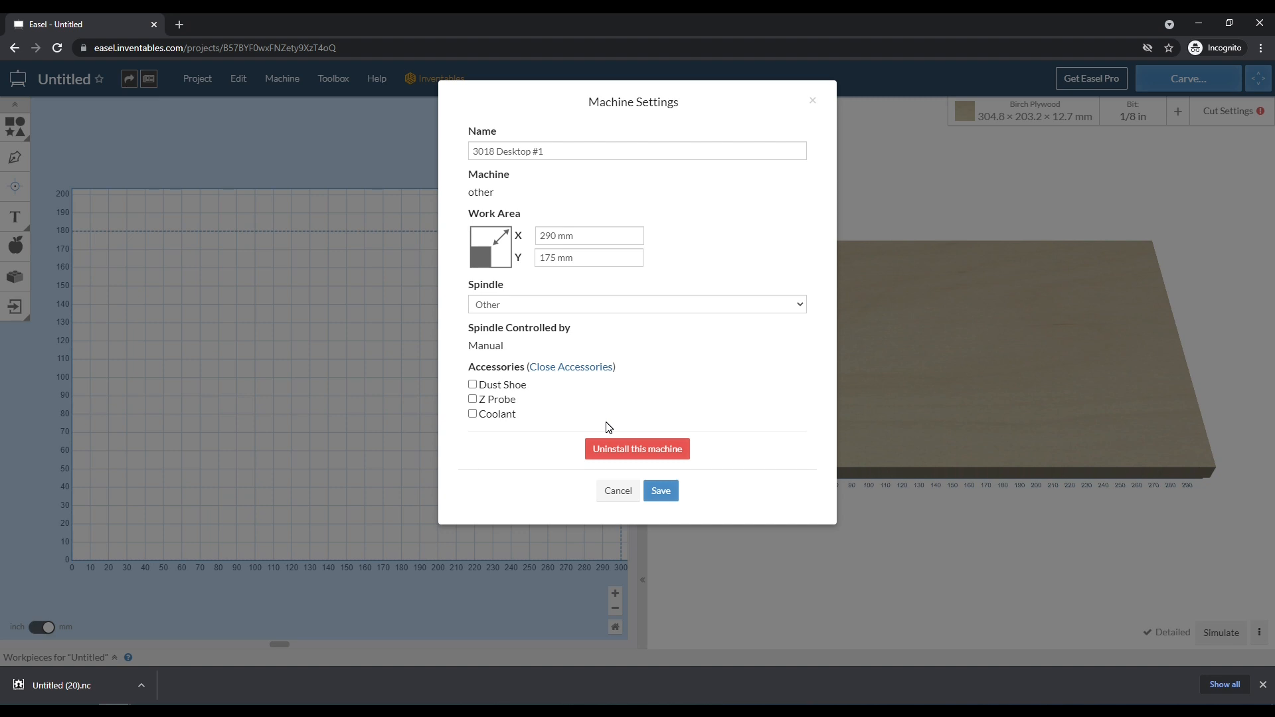
{"action": "mouse_move", "coordinate": [351, 84]}
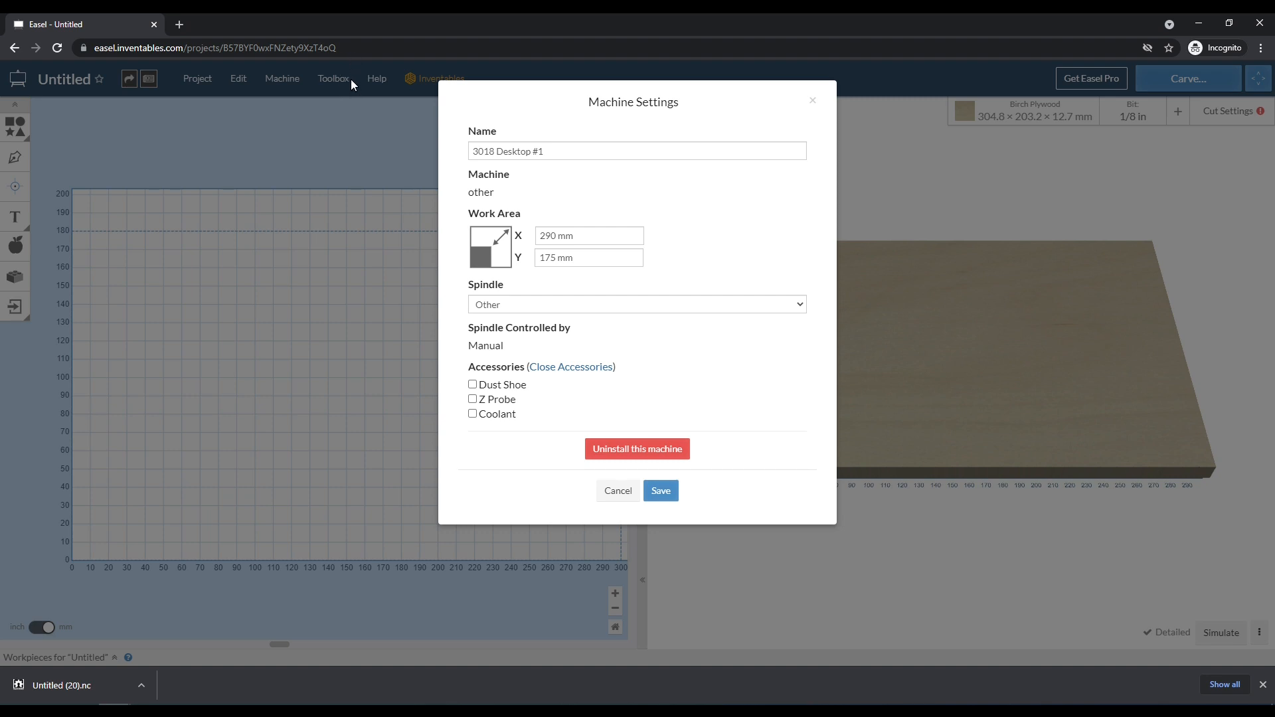
{"action": "mouse_move", "coordinate": [336, 282]}
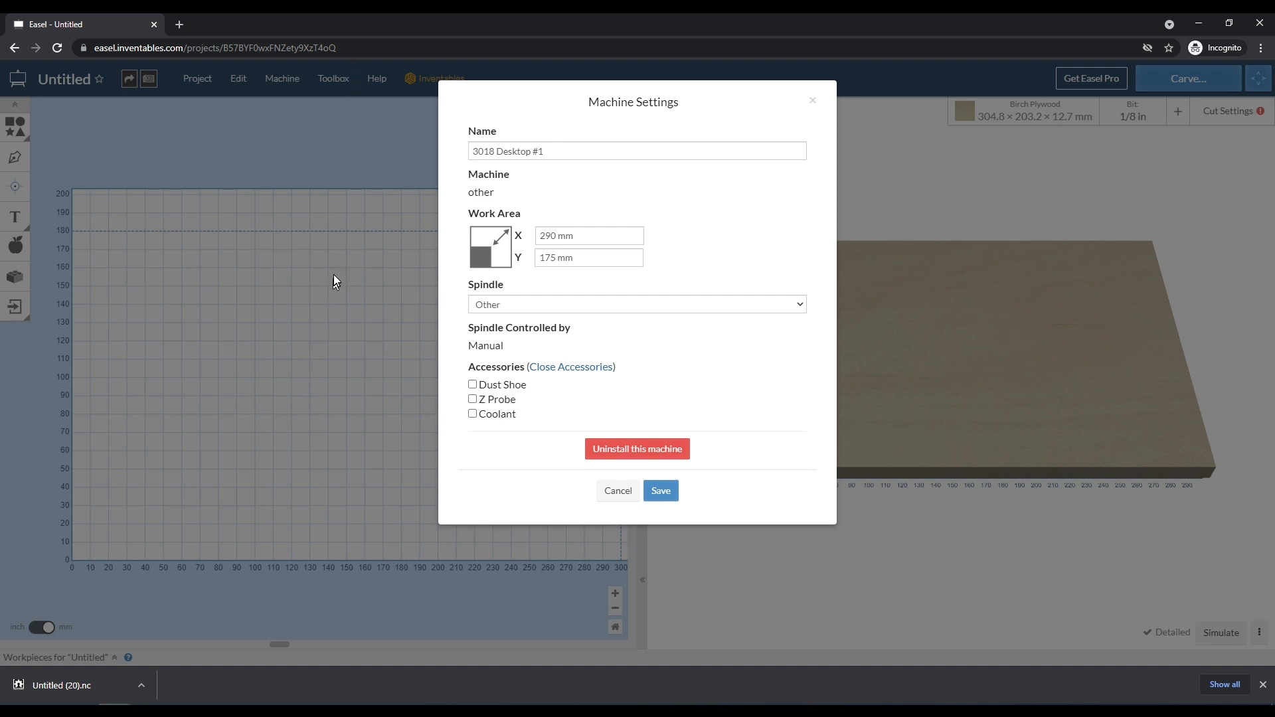
{"action": "mouse_move", "coordinate": [309, 270]}
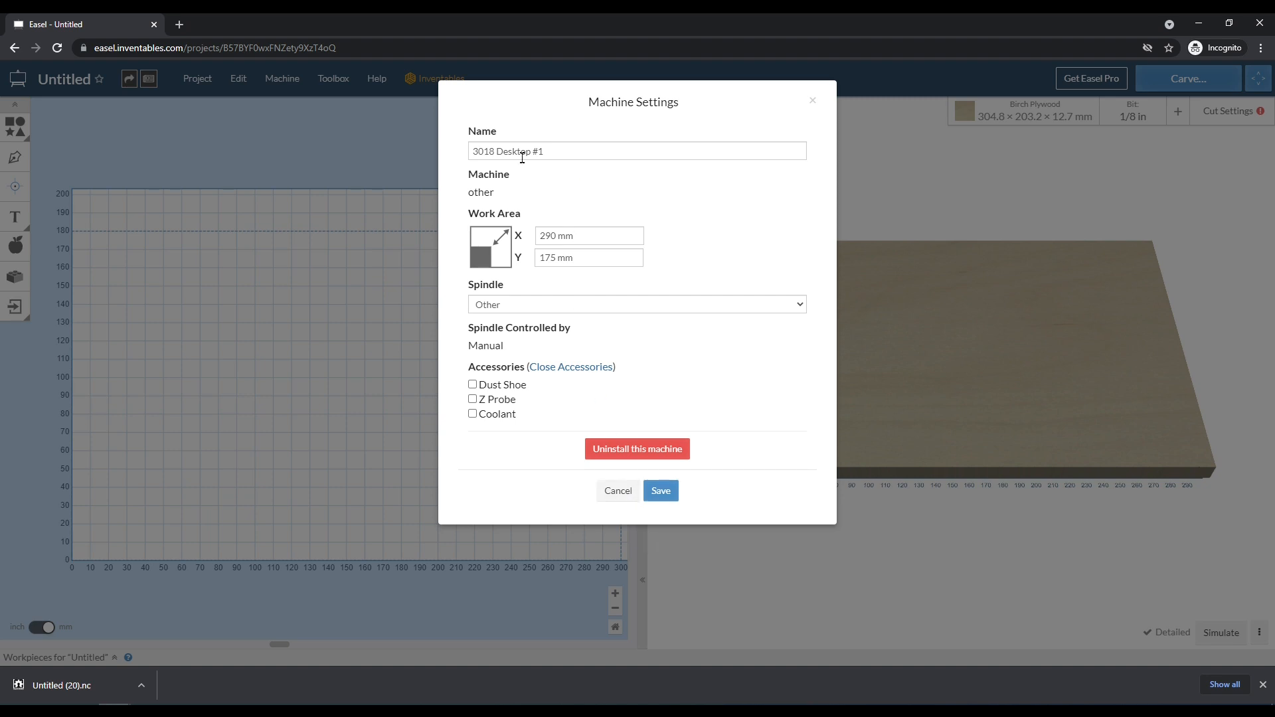
{"action": "left_click", "coordinate": [638, 151]}
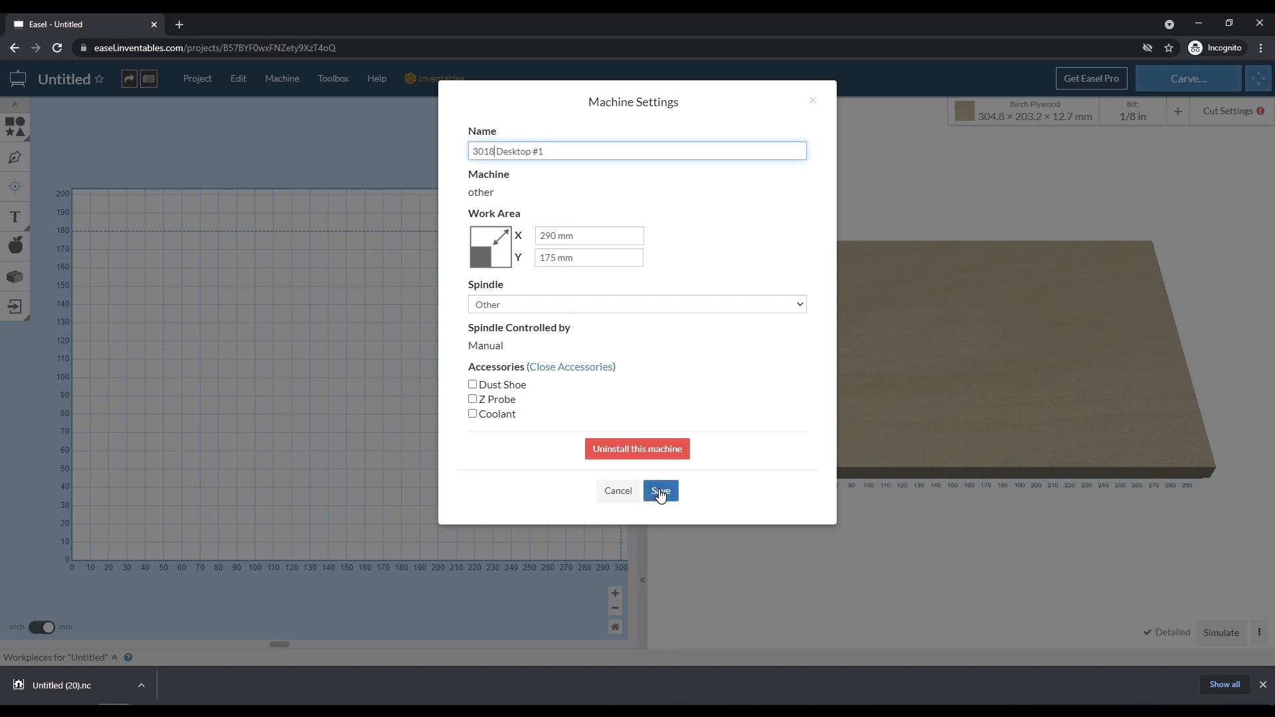
Save the 3018 Desktop #1 profile and open General Settings from the Machine menu
{"action": "left_click", "coordinate": [659, 490]}
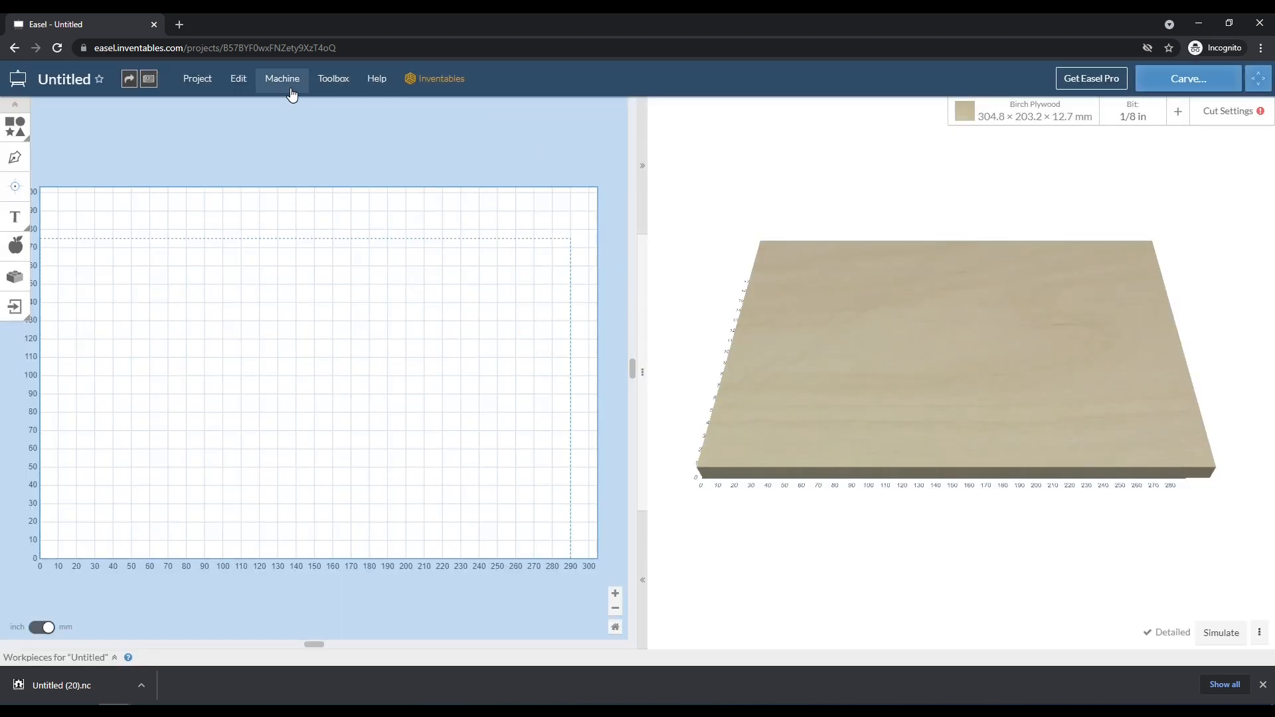
{"action": "left_click", "coordinate": [281, 79]}
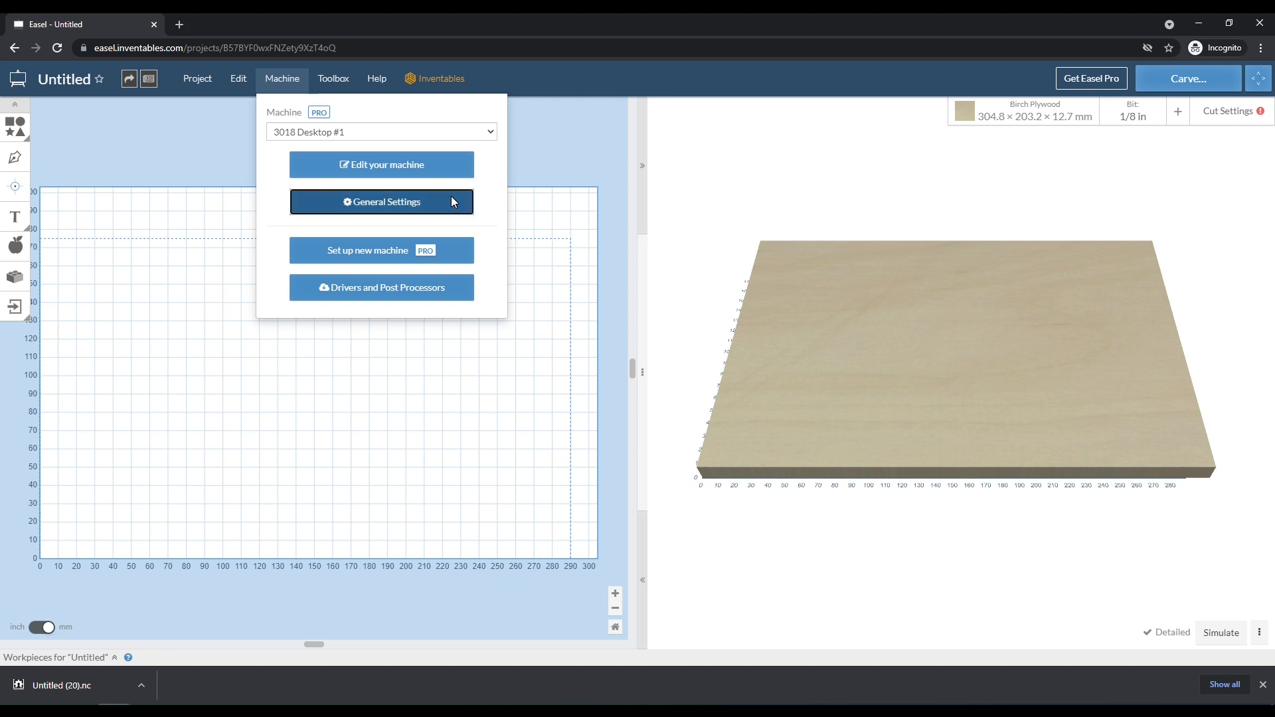
{"action": "left_click", "coordinate": [380, 202]}
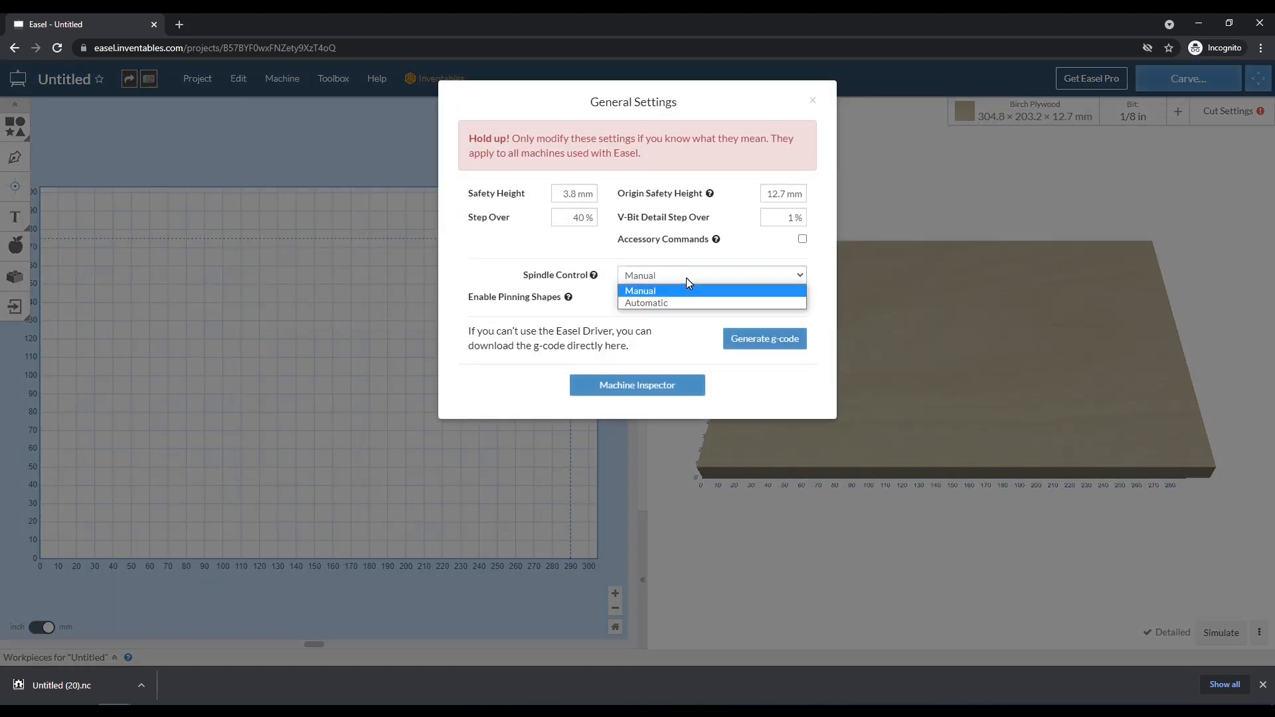
Switch spindle control to Automatic at 9000 RPM and generate the g-code
{"action": "left_click", "coordinate": [645, 303]}
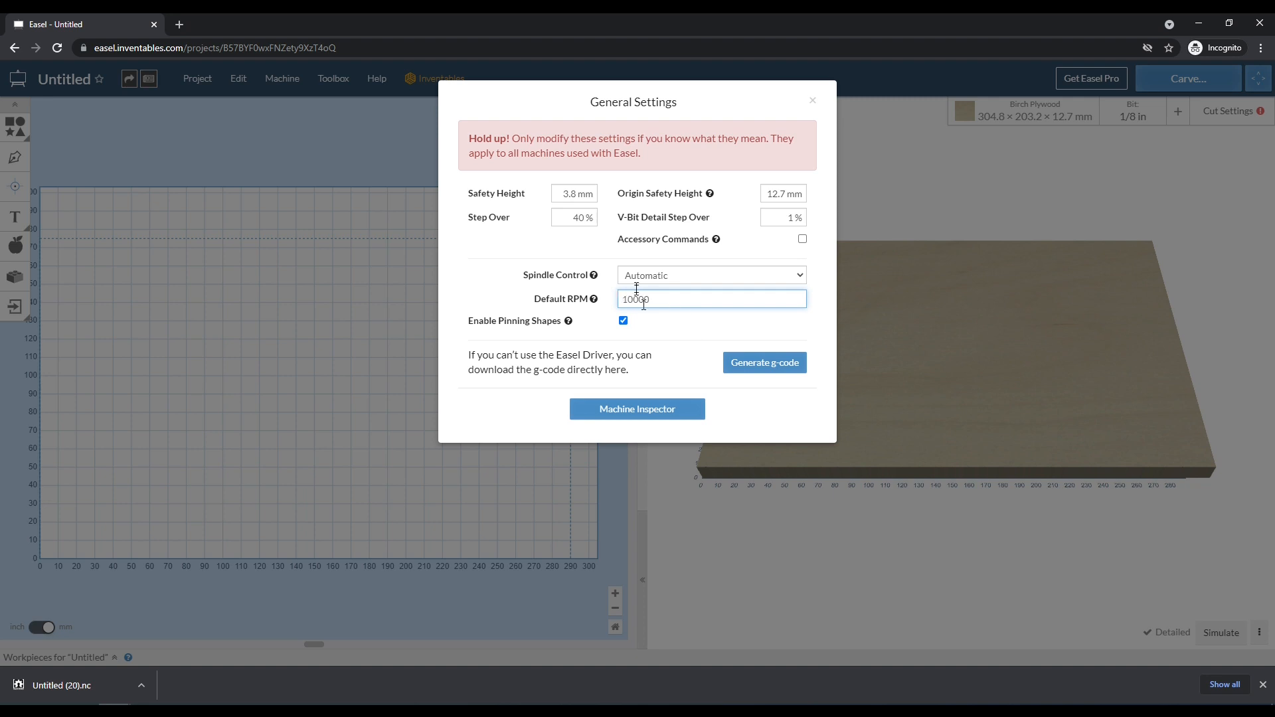
{"action": "type", "text": "9"}
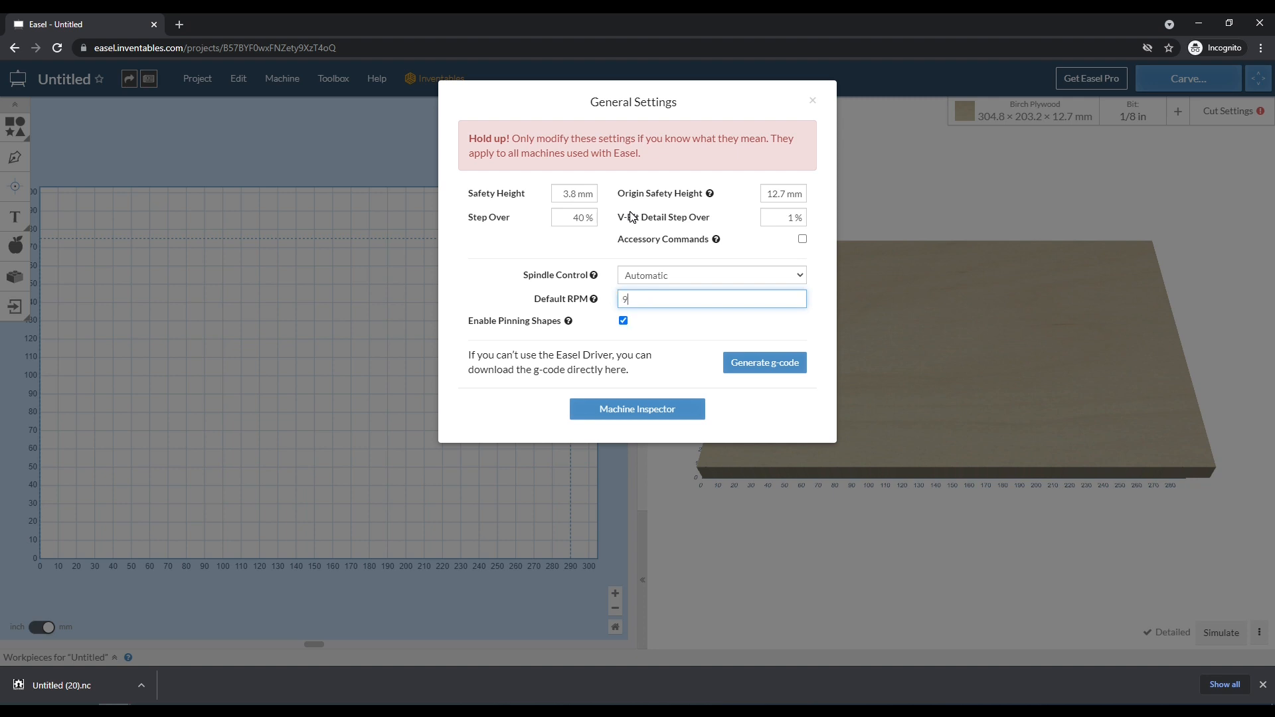
{"action": "type", "text": "000"}
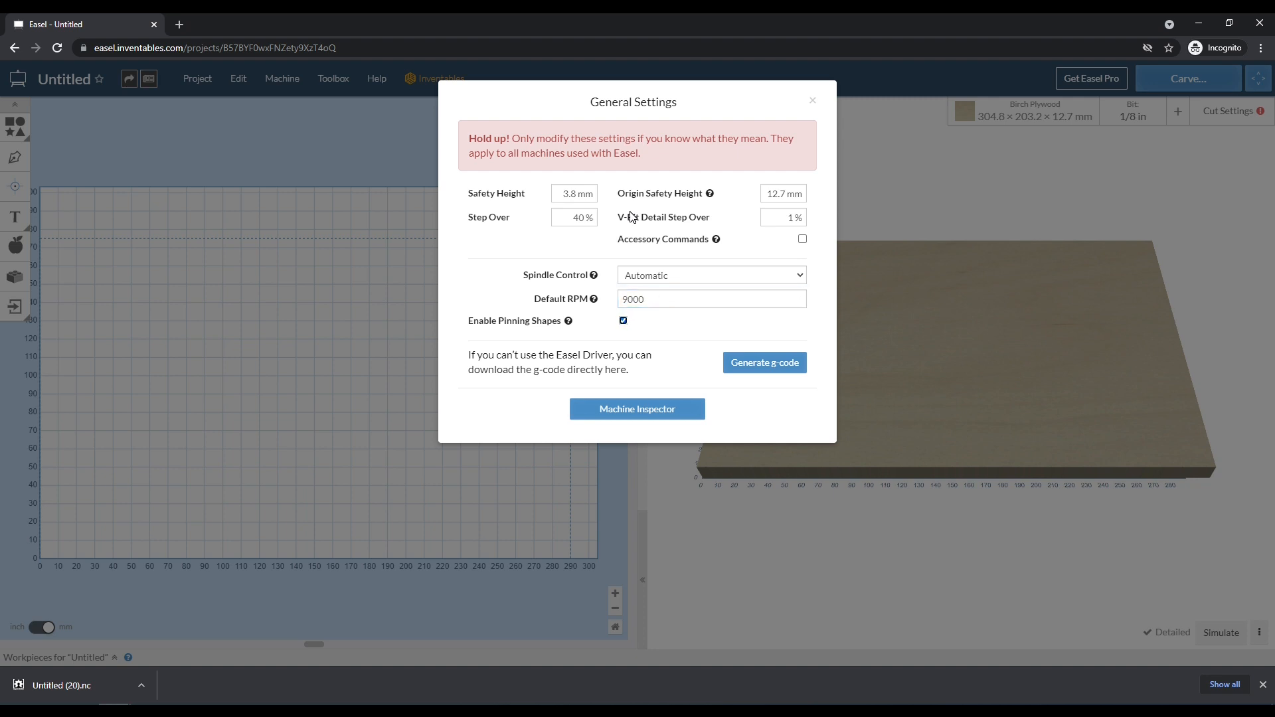
{"action": "mouse_move", "coordinate": [677, 350]}
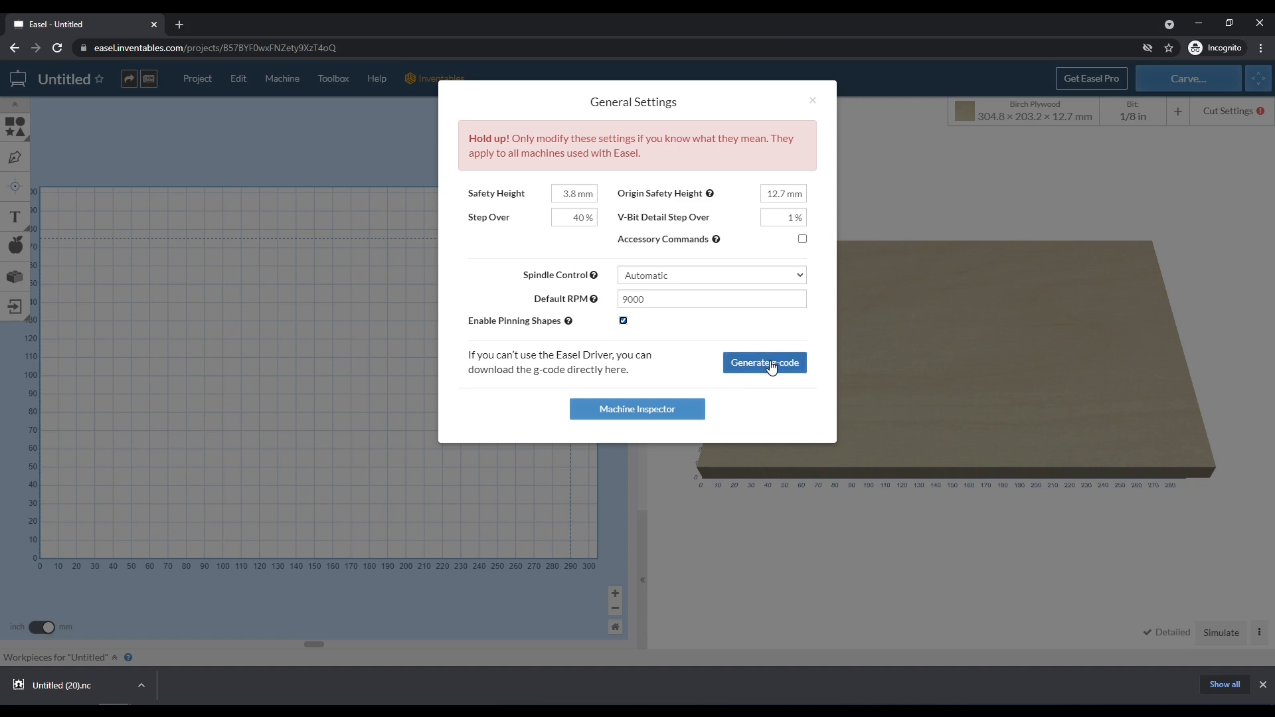
{"action": "left_click", "coordinate": [764, 362]}
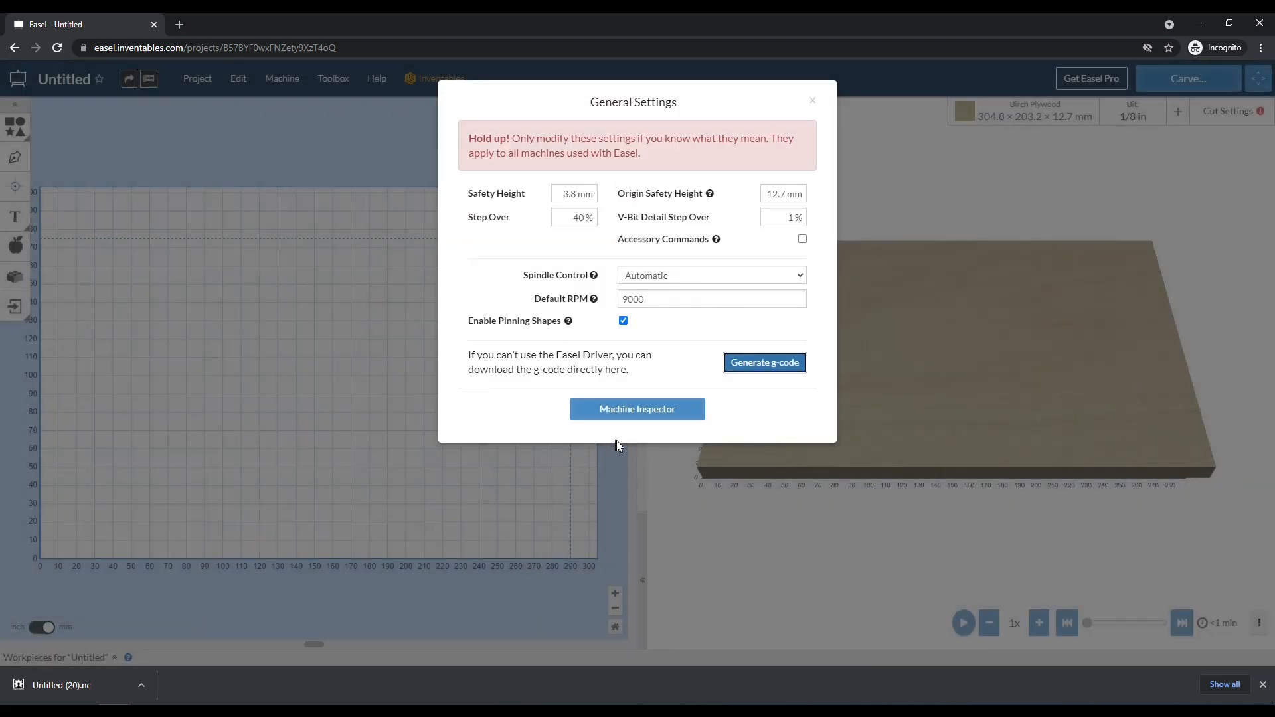
Regenerate g-code for the triangle design from Machine General Settings so Export g-code appears
{"action": "left_click", "coordinate": [811, 100]}
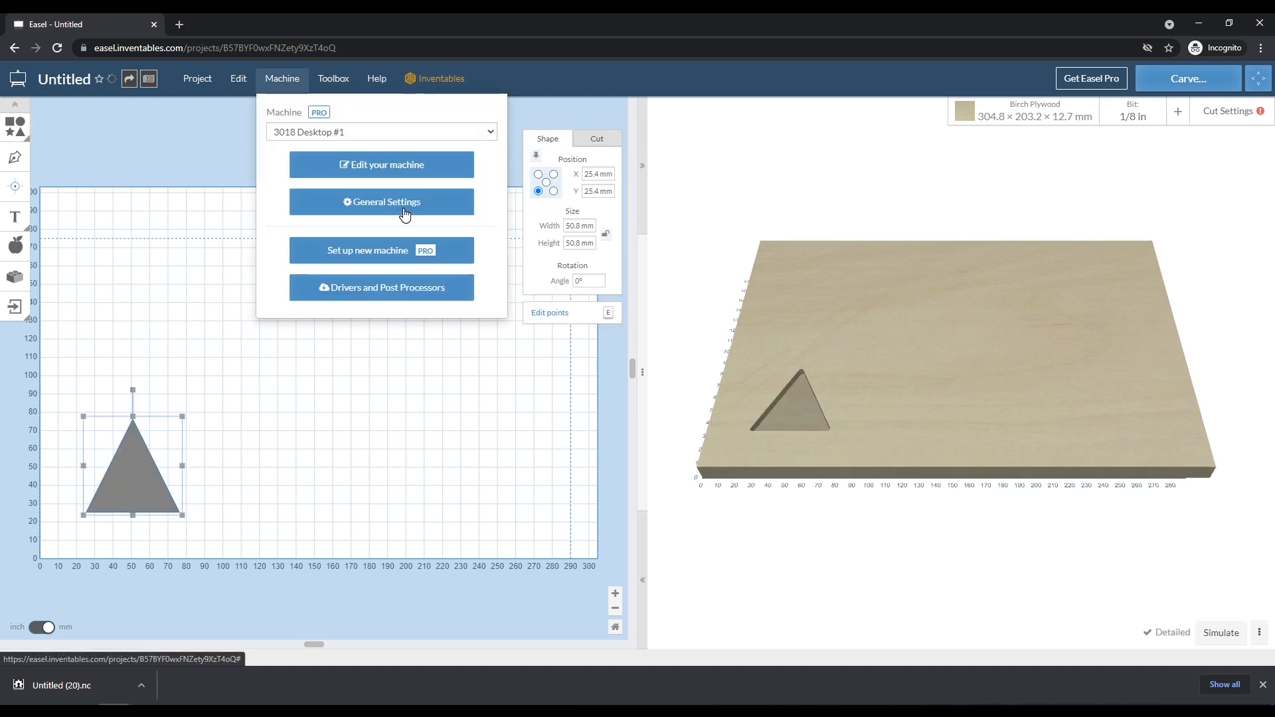
{"action": "left_click", "coordinate": [381, 202]}
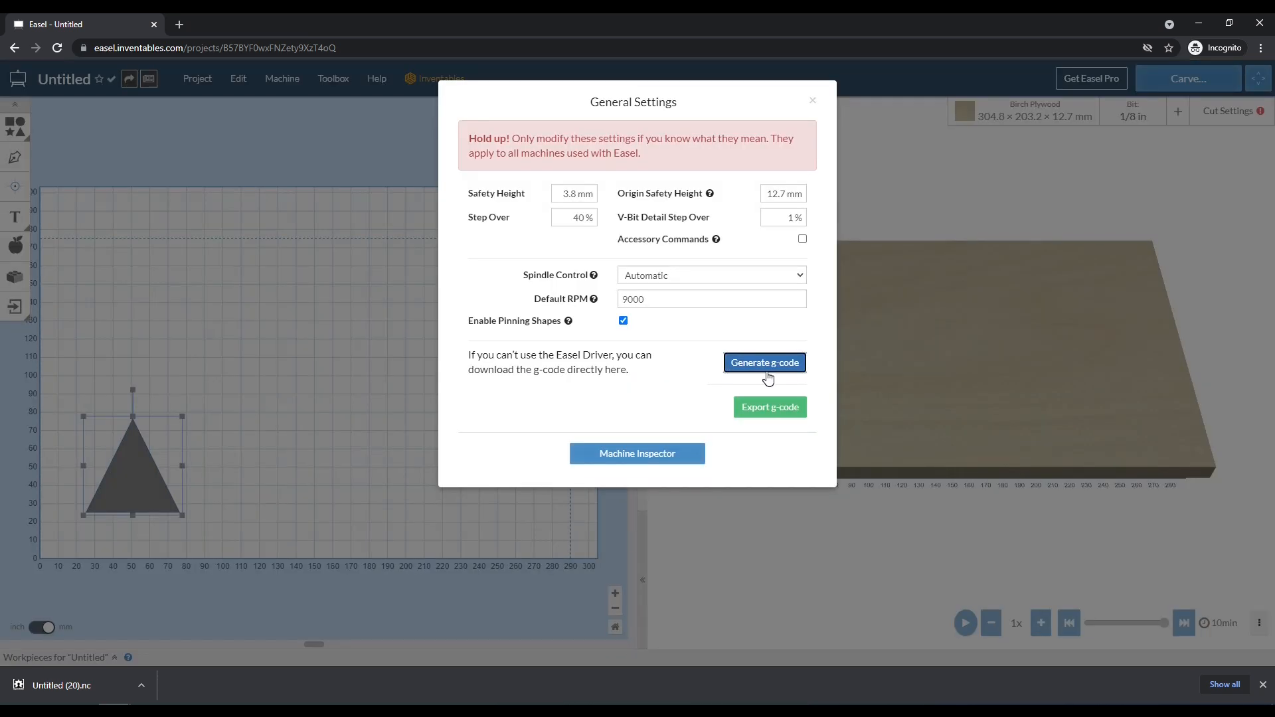
{"action": "left_click", "coordinate": [763, 362]}
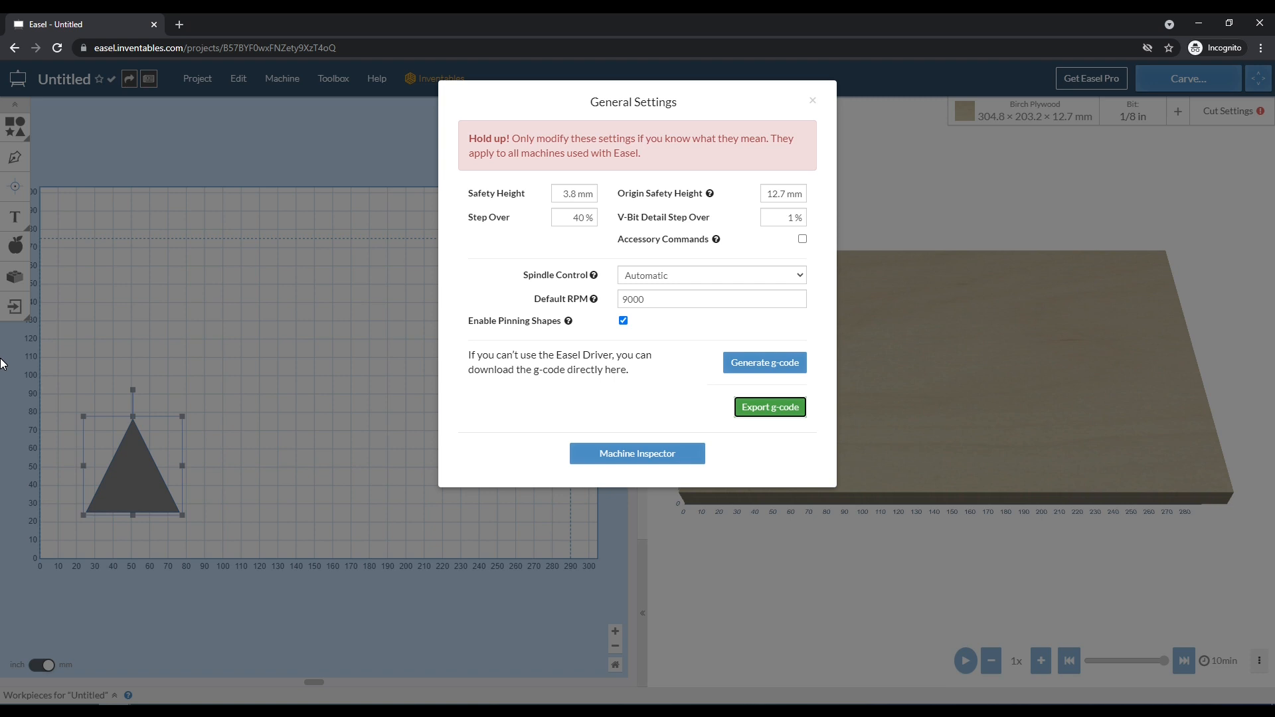
{"action": "mouse_move", "coordinate": [813, 102]}
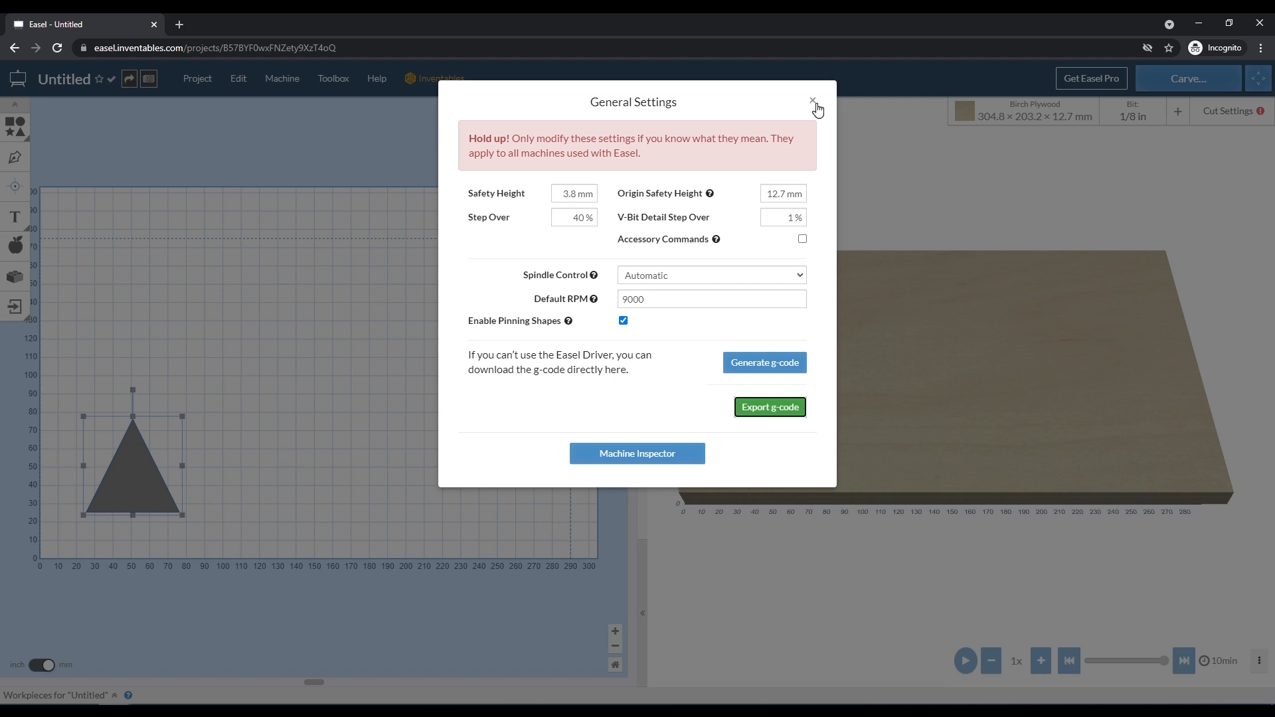